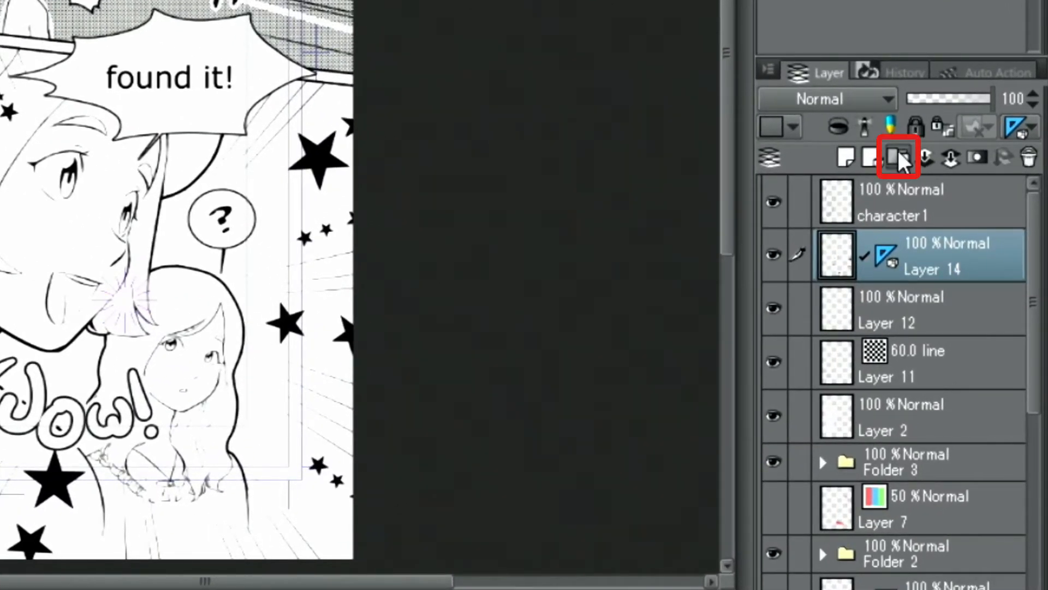
# Group Layers 14, 12 and 11 into a collapsed Folder 4.
pyautogui.click(872, 157)
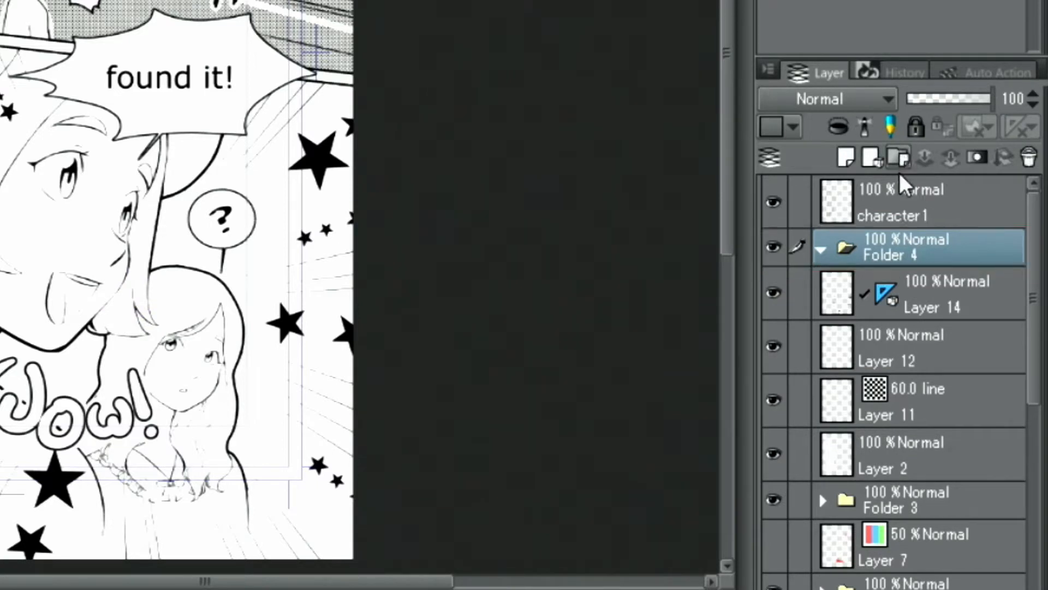
pyautogui.click(923, 294)
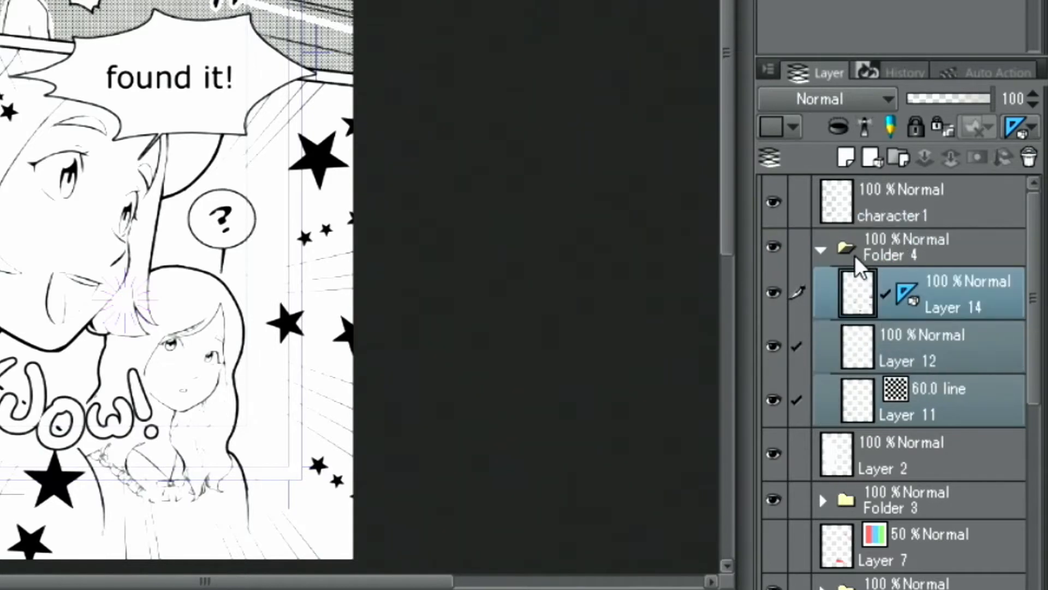
pyautogui.click(821, 249)
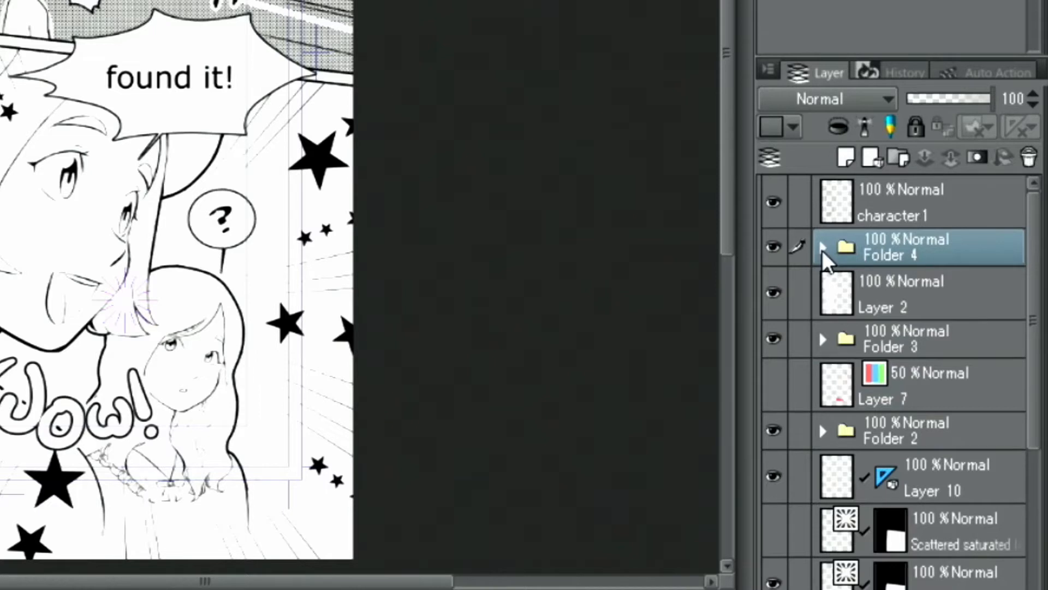
pyautogui.moveTo(899, 257)
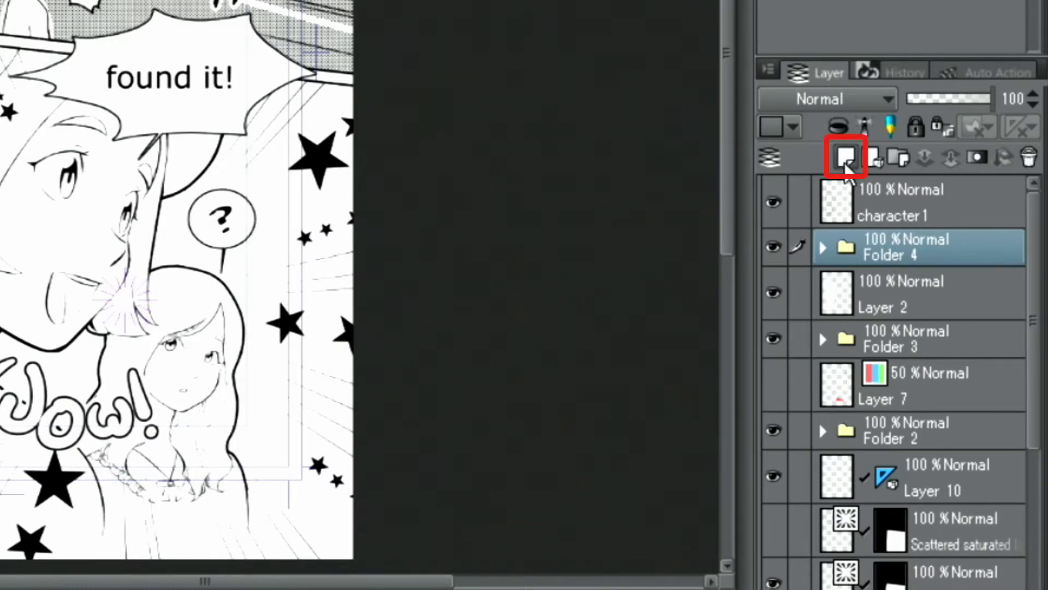
# Create a new raster layer directly above Folder 4.
pyautogui.click(844, 157)
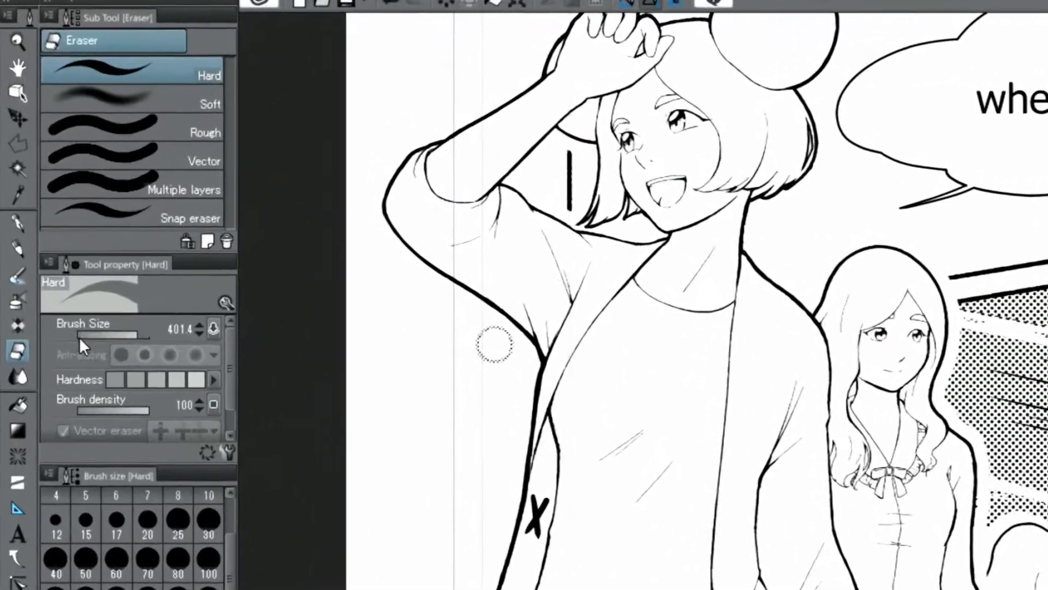
# Fill the tall girl's jacket lining black with the 'Refer other layers' fill.
pyautogui.click(18, 423)
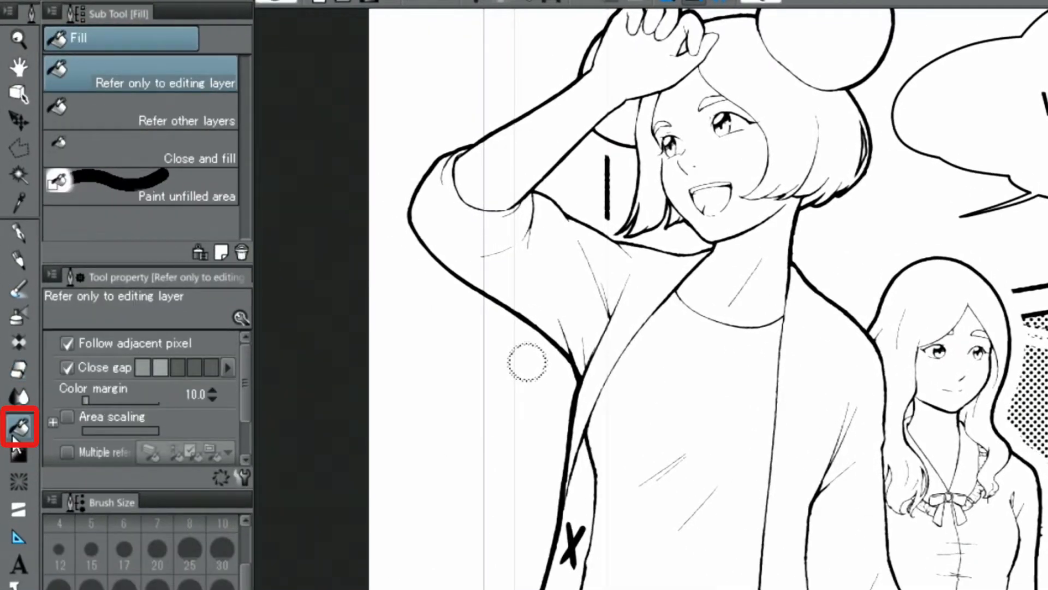
pyautogui.moveTo(194, 154)
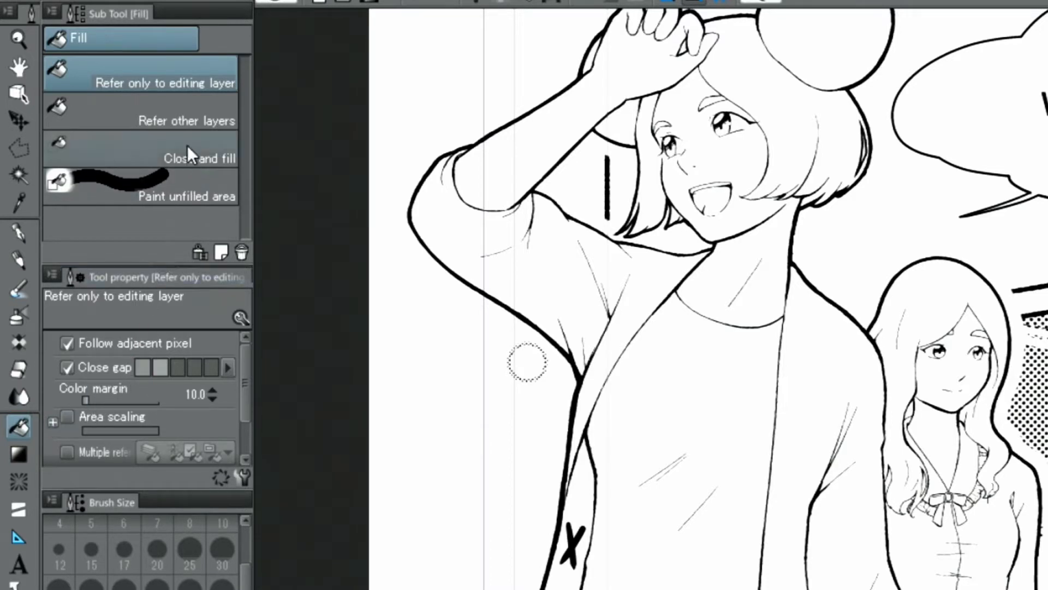
pyautogui.click(167, 120)
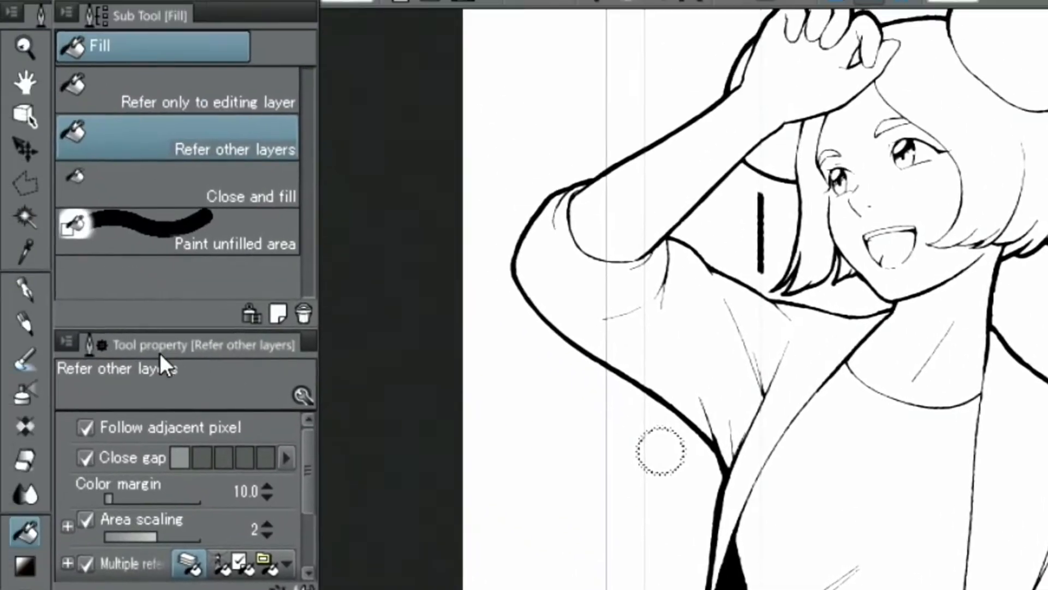
pyautogui.click(25, 288)
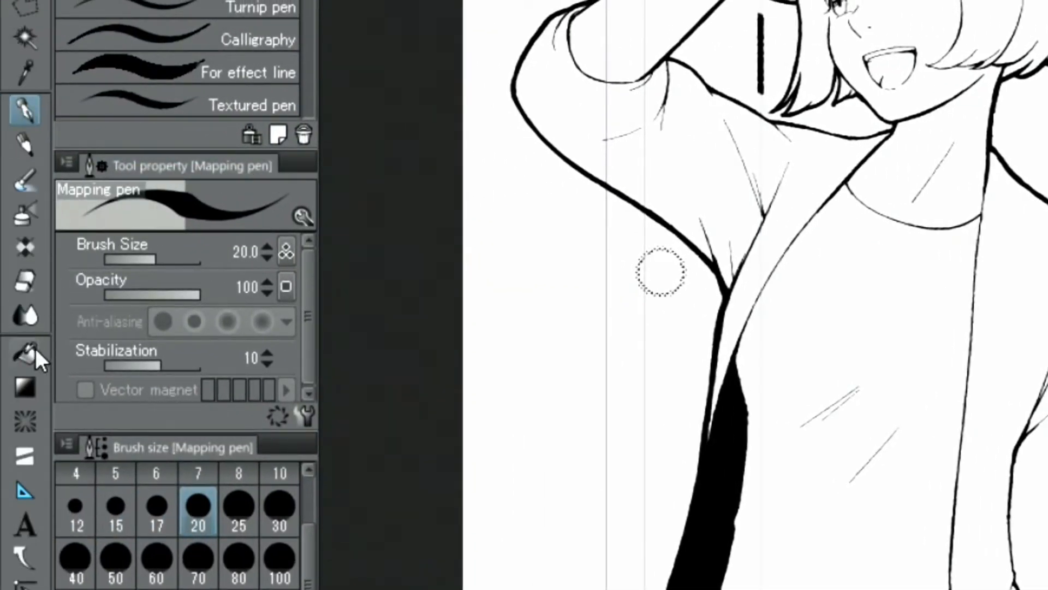
pyautogui.click(24, 353)
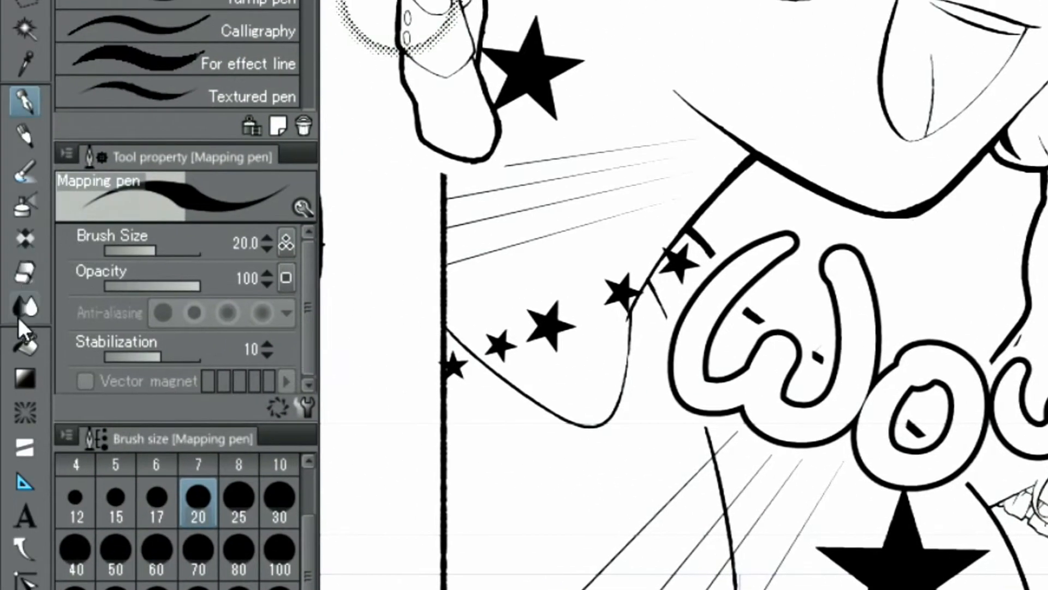
pyautogui.click(24, 345)
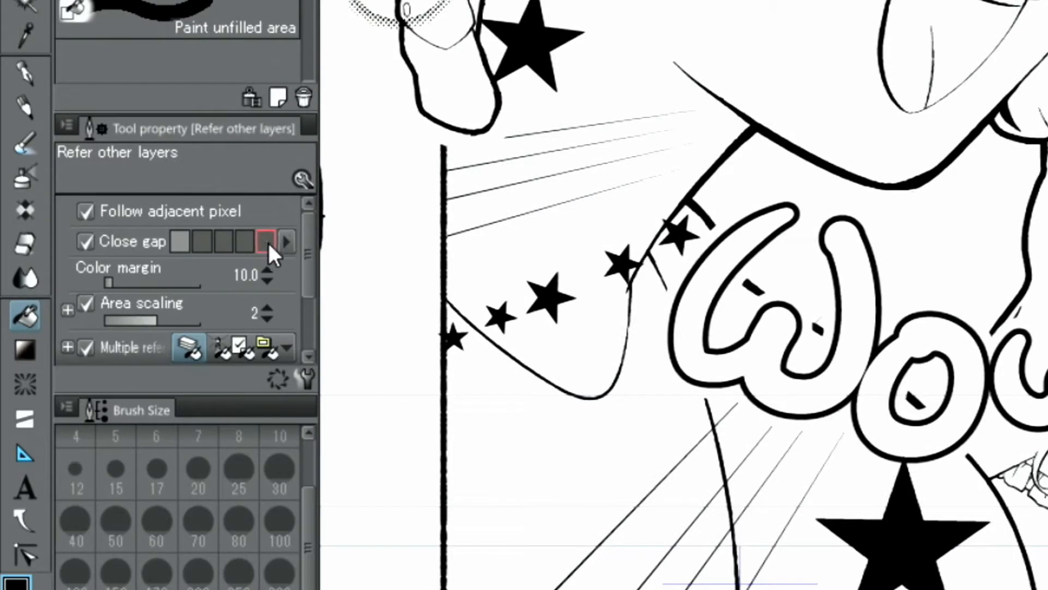
# Set the fill's Close gap option to its strongest level.
pyautogui.click(266, 241)
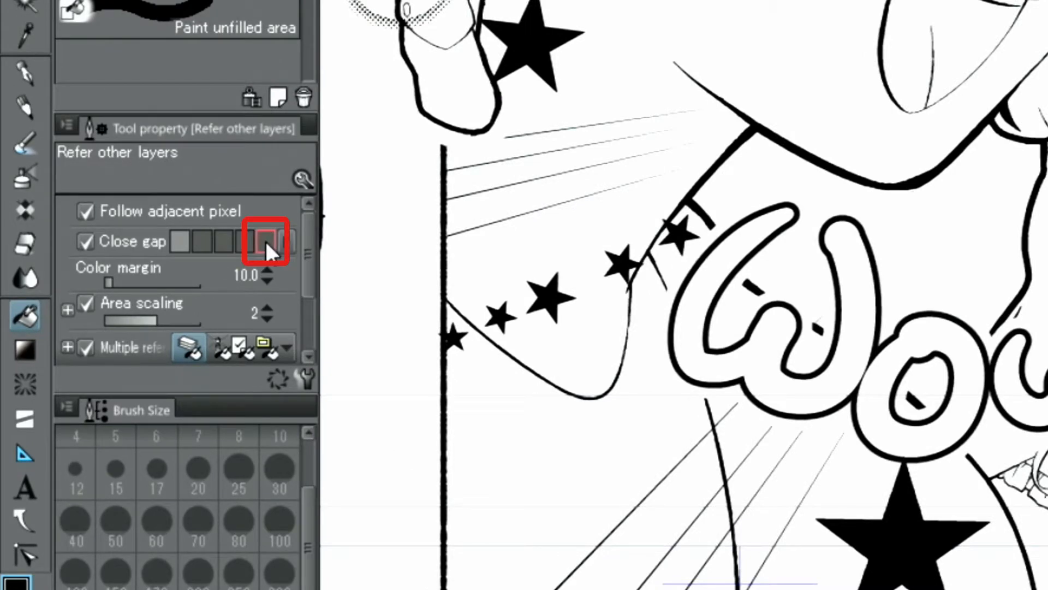
pyautogui.click(265, 241)
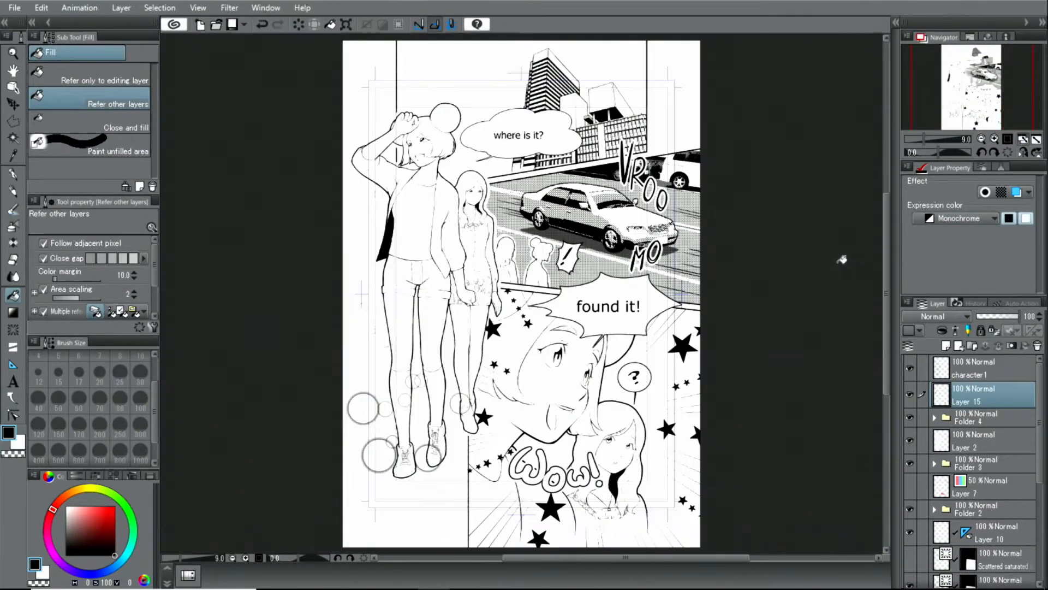
pyautogui.moveTo(829, 256)
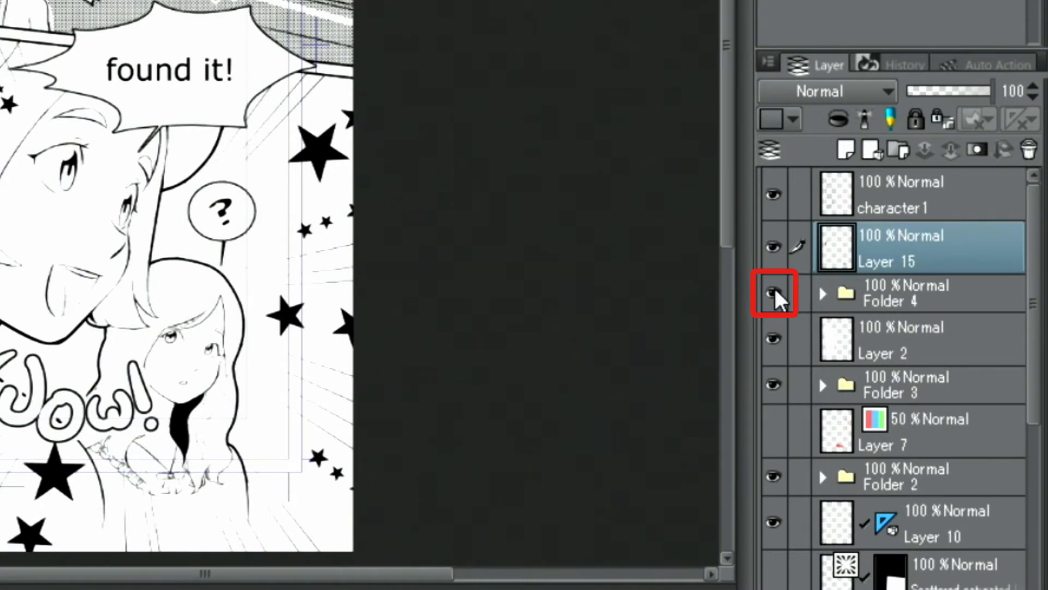
# Toggle Folder 4's visibility and zoom in on the tall girl.
pyautogui.click(774, 292)
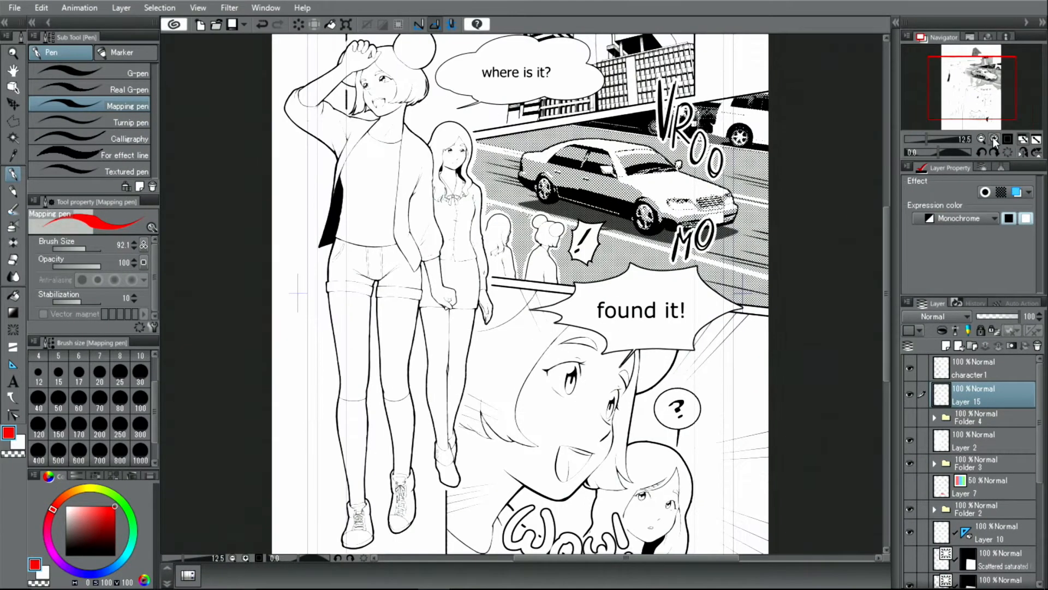
pyautogui.click(993, 139)
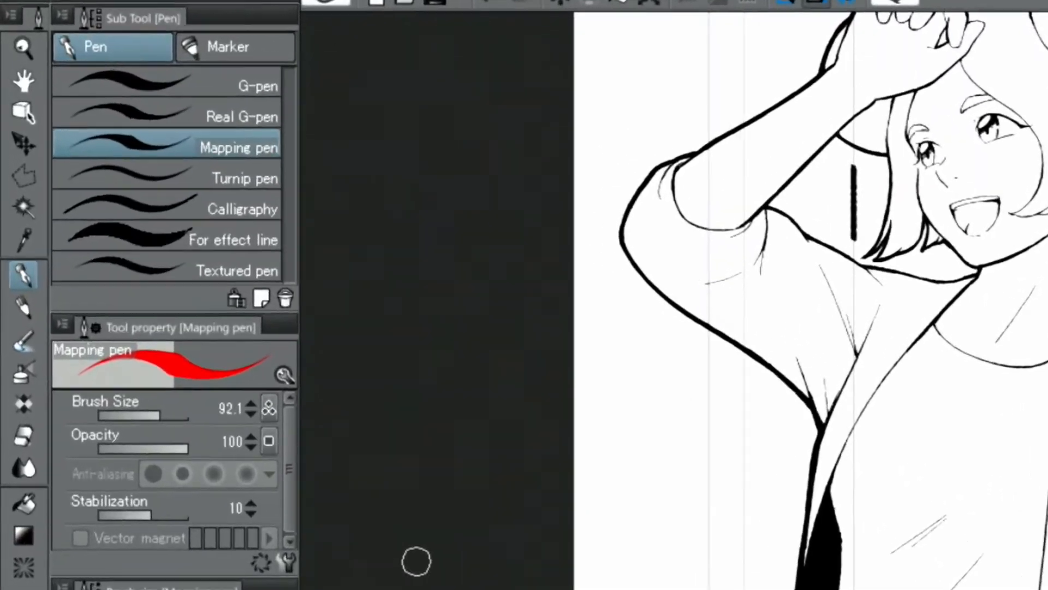
# Auto-select the tall girl's shorts in Add selection mode and start a new tone.
pyautogui.click(24, 217)
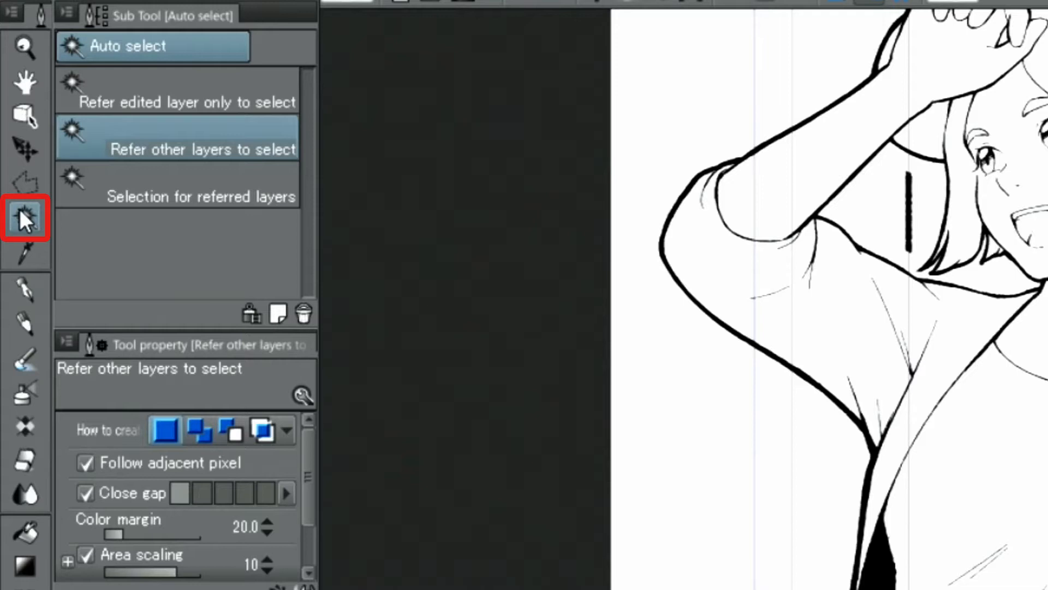
pyautogui.click(177, 140)
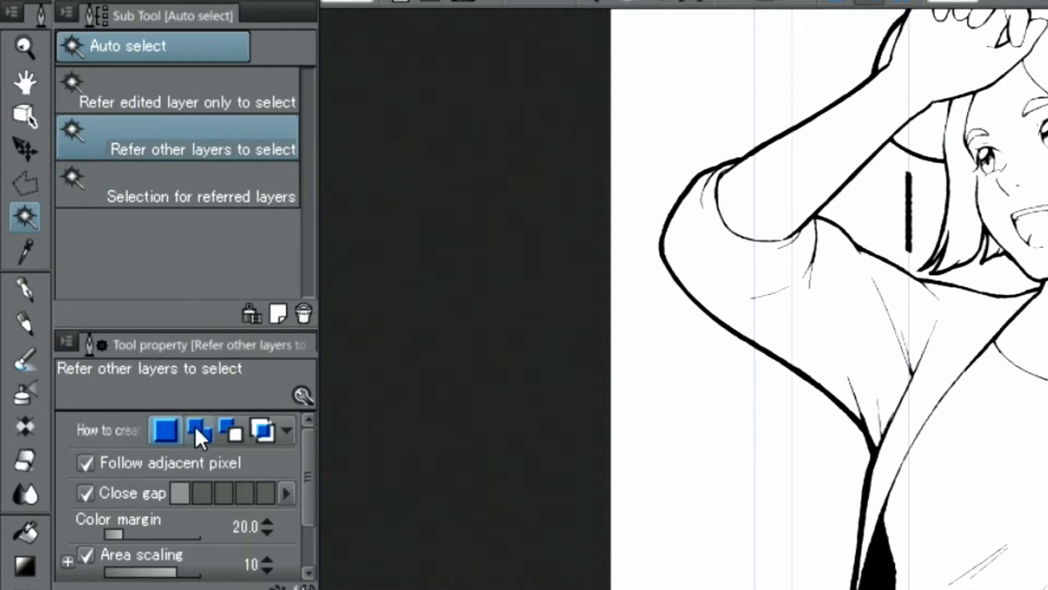
pyautogui.click(196, 429)
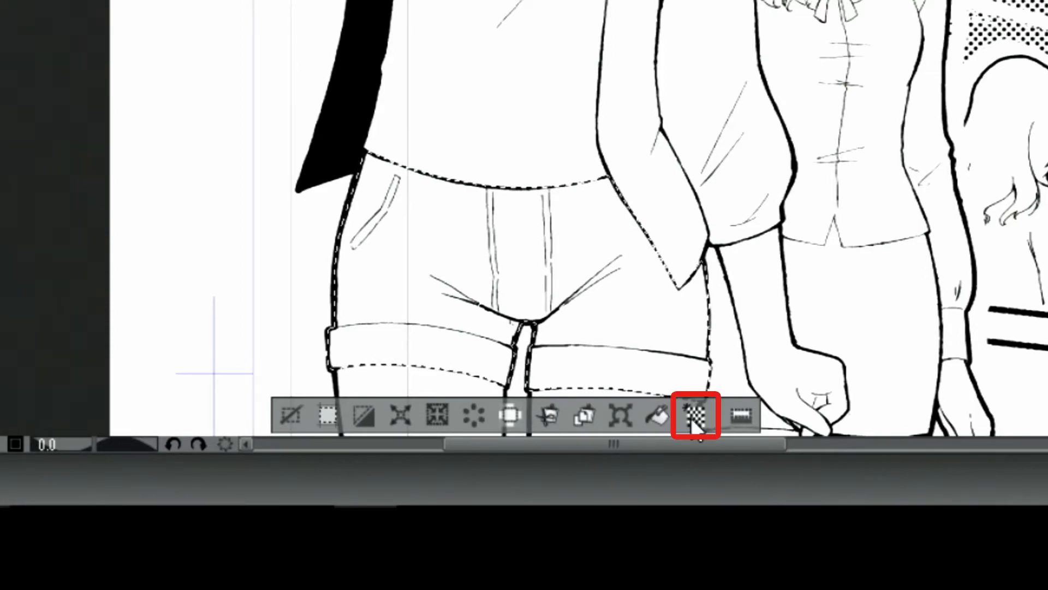
pyautogui.click(697, 416)
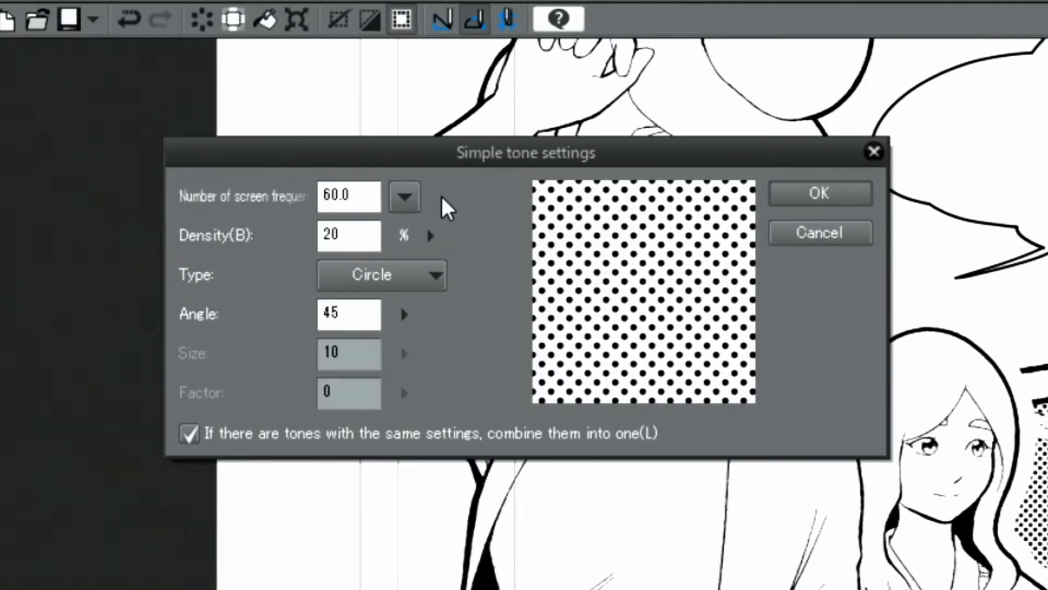
# Apply a dot tone at 30 lines, 40% density to the shorts.
pyautogui.click(403, 196)
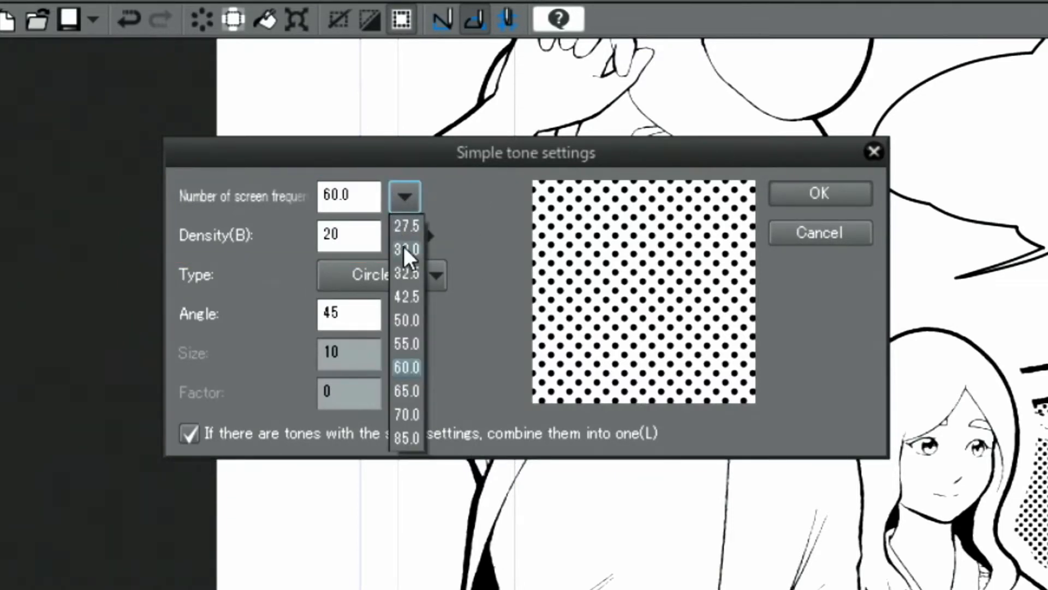
pyautogui.click(408, 247)
pyautogui.write('40')
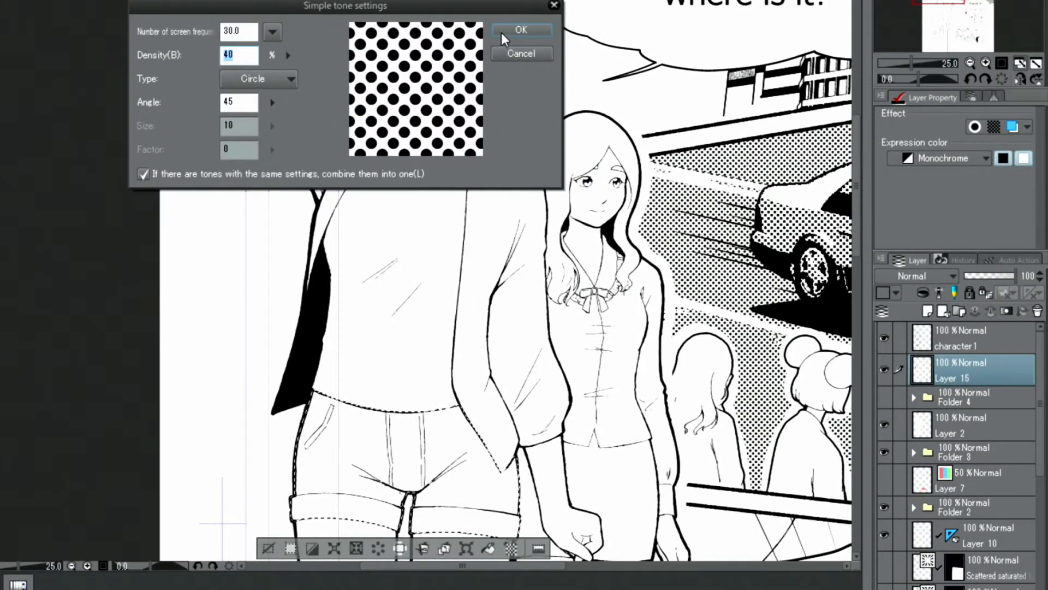
pyautogui.click(521, 30)
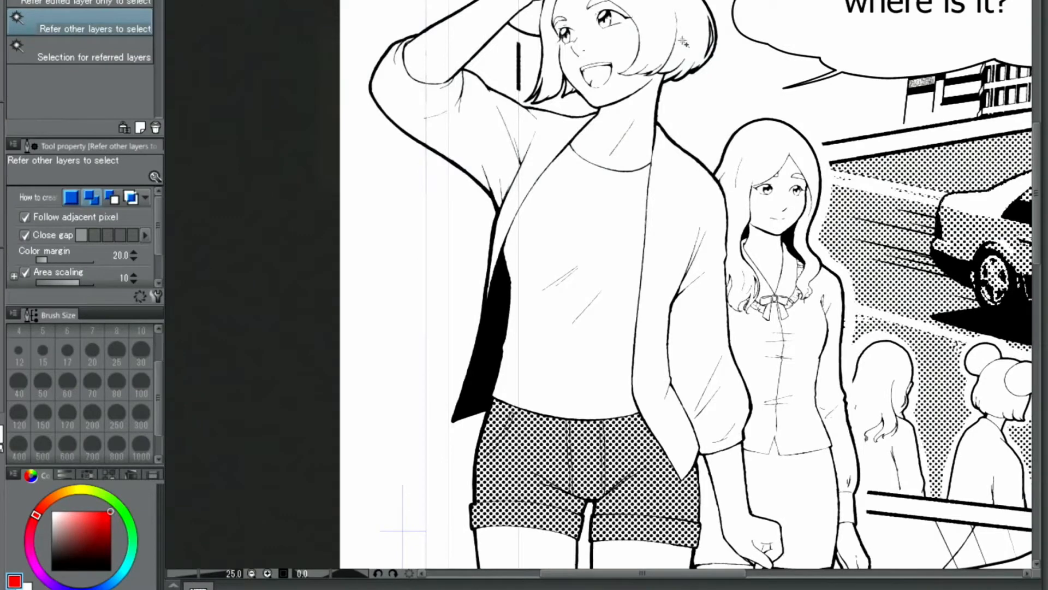
pyautogui.moveTo(642, 207)
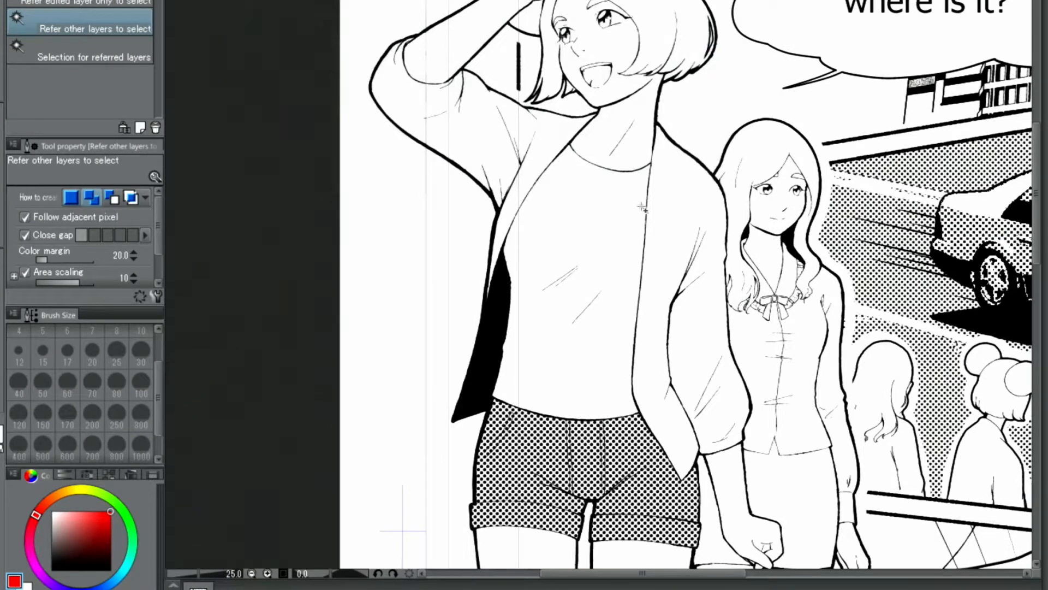
# Tone the tall girl's shirt with dots at 30 lines and 20% density.
pyautogui.click(642, 207)
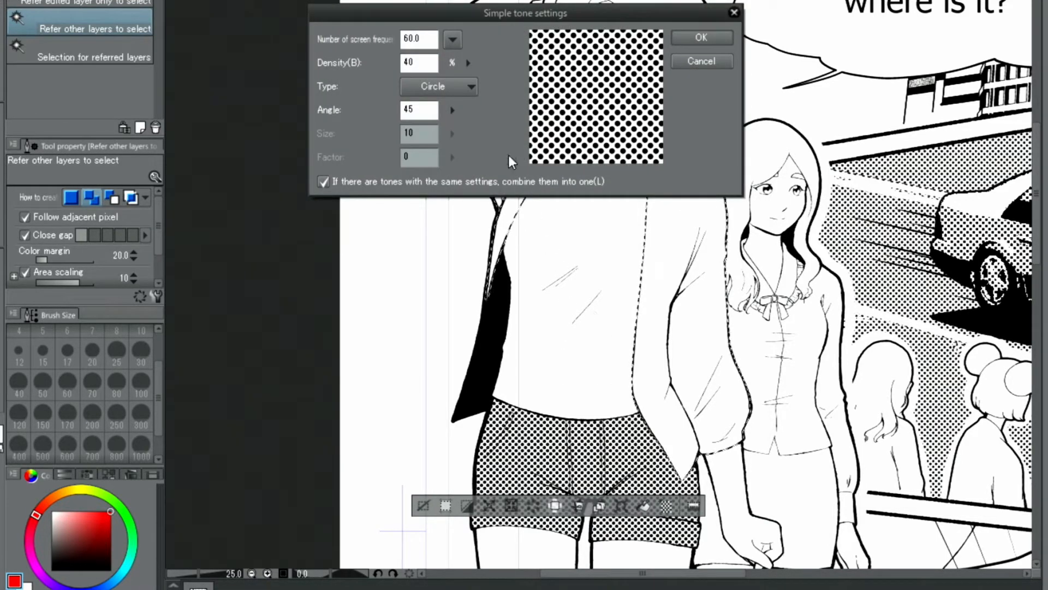
pyautogui.click(452, 39)
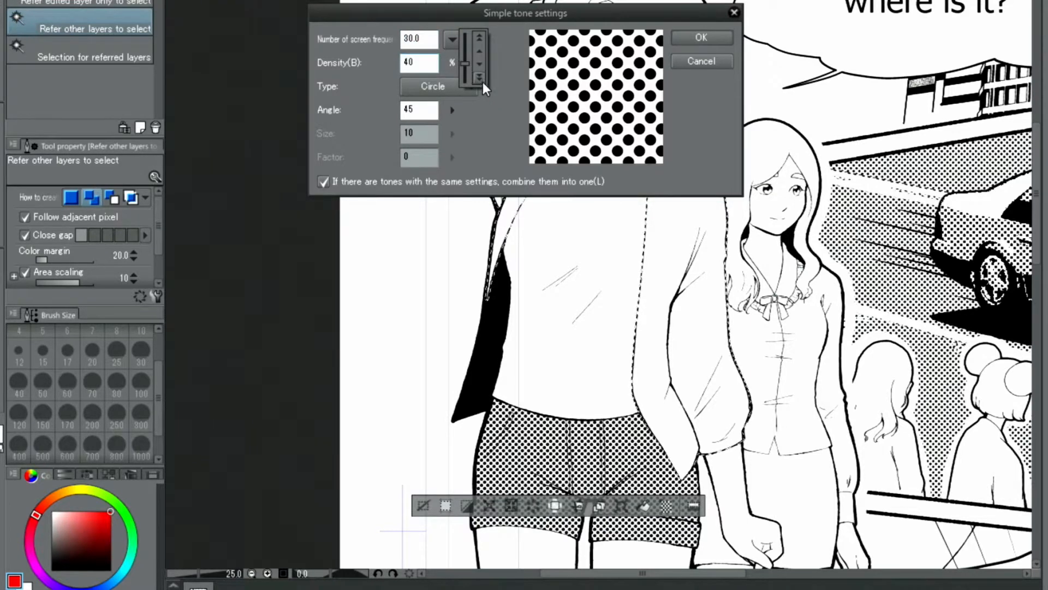
pyautogui.click(479, 66)
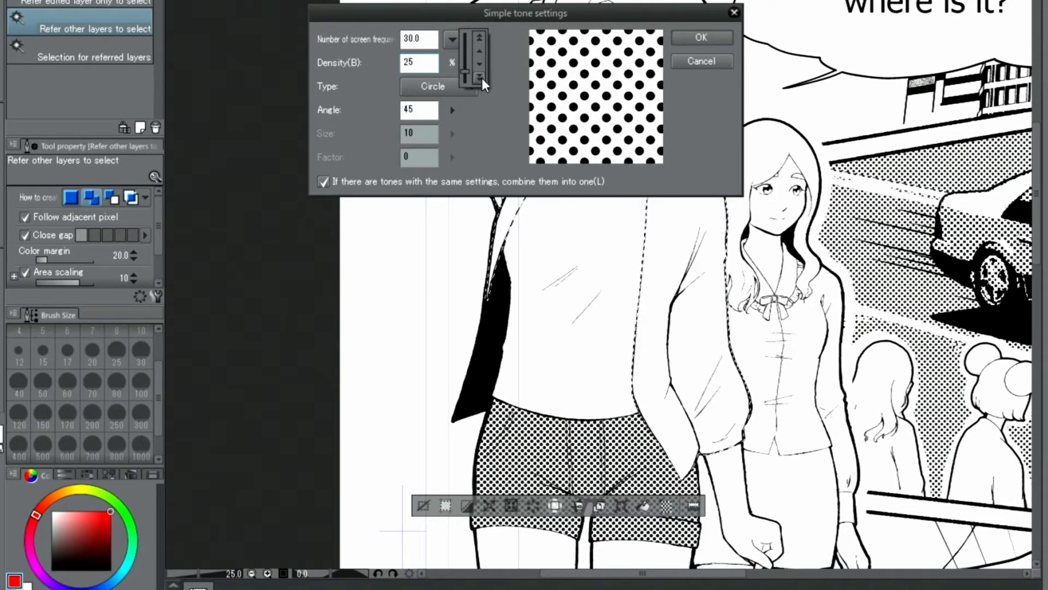
pyautogui.click(478, 66)
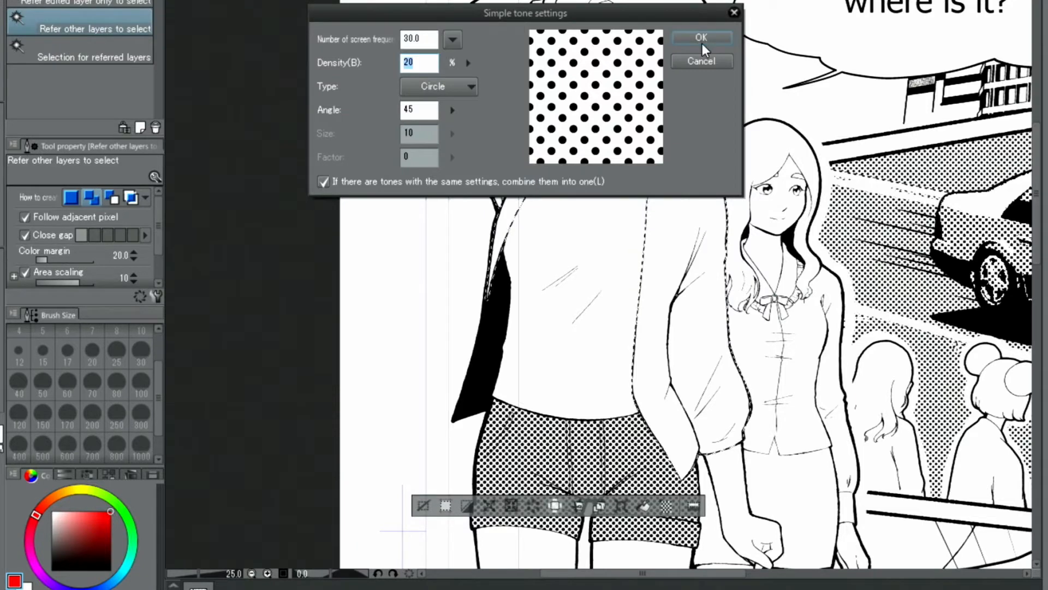
pyautogui.click(701, 38)
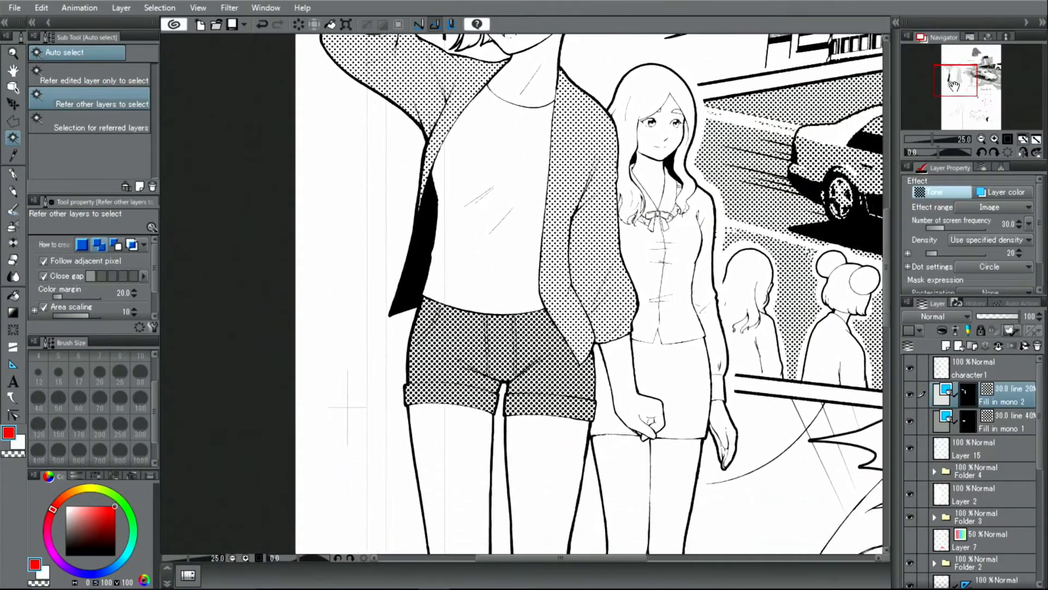
# Fill the sneaker and boot with dotted tone using the 'Refer other layers' fill.
pyautogui.scroll(-3)
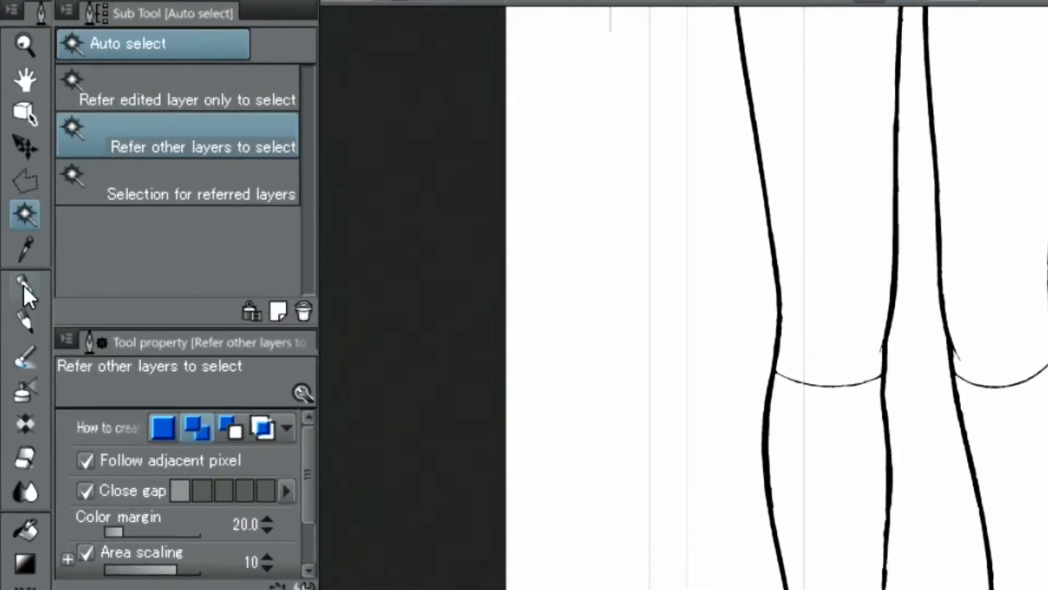
pyautogui.click(25, 286)
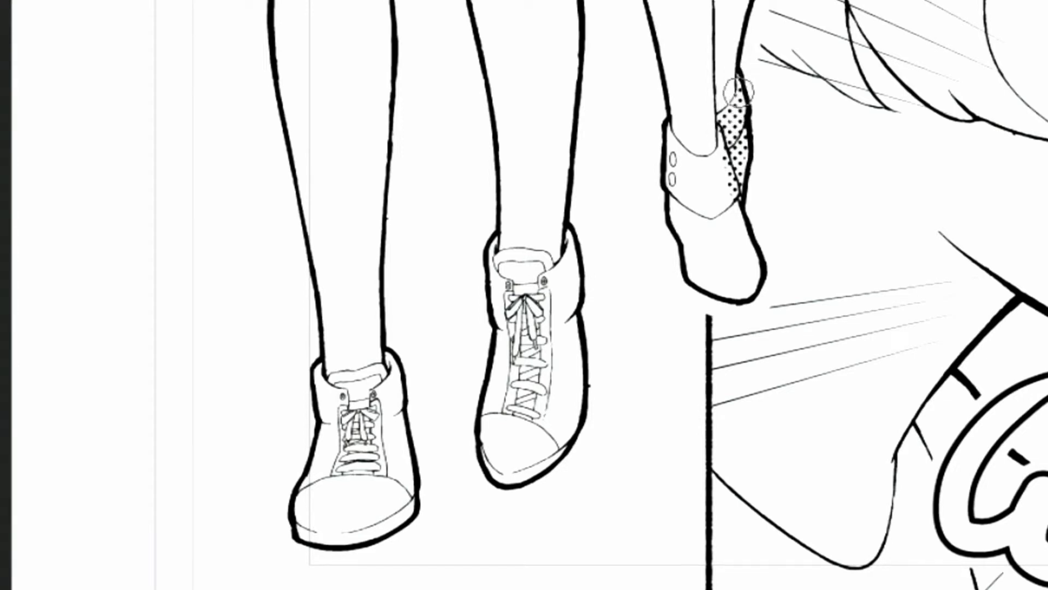
pyautogui.click(25, 295)
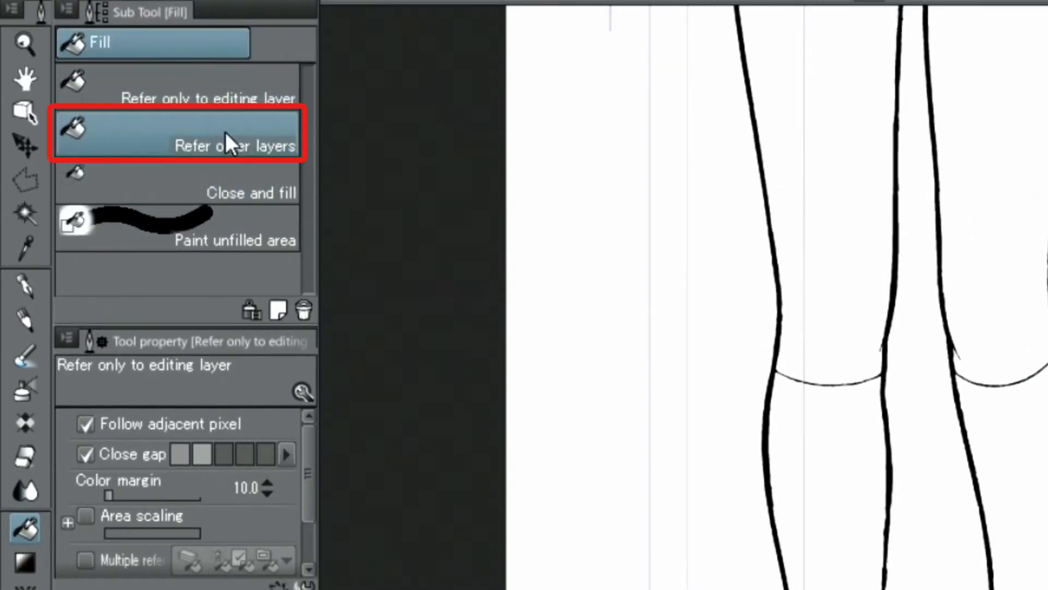
pyautogui.click(187, 134)
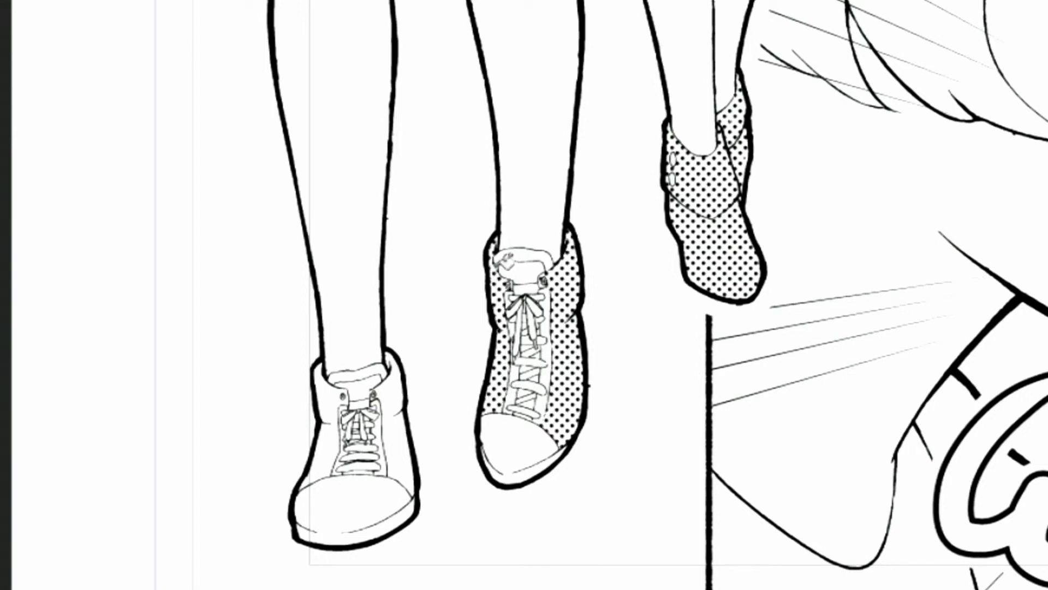
pyautogui.click(24, 193)
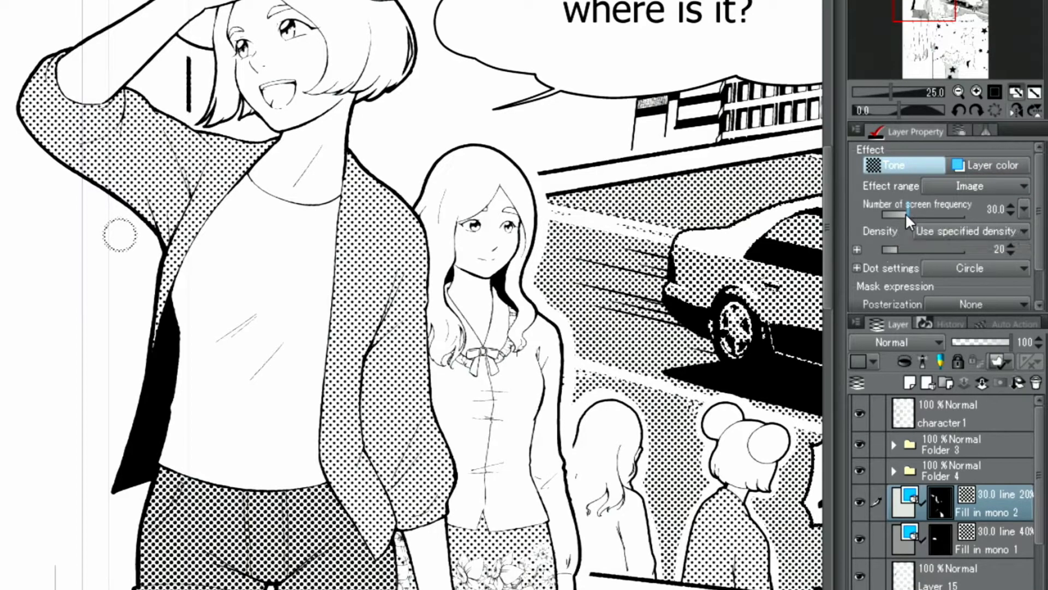
# Lower the tone's screen frequency to 18.9 and adjust its density back to 20.
pyautogui.moveTo(903, 215); pyautogui.dragTo(933, 215)
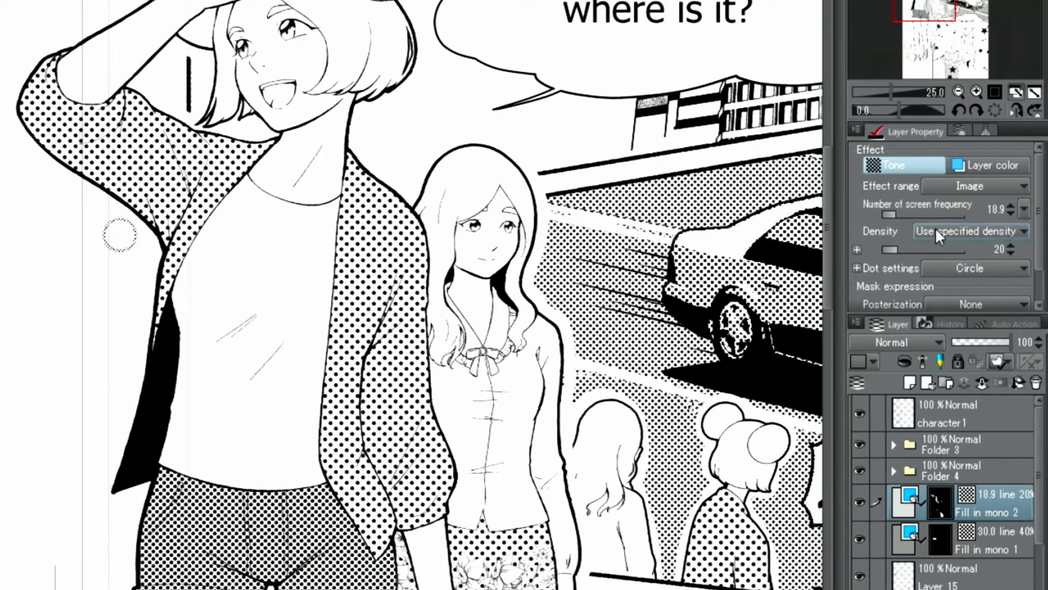
pyautogui.moveTo(889, 250); pyautogui.dragTo(932, 249)
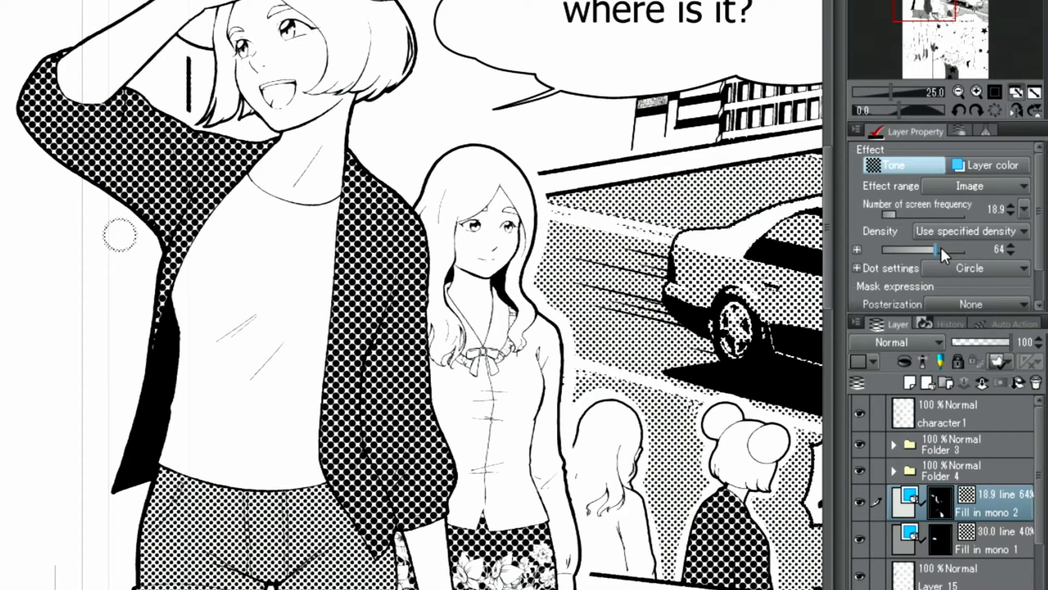
pyautogui.moveTo(935, 250); pyautogui.dragTo(896, 250)
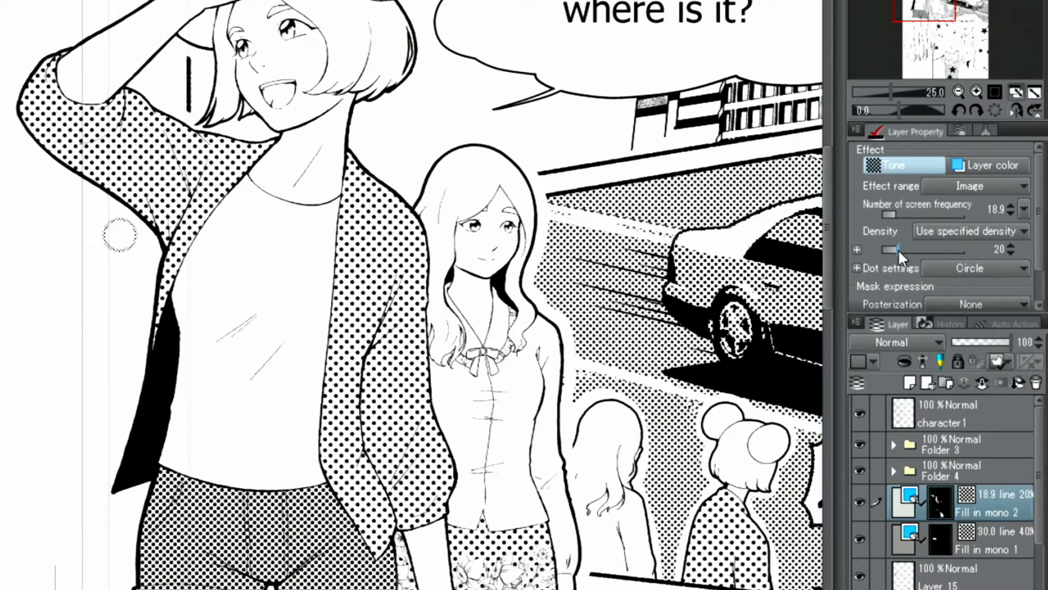
pyautogui.moveTo(899, 250); pyautogui.dragTo(893, 250)
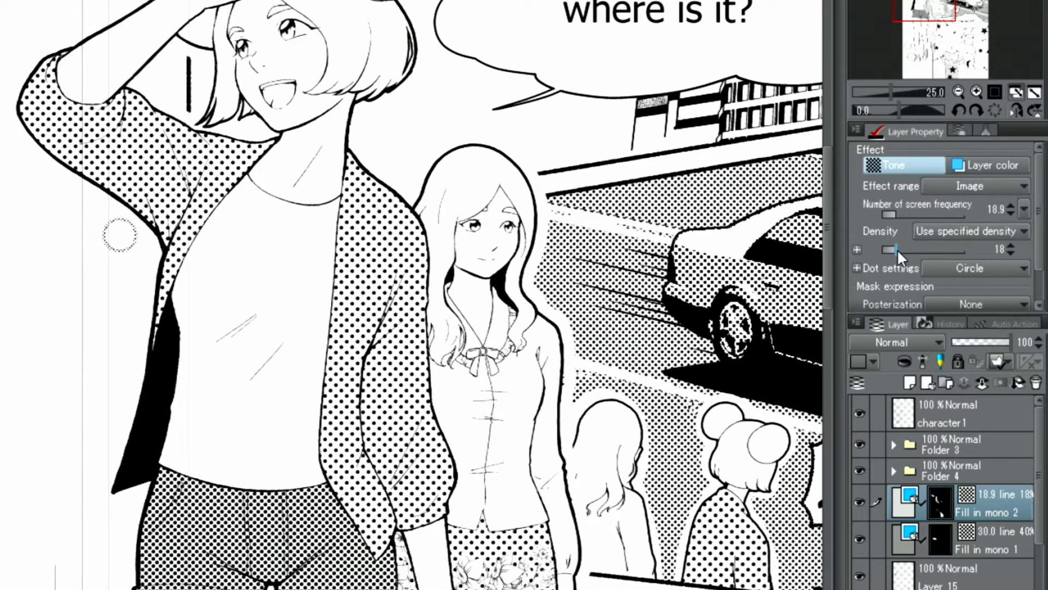
# Try Line and Cross dot shapes, then settle on Circle dots.
pyautogui.click(976, 268)
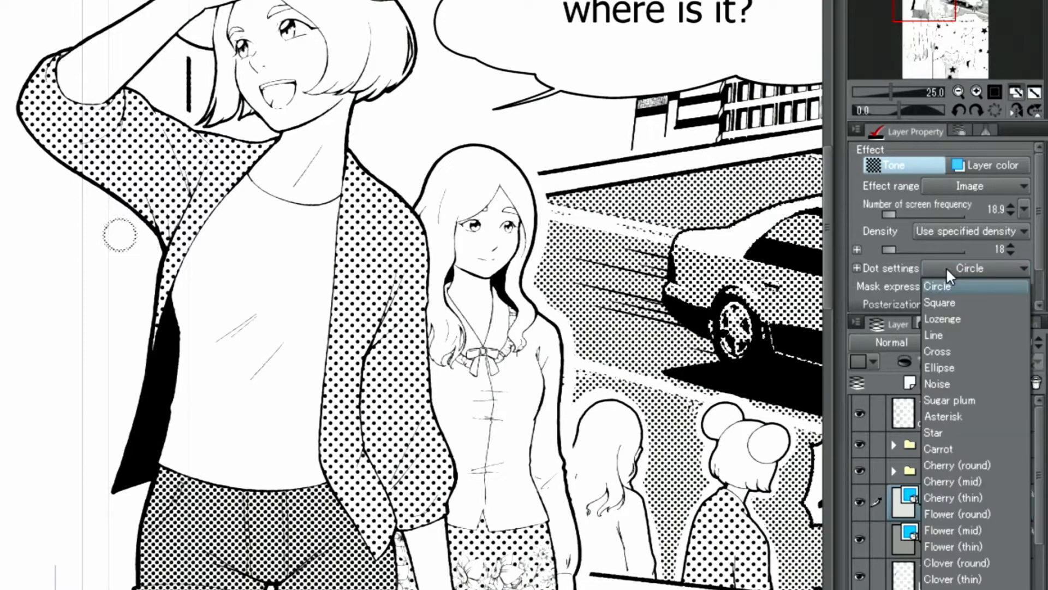
pyautogui.click(933, 334)
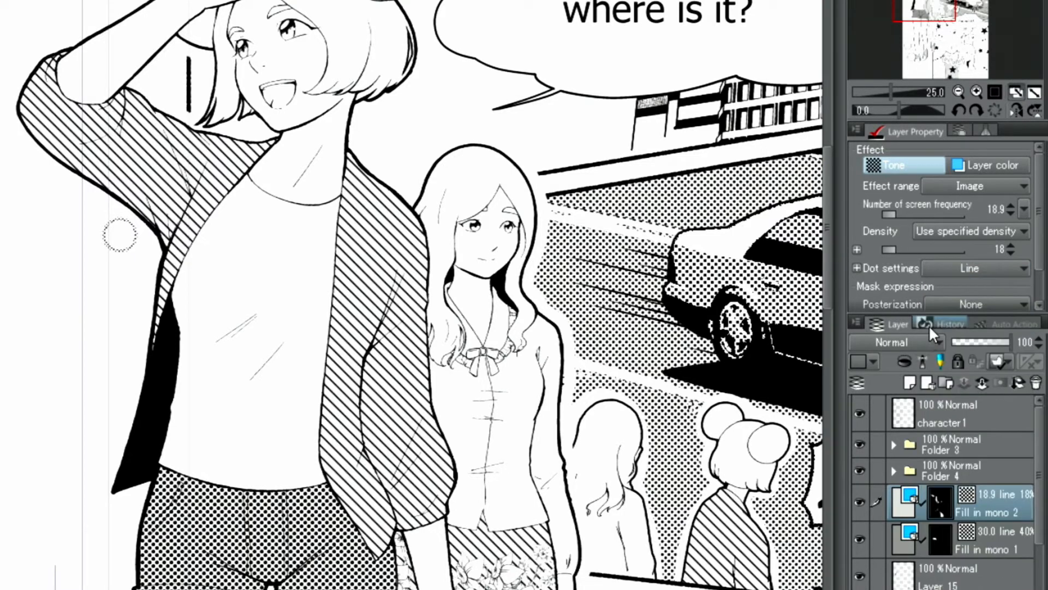
pyautogui.click(976, 268)
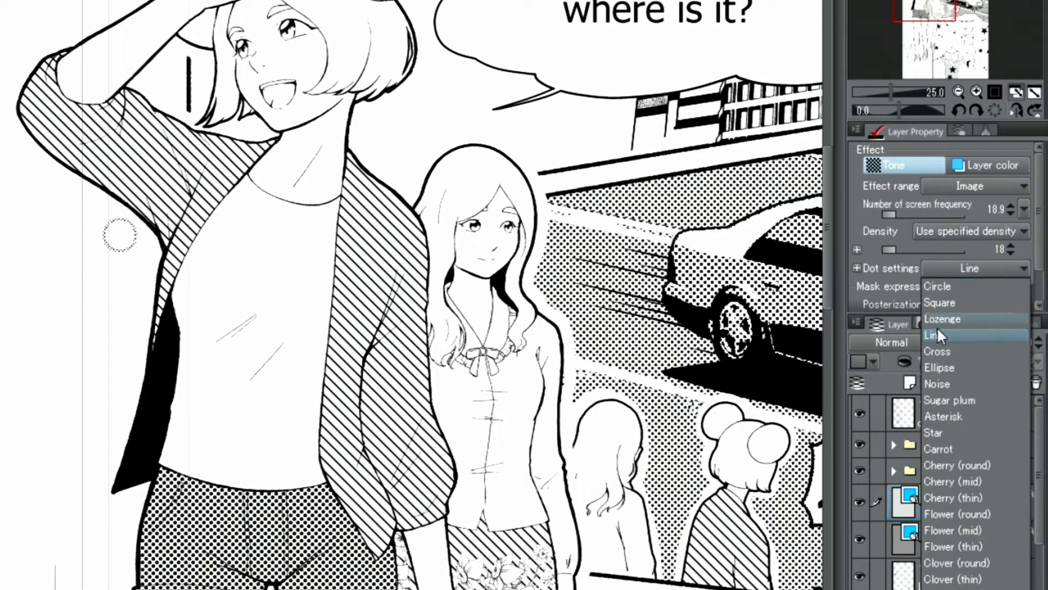
pyautogui.click(937, 351)
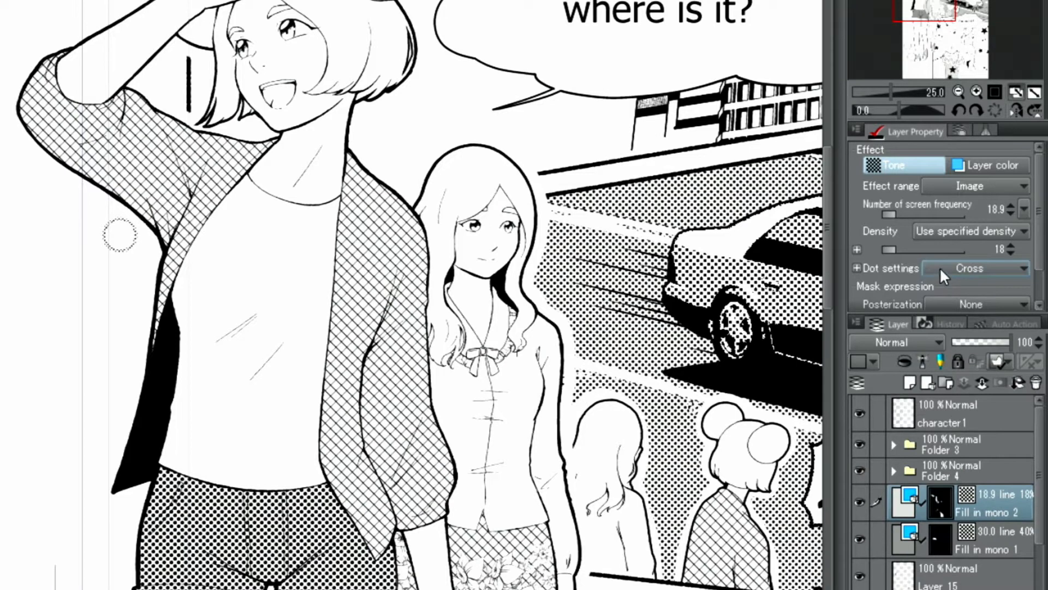
pyautogui.click(976, 268)
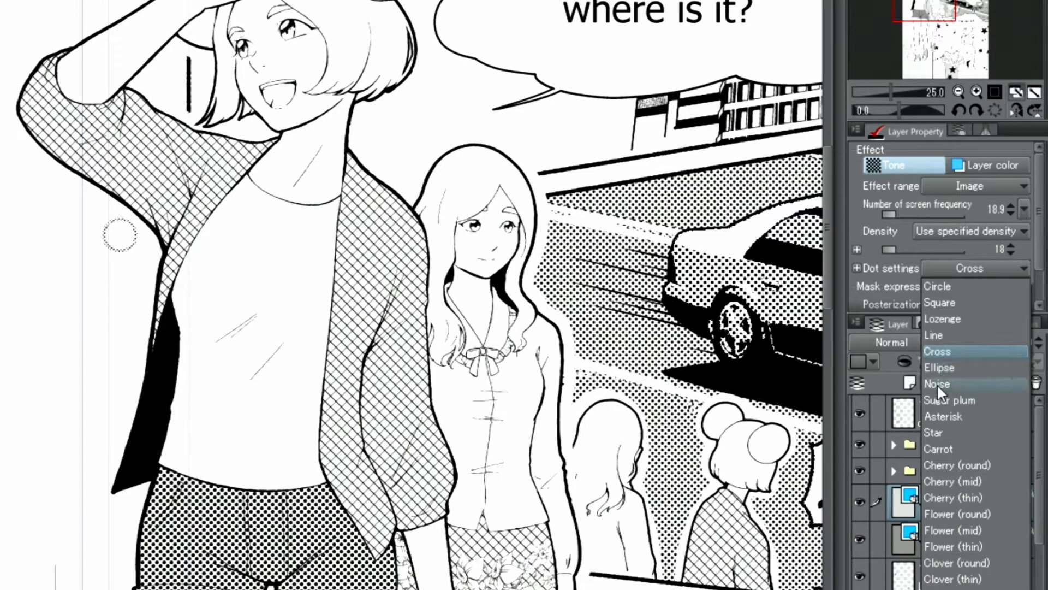
pyautogui.click(937, 384)
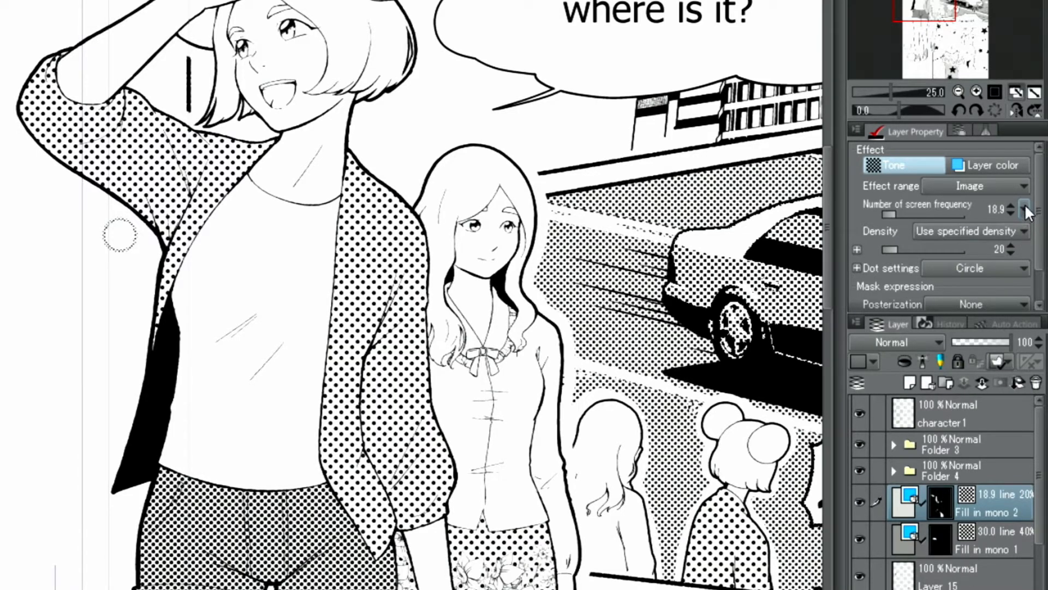
pyautogui.click(1025, 208)
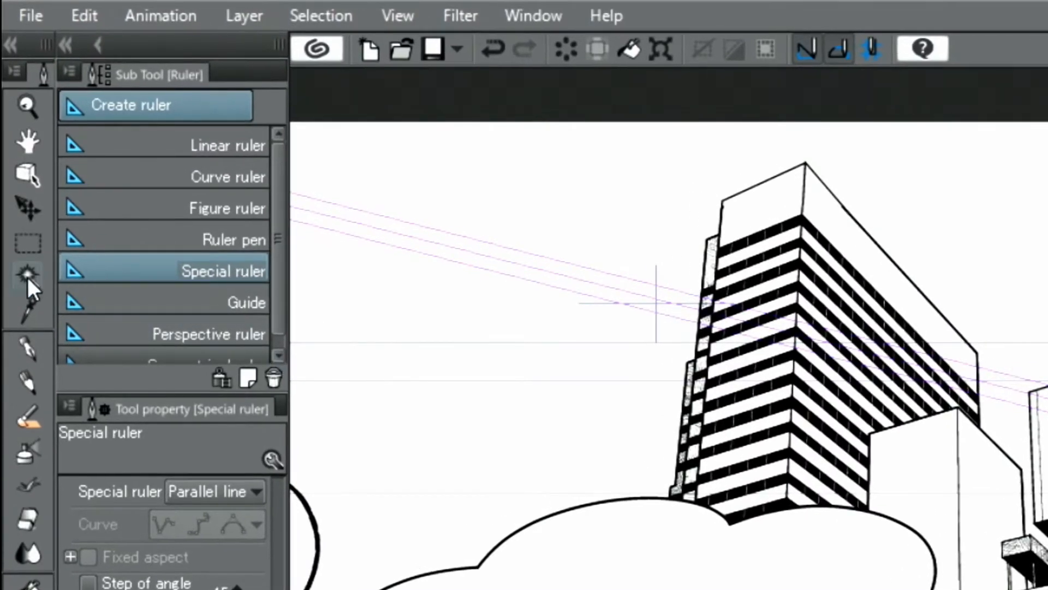
# Select the boxy rooftop structure with Auto select and bring up the Material collections list.
pyautogui.click(28, 276)
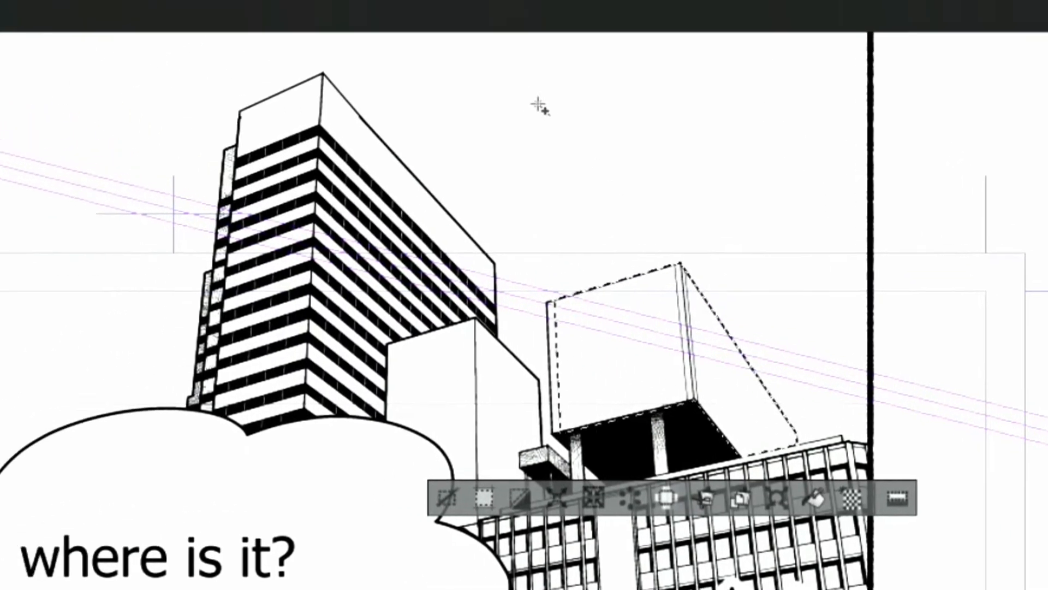
pyautogui.click(188, 15)
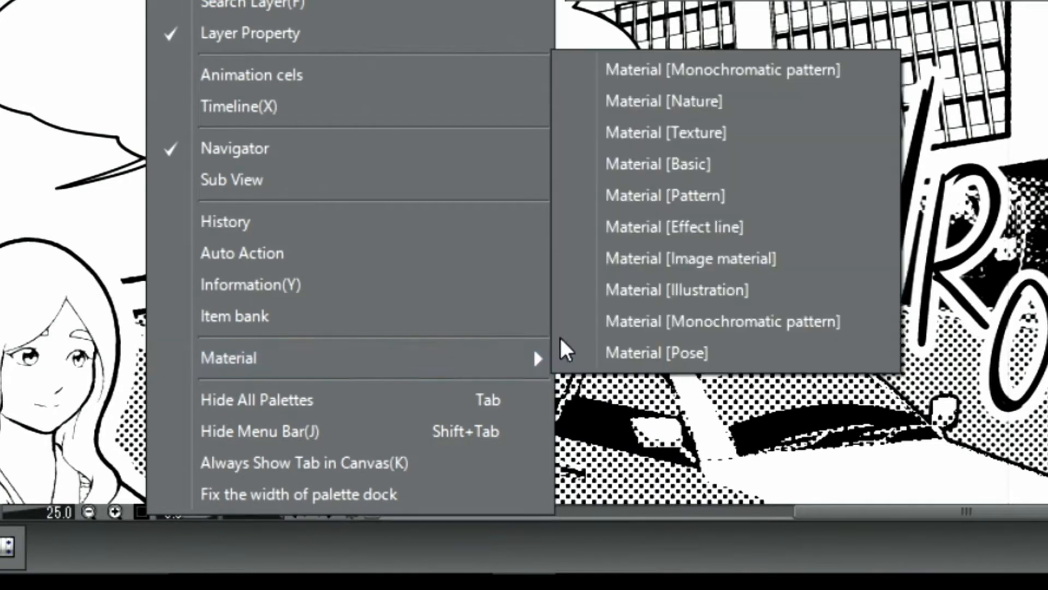
pyautogui.moveTo(635, 196)
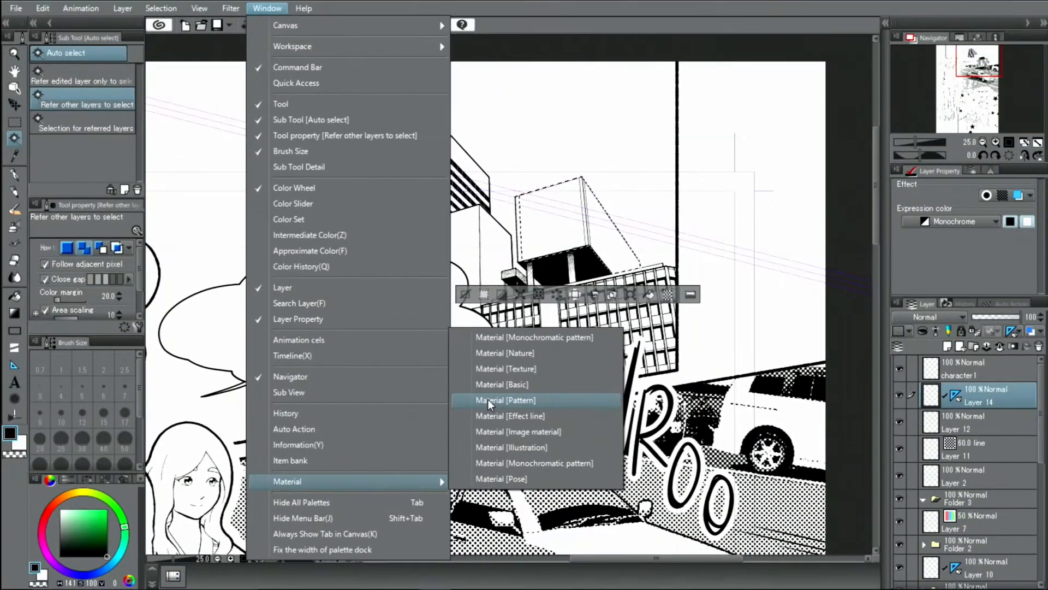
# Fill the rooftop selection with the 'Vortex and circle gray' pattern from Material [Pattern].
pyautogui.click(504, 399)
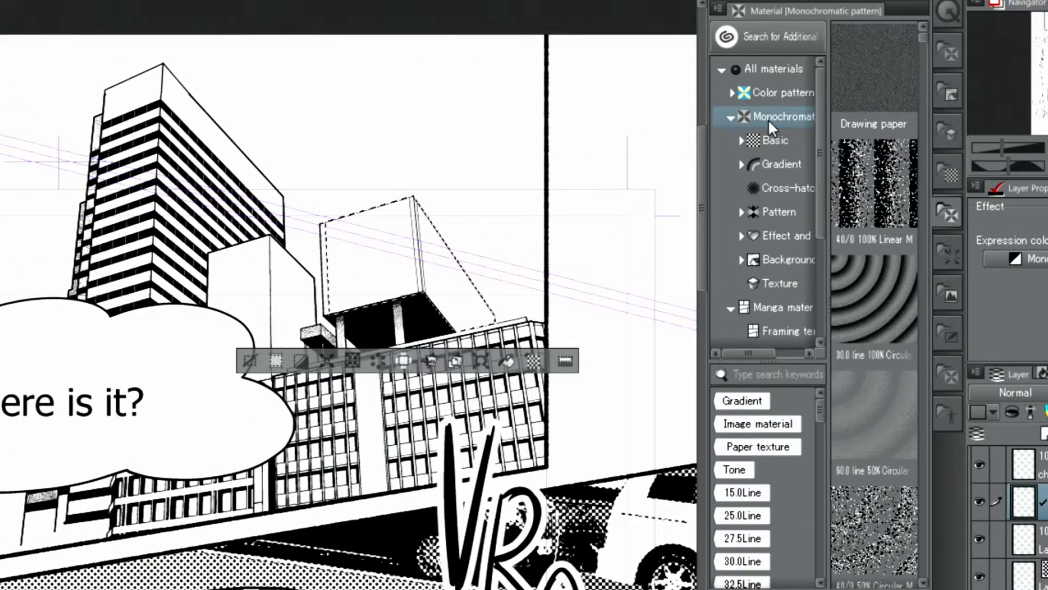
pyautogui.click(778, 212)
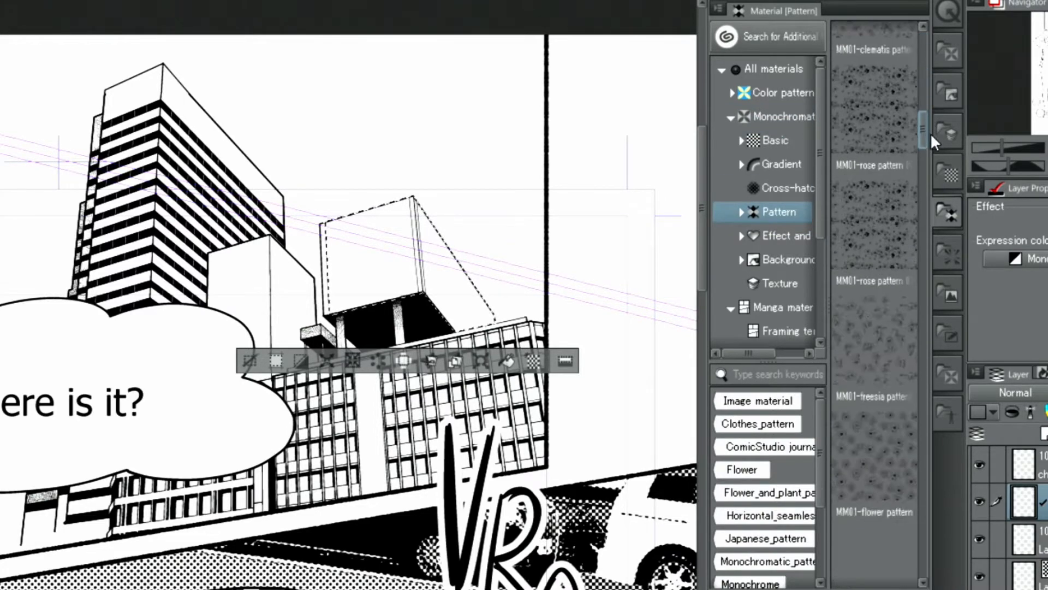
pyautogui.scroll(-3)
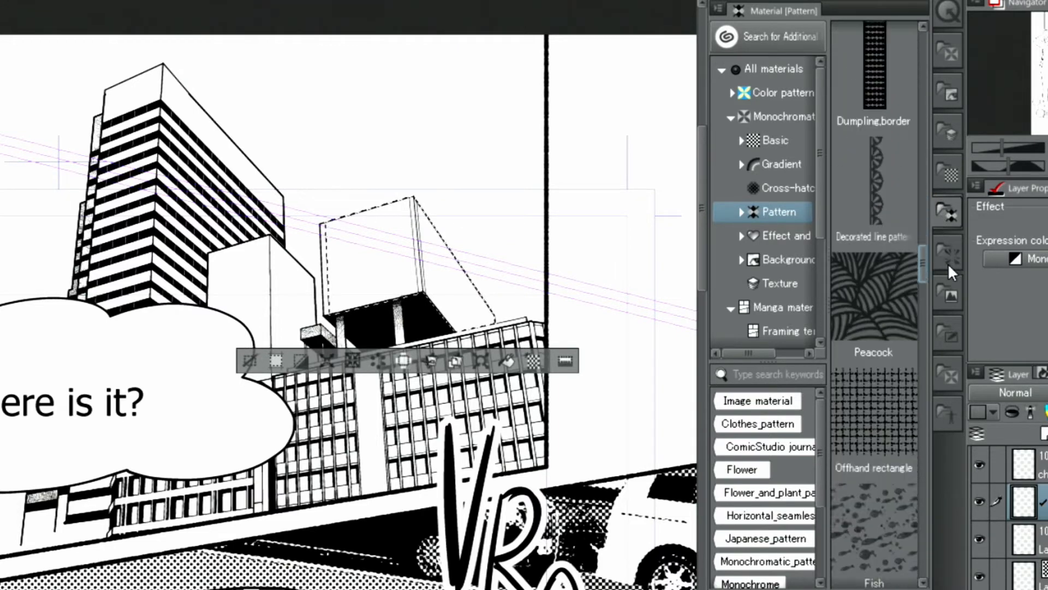
pyautogui.scroll(-3)
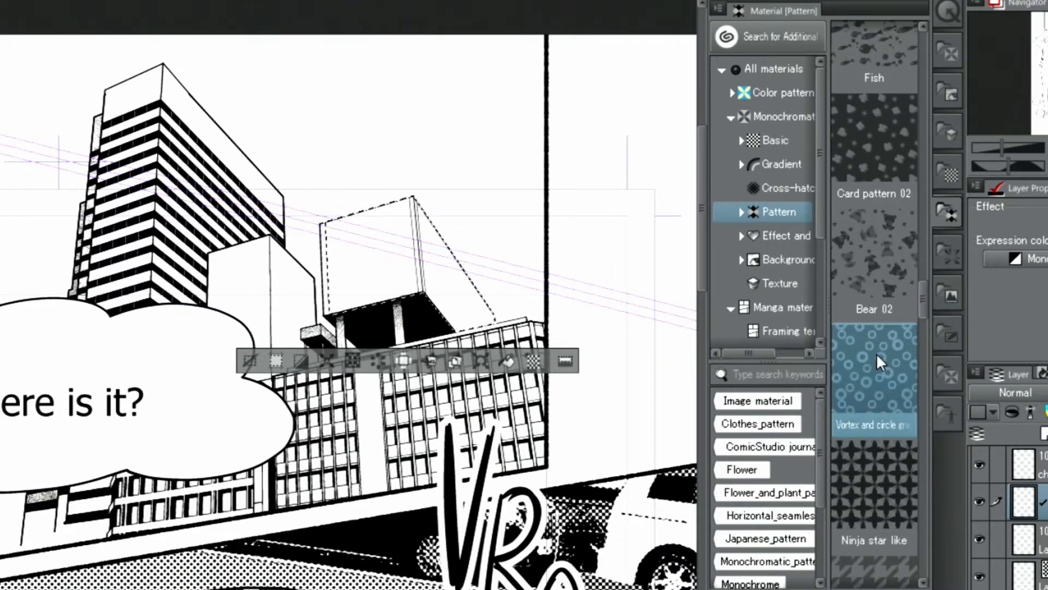
pyautogui.click(874, 378)
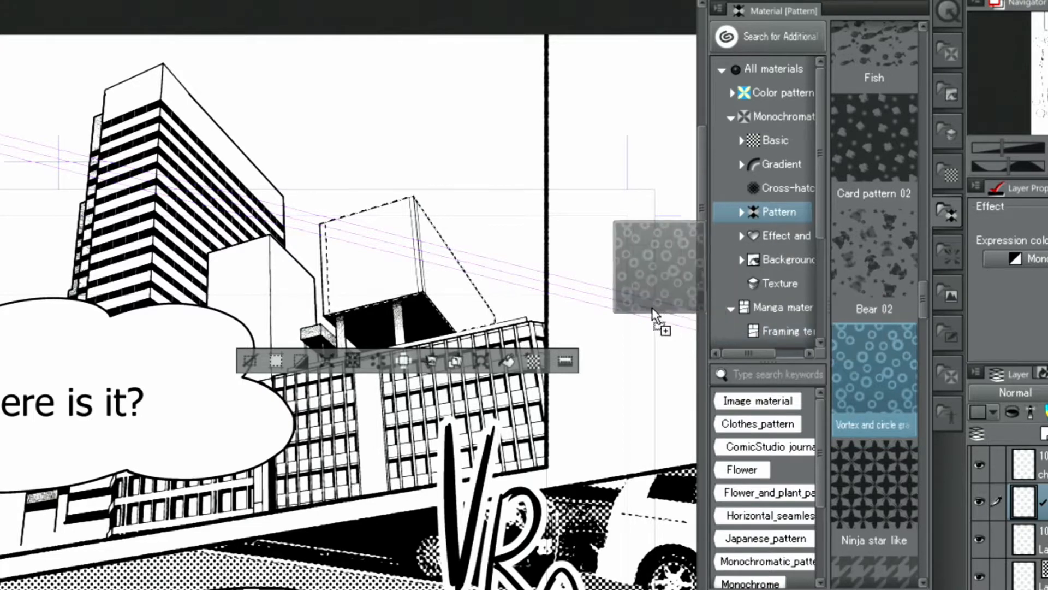
pyautogui.moveTo(659, 264); pyautogui.dragTo(392, 264)
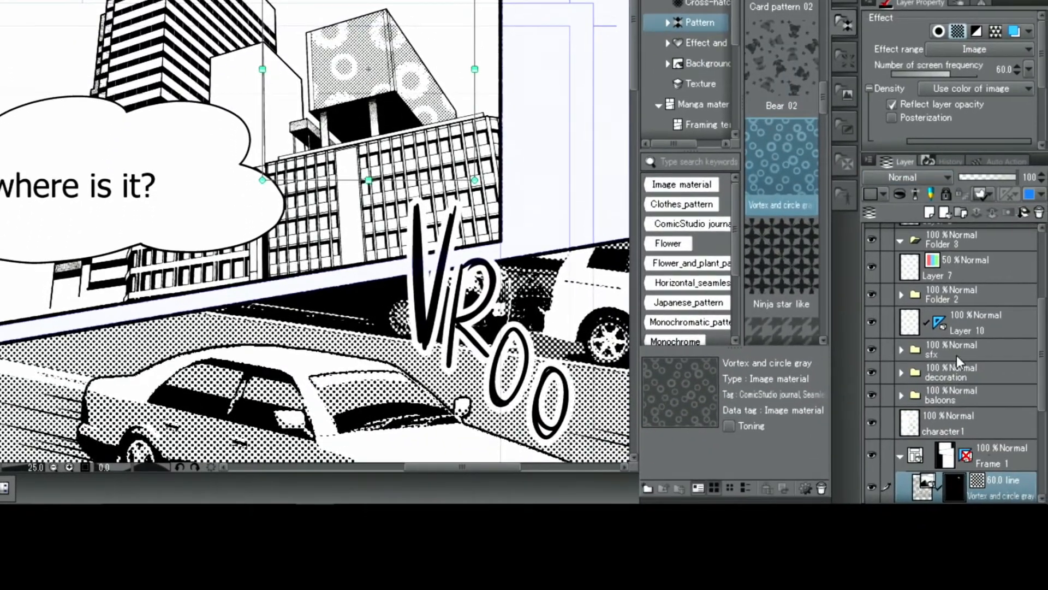
# Toggle the rooftop tone layer's mask off, re-enable it, and target it for editing.
pyautogui.click(989, 486)
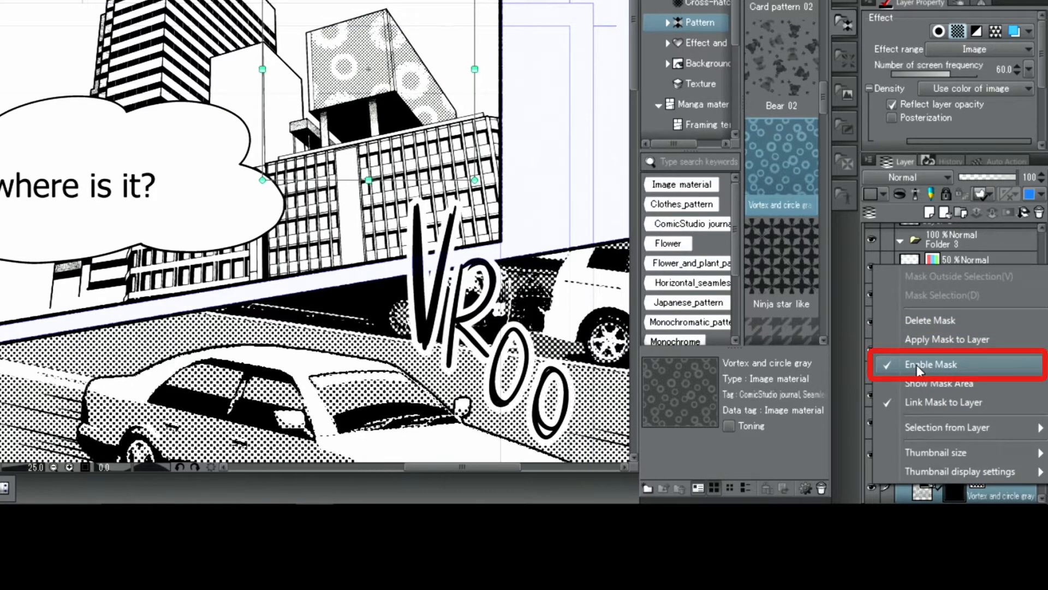
pyautogui.click(929, 363)
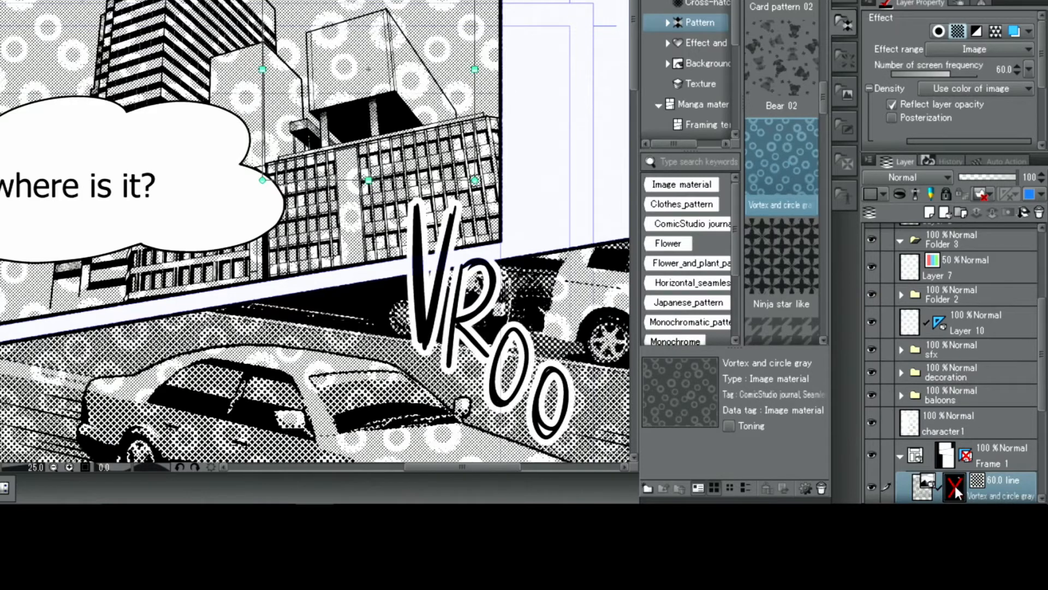
pyautogui.click(954, 486)
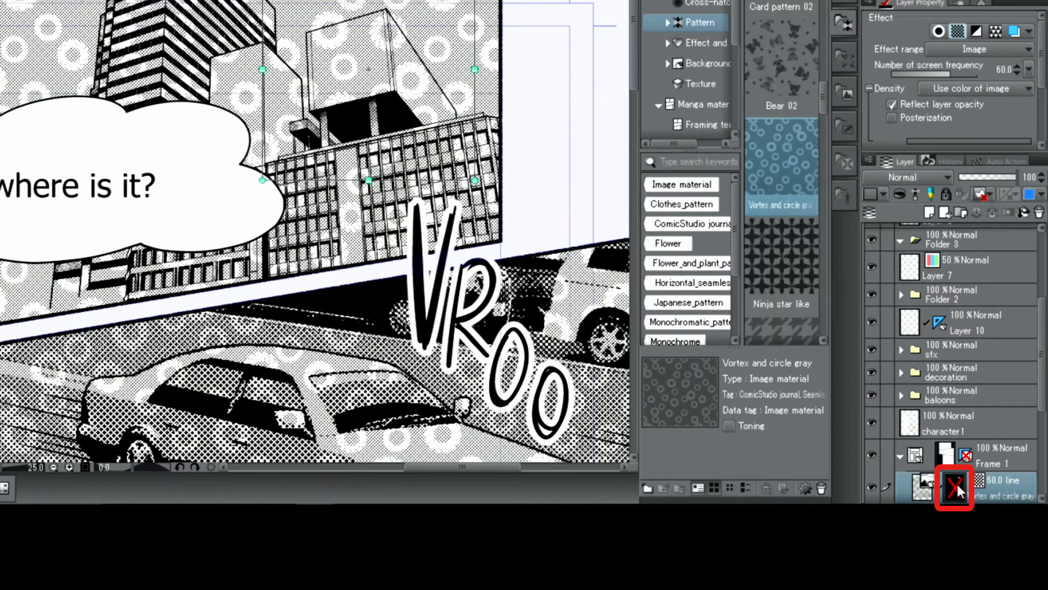
pyautogui.click(955, 486)
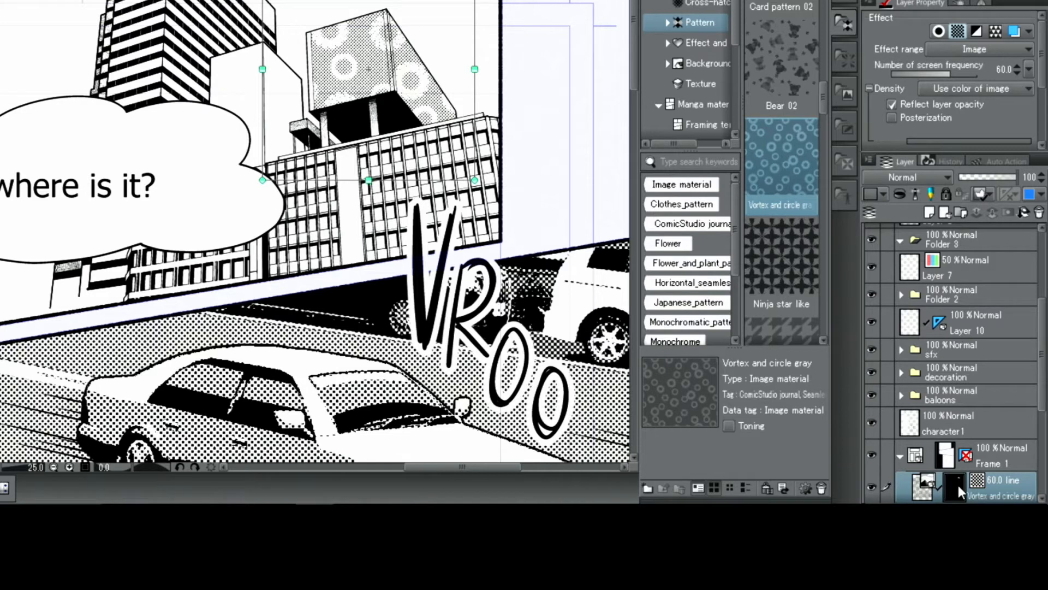
pyautogui.click(996, 485)
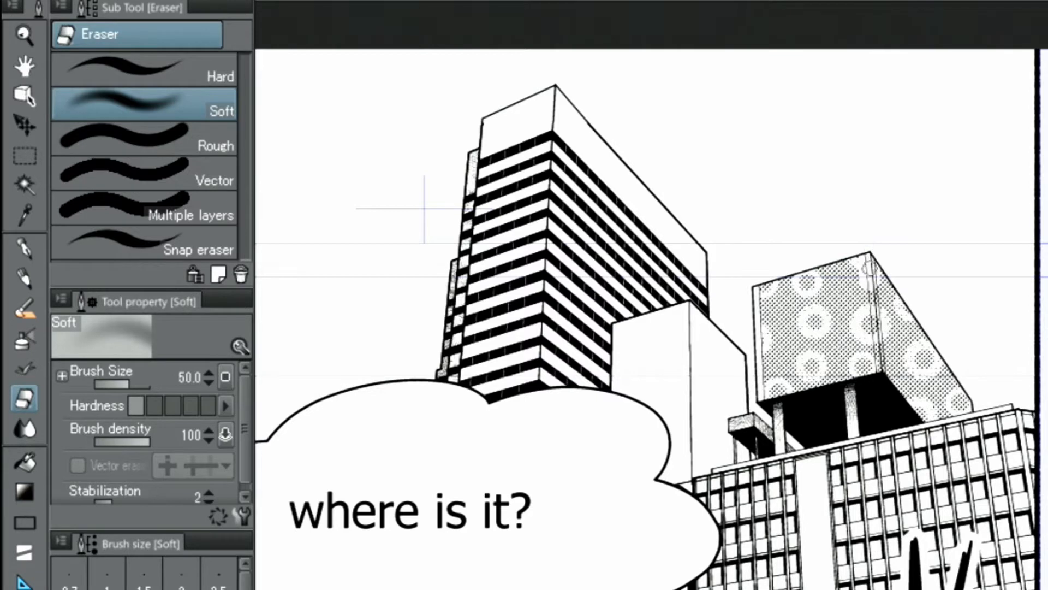
# Switch to the Hard eraser sub tool and set its brush size to about 3.
pyautogui.click(133, 76)
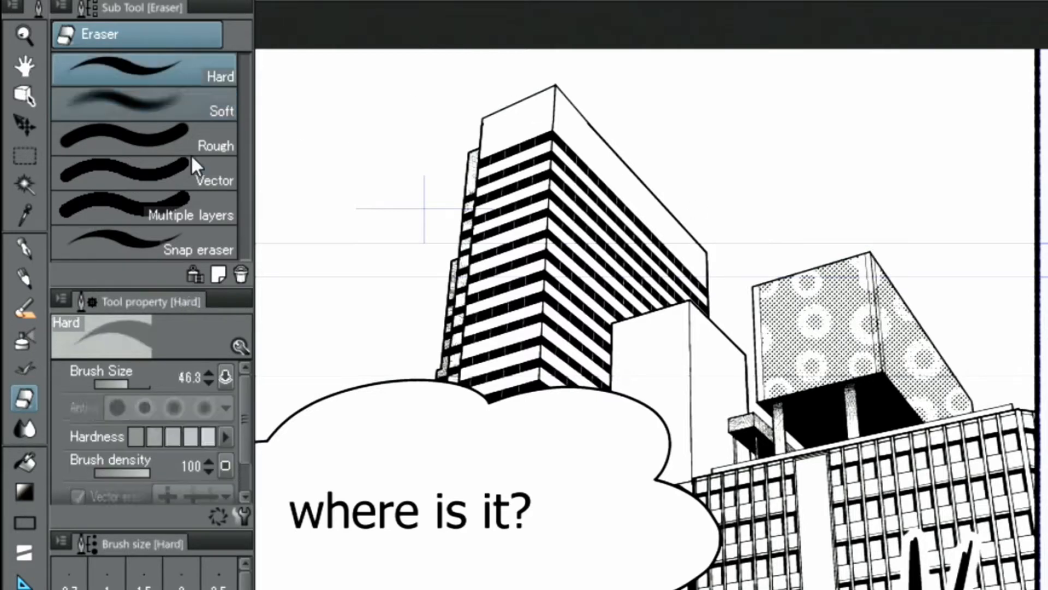
pyautogui.moveTo(194, 384); pyautogui.dragTo(101, 384)
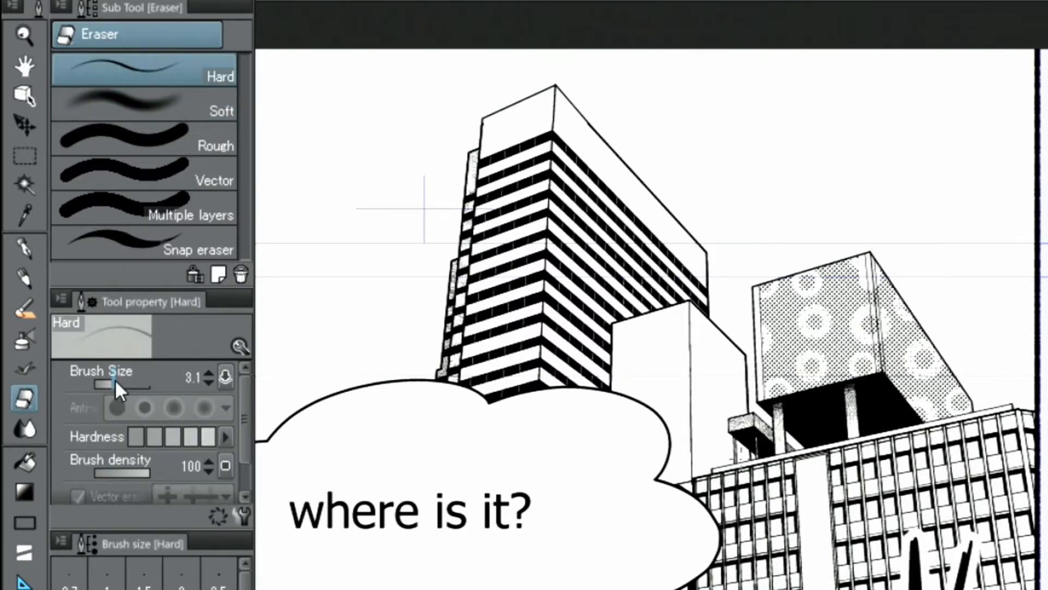
pyautogui.moveTo(100, 384); pyautogui.dragTo(130, 385)
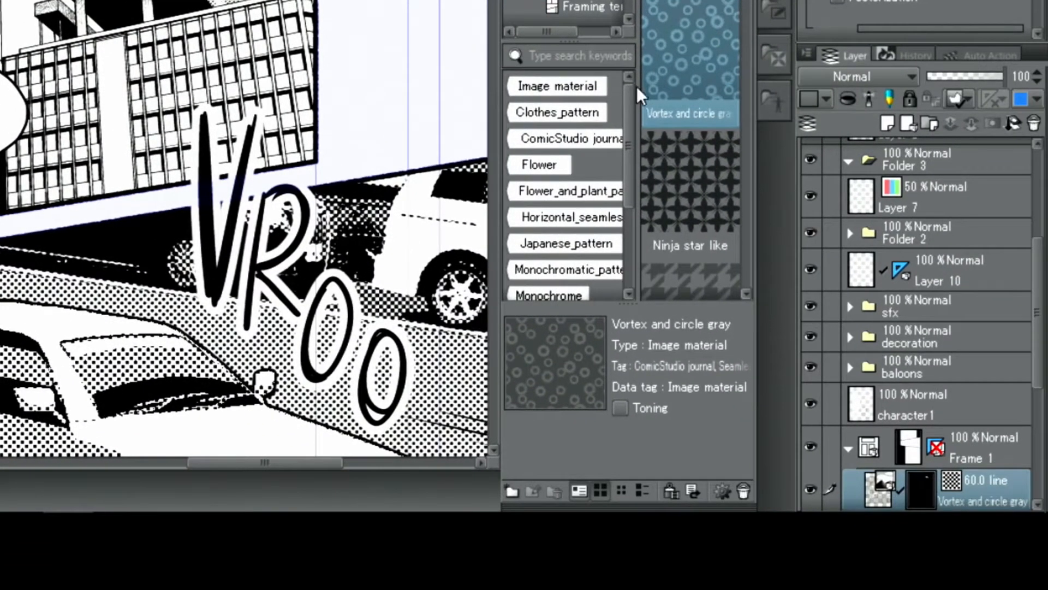
# Swap the building-top tone to the 'Ninja star like' pattern.
pyautogui.click(690, 194)
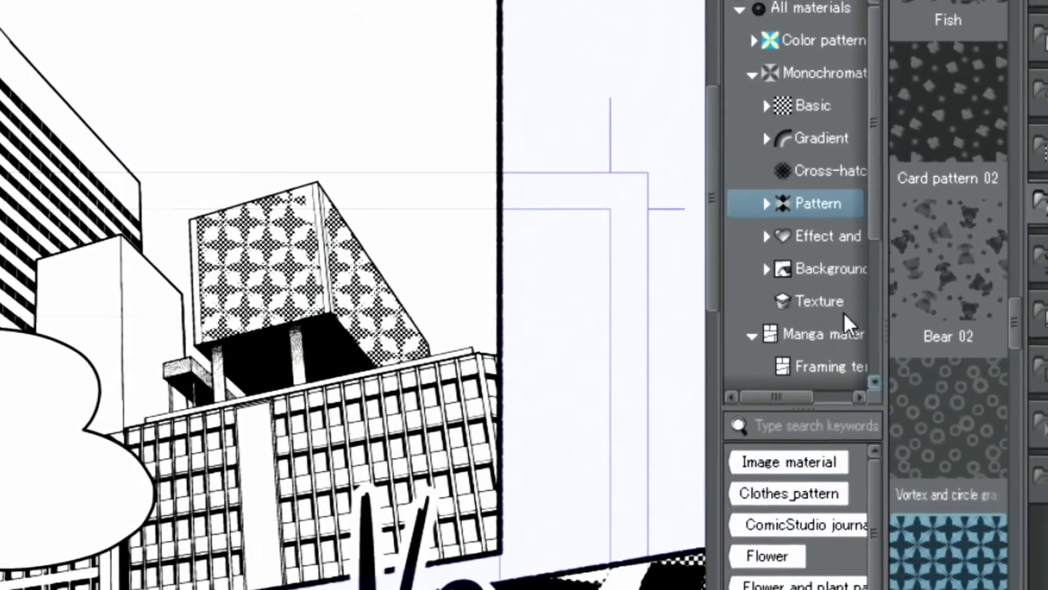
# Apply the 100% Circular line gradient tone to the rooftop, then undo moving its centre.
pyautogui.click(829, 155)
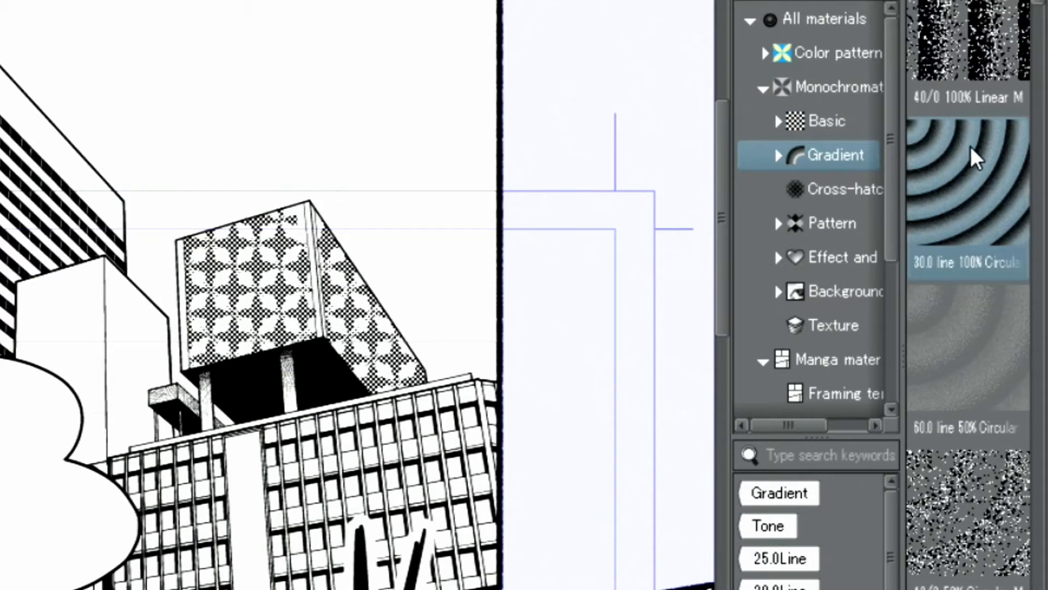
pyautogui.click(967, 194)
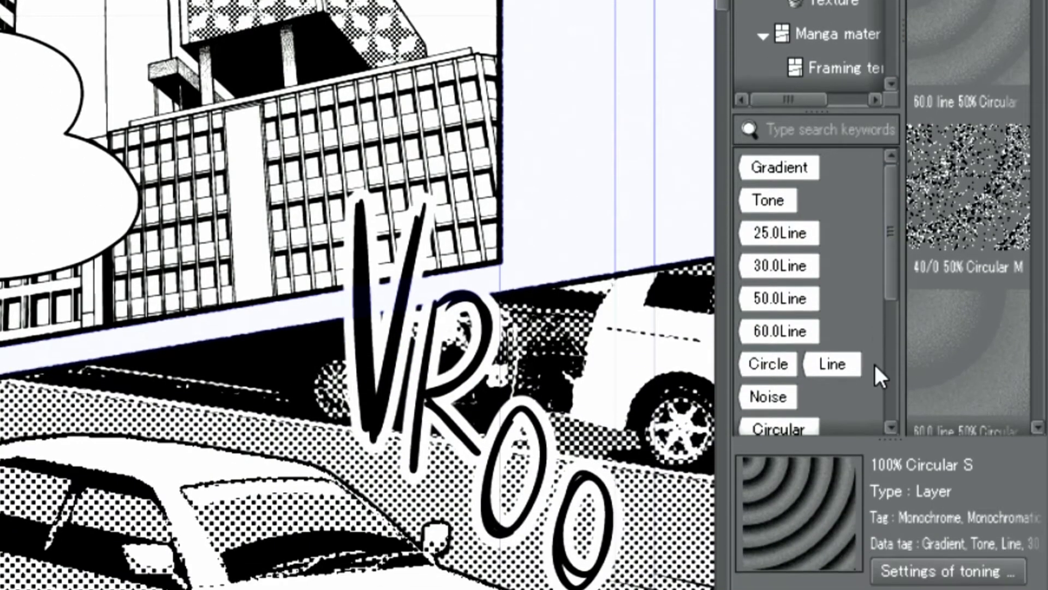
pyautogui.click(970, 479)
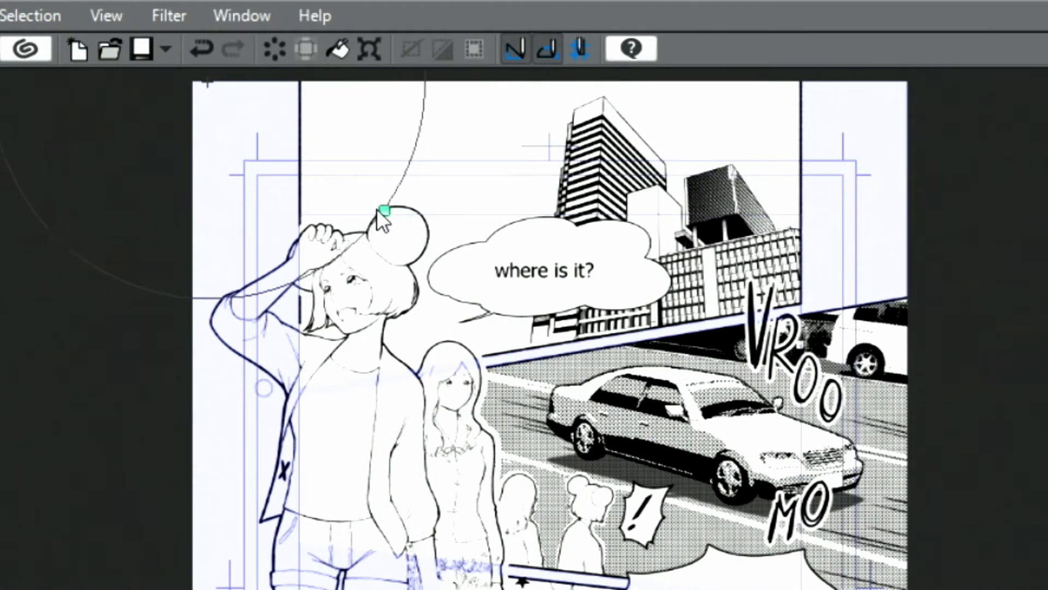
pyautogui.moveTo(384, 213); pyautogui.dragTo(289, 140)
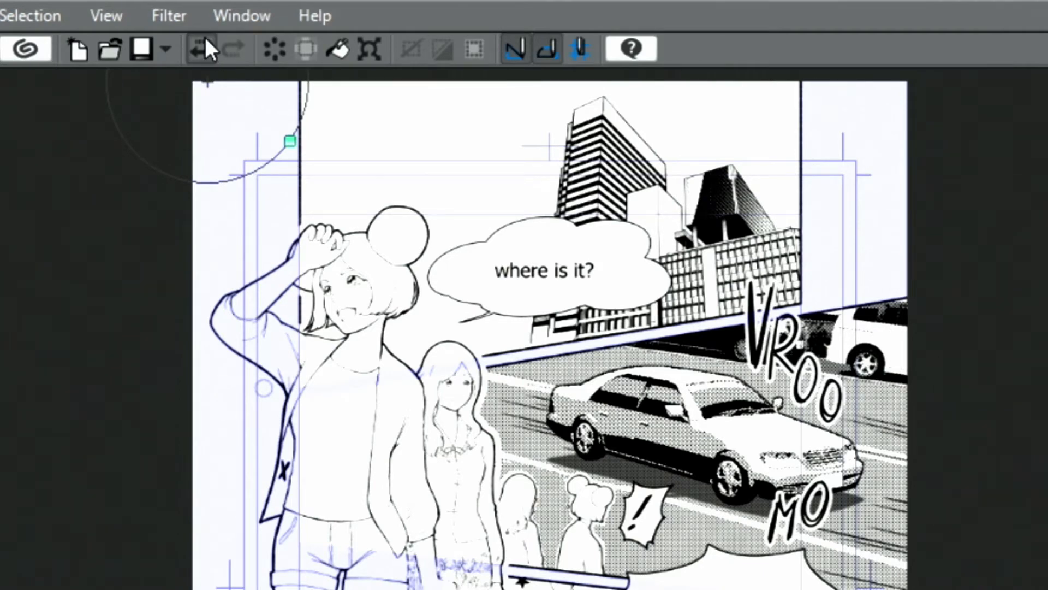
pyautogui.click(202, 48)
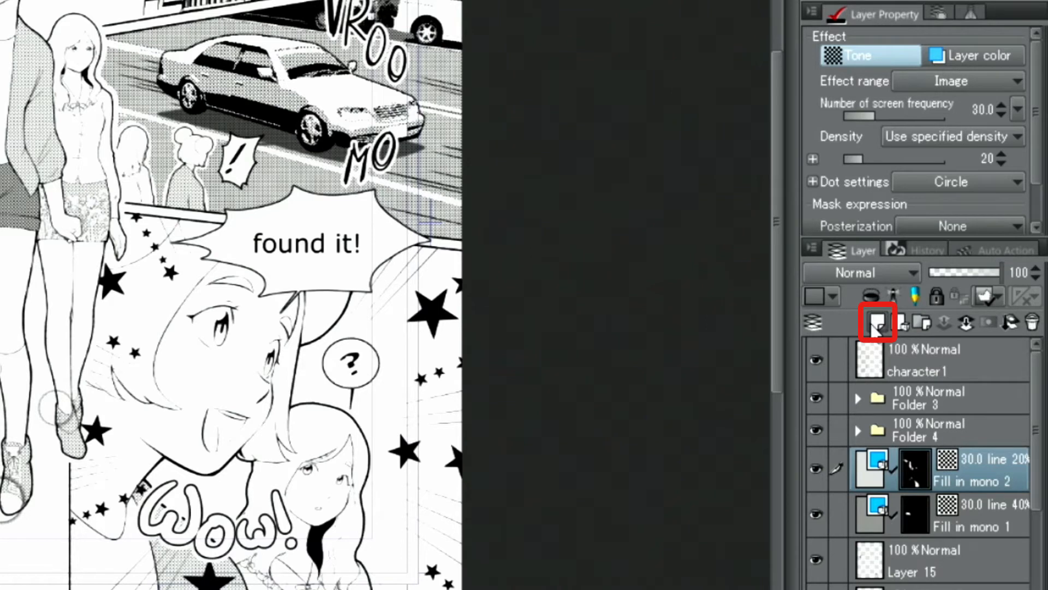
# Add Layer 16 above the tone fill layers with Expression color set to Color.
pyautogui.click(876, 322)
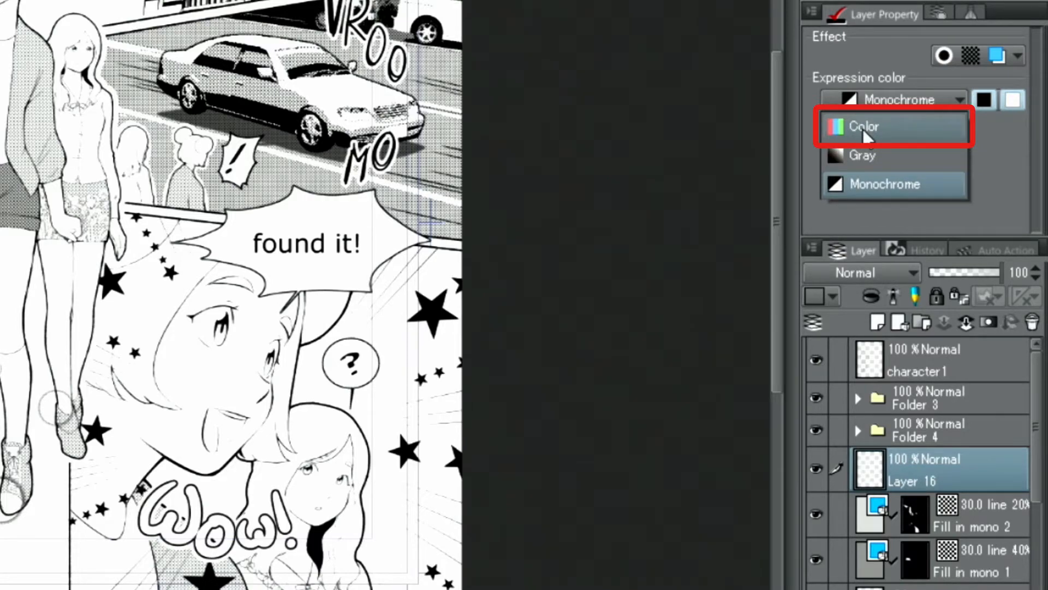
pyautogui.click(863, 126)
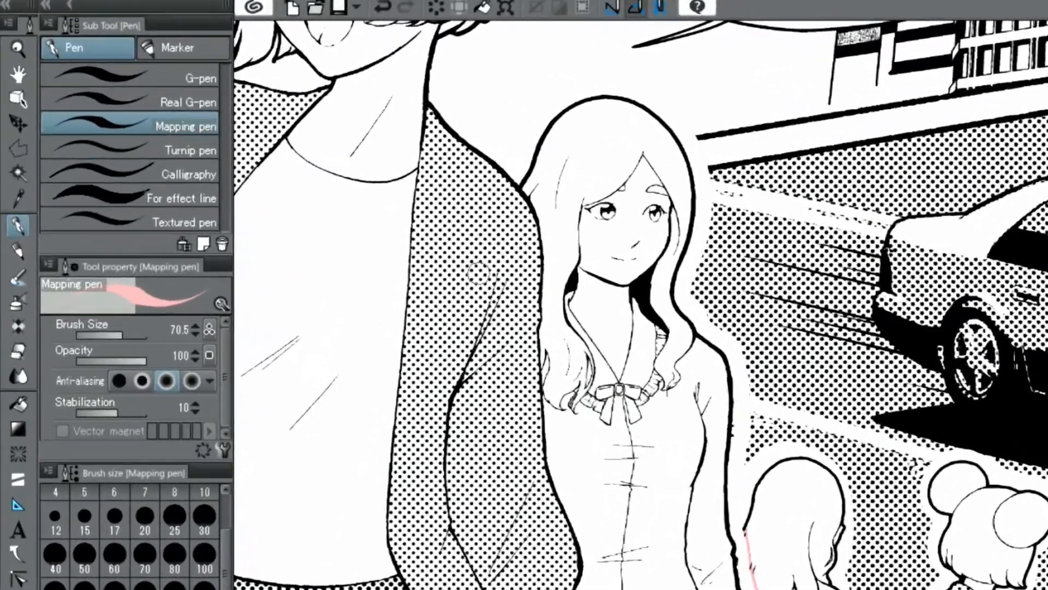
# Choose the Mapping pen to paint both girls' hair pink on Layer 16.
pyautogui.click(20, 206)
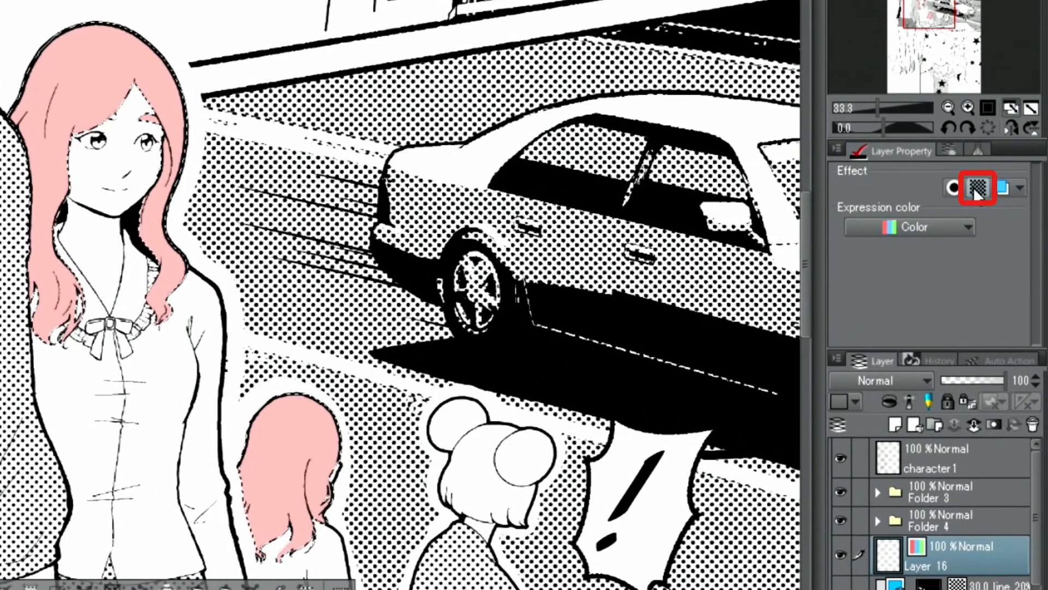
# Turn Layer 16 into a 31.1-line dot tone at 48% opacity.
pyautogui.click(978, 188)
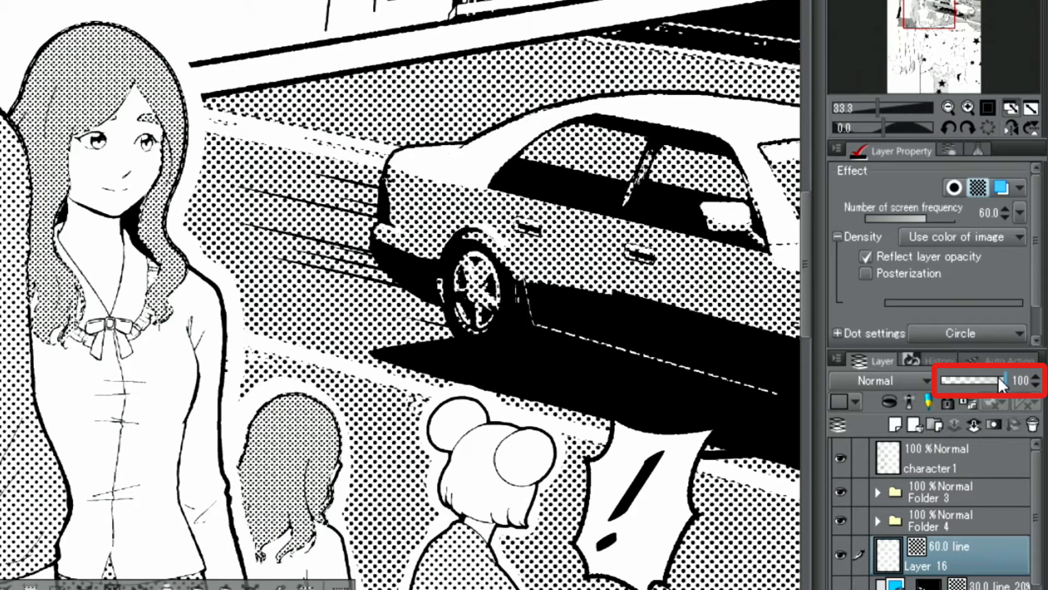
pyautogui.moveTo(1009, 380); pyautogui.dragTo(986, 380)
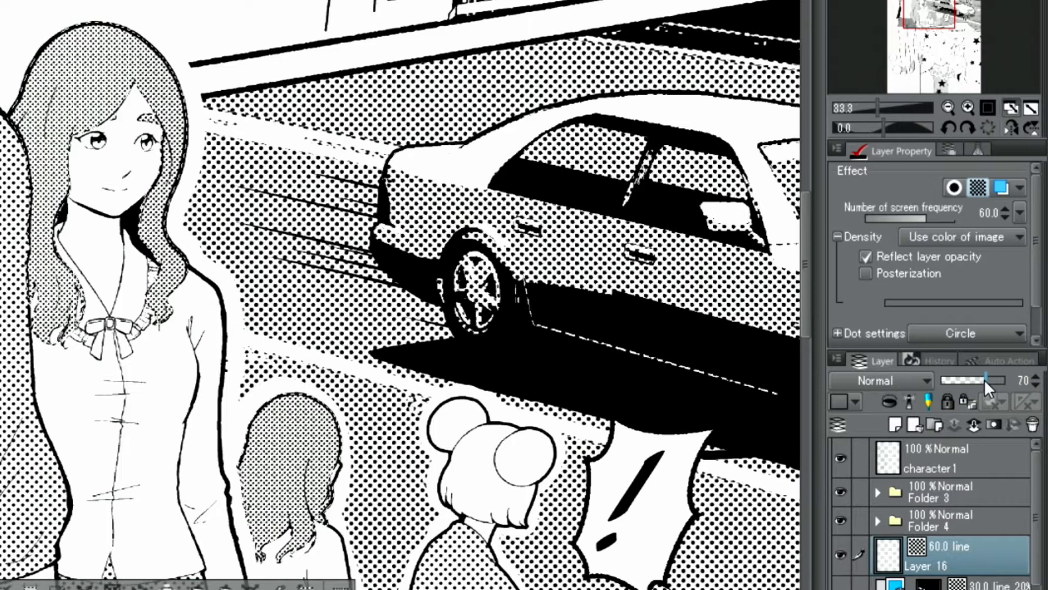
pyautogui.moveTo(996, 380); pyautogui.dragTo(972, 380)
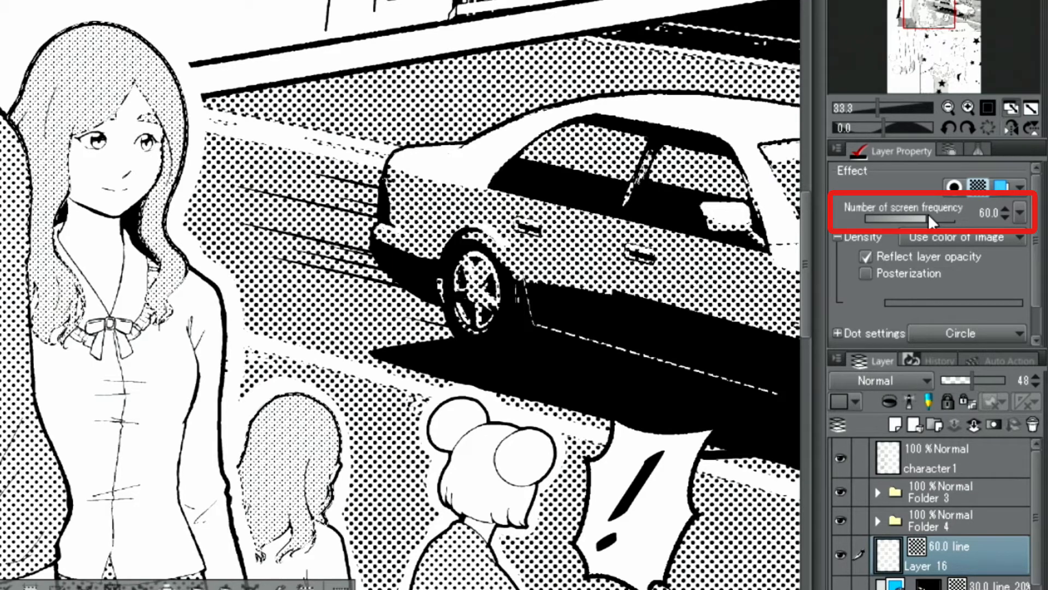
pyautogui.moveTo(943, 218); pyautogui.dragTo(899, 219)
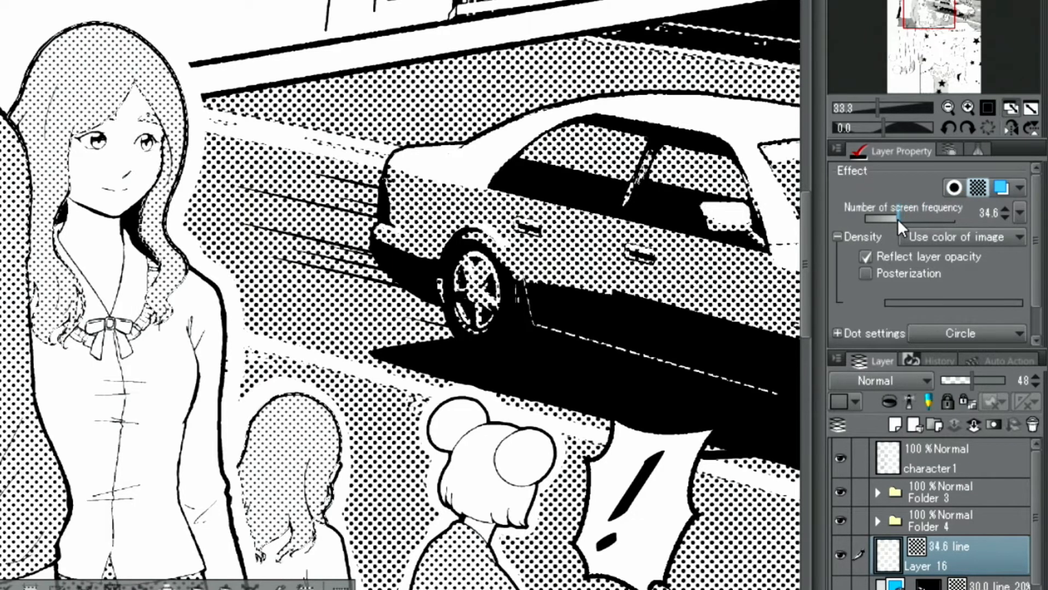
pyautogui.moveTo(898, 219); pyautogui.dragTo(881, 219)
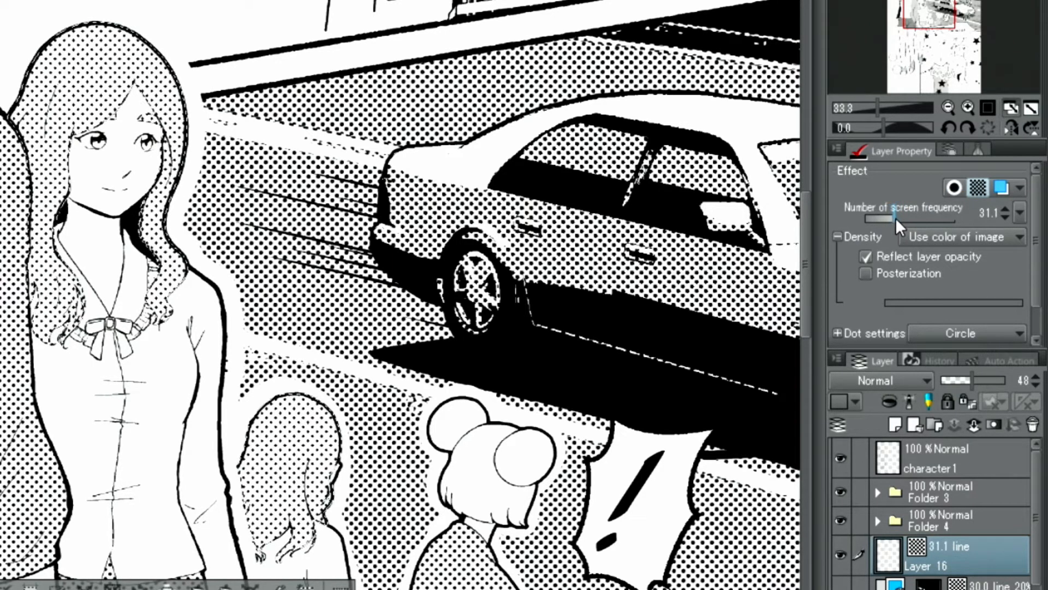
pyautogui.moveTo(956, 380); pyautogui.dragTo(983, 380)
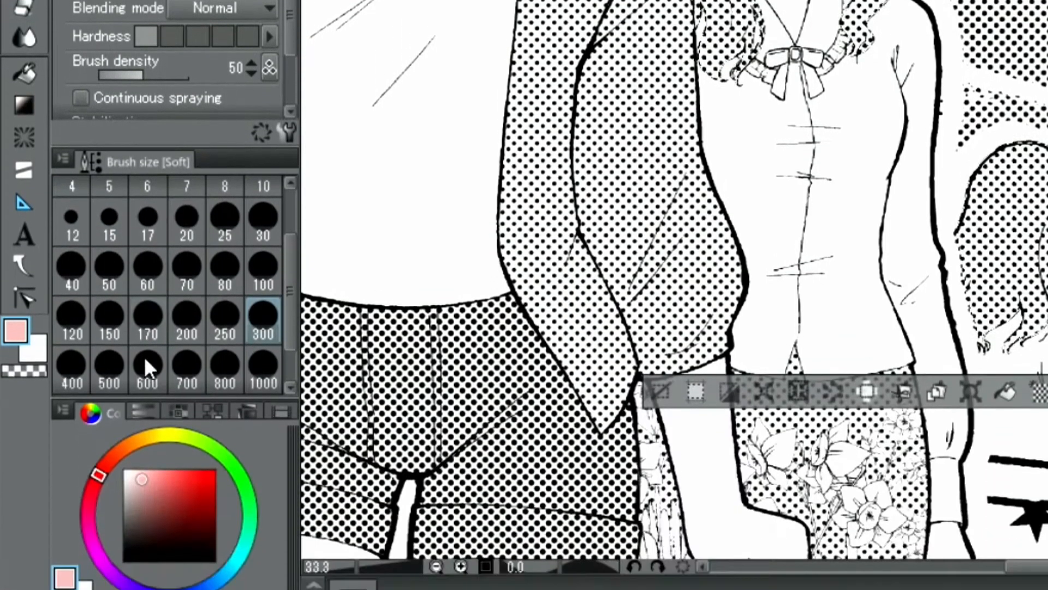
# Set the soft Airbrush to size 600 and toggle the hair layer's tone effect.
pyautogui.click(206, 488)
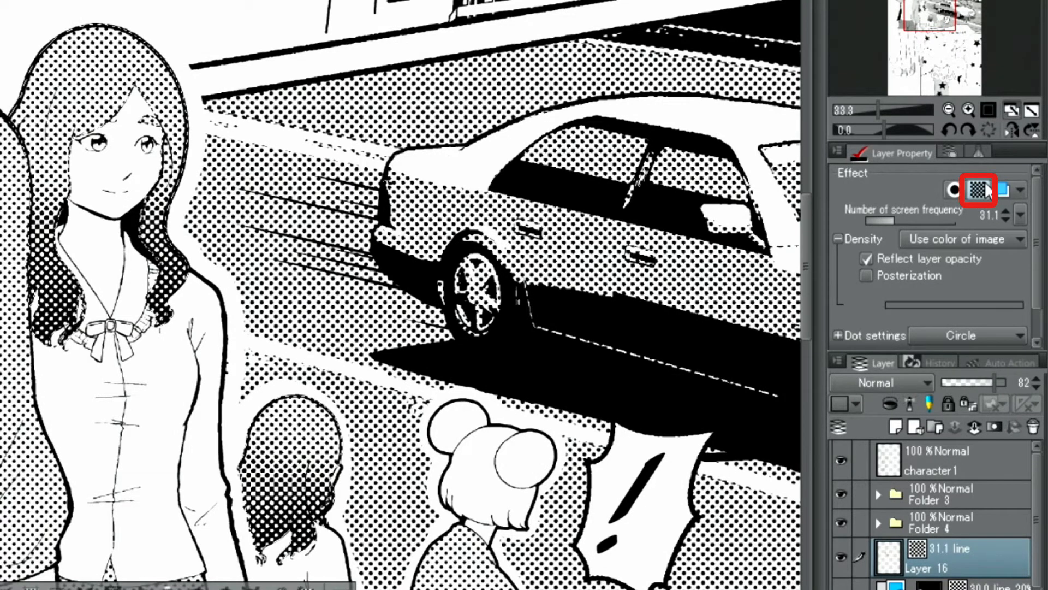
pyautogui.click(1003, 190)
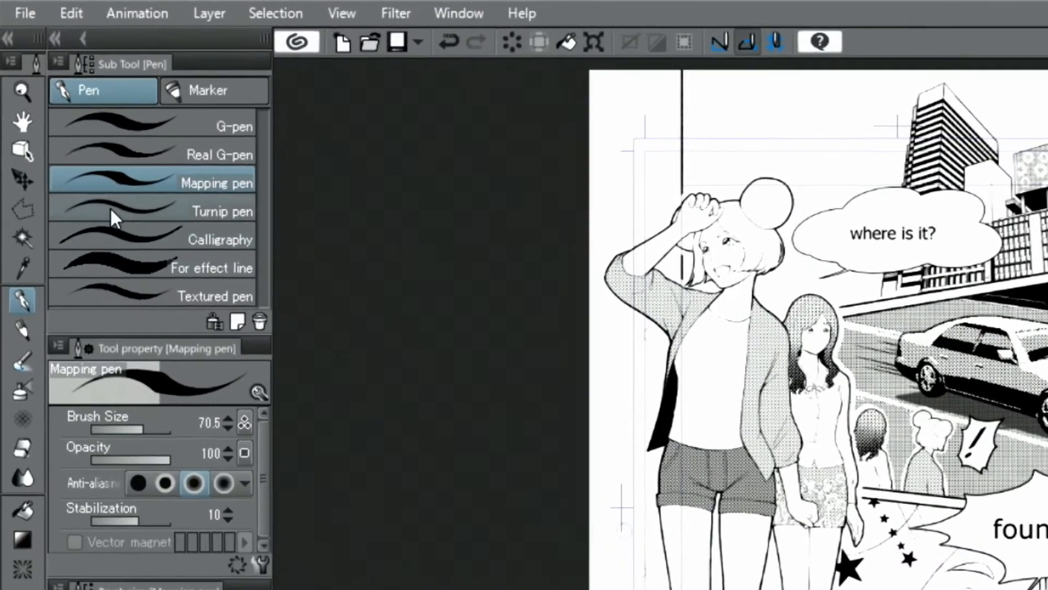
# Select the sky above the buildings with Auto select referring to other layers.
pyautogui.click(25, 259)
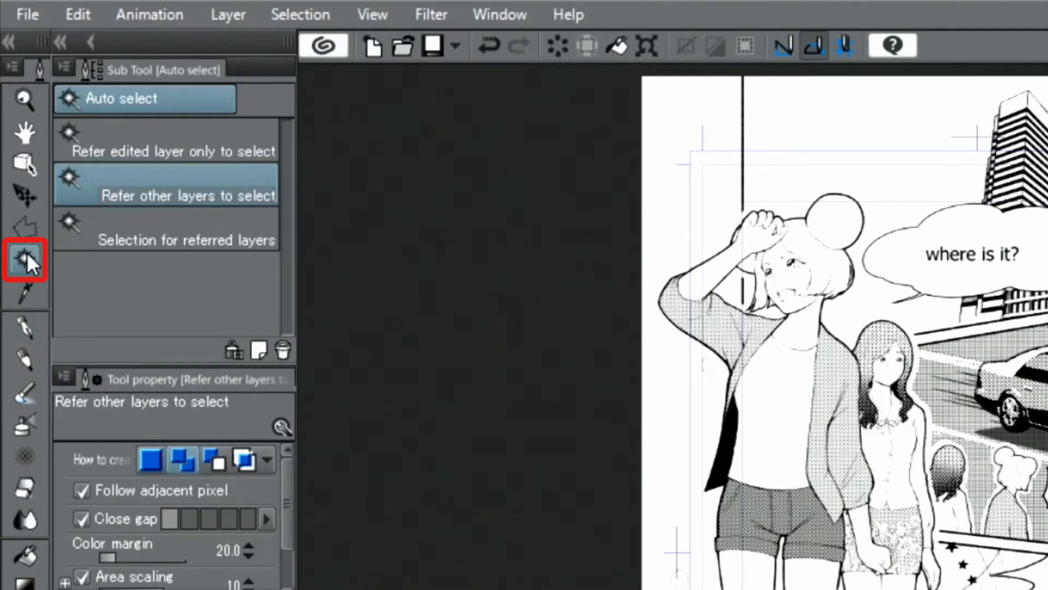
pyautogui.click(166, 196)
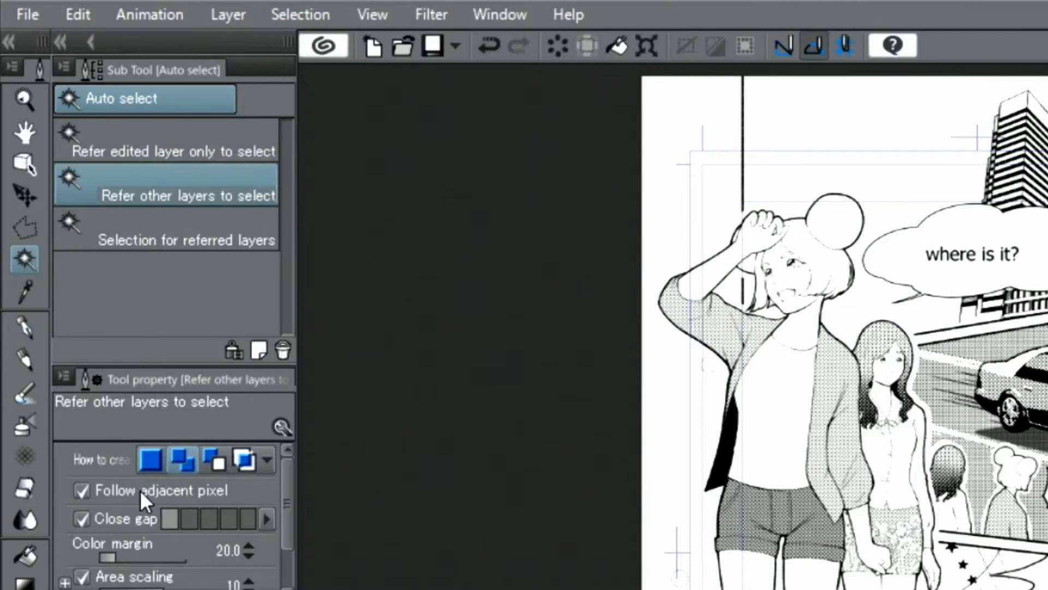
pyautogui.click(211, 518)
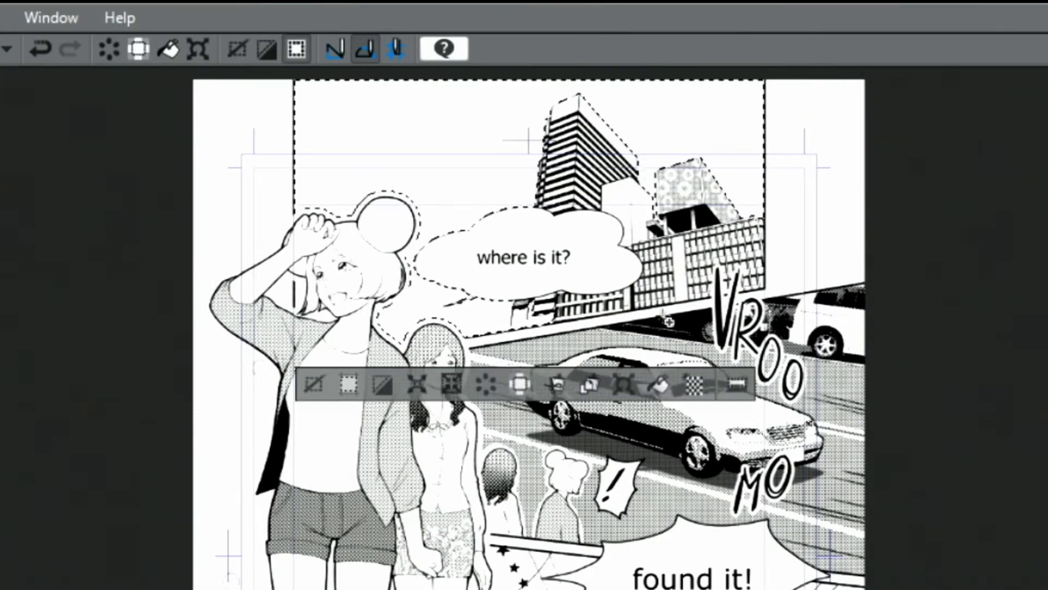
pyautogui.click(695, 386)
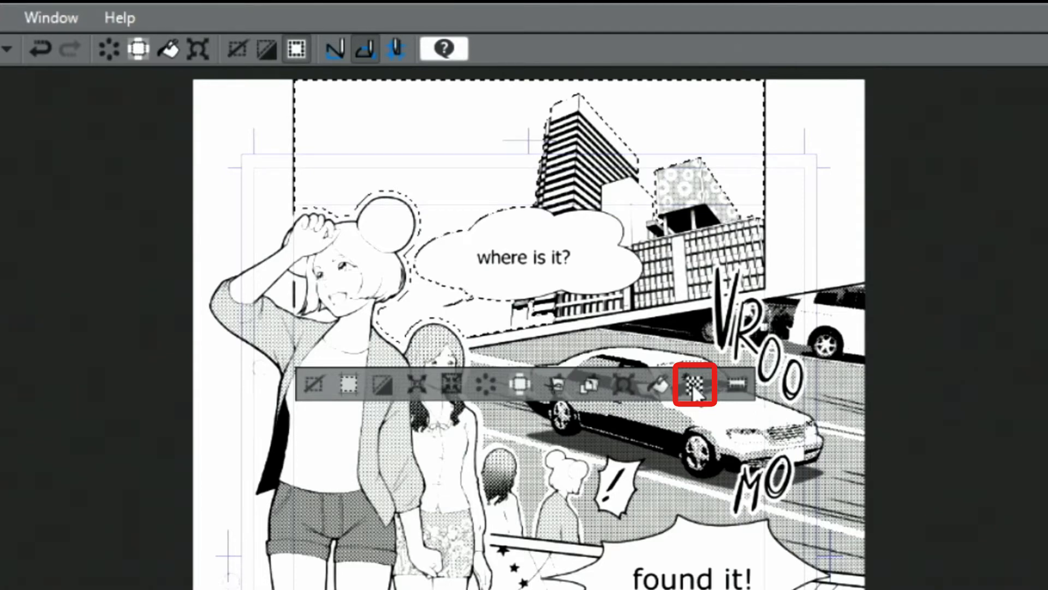
# Apply a simple circle dot tone at 60 lines and 30% density.
pyautogui.click(694, 383)
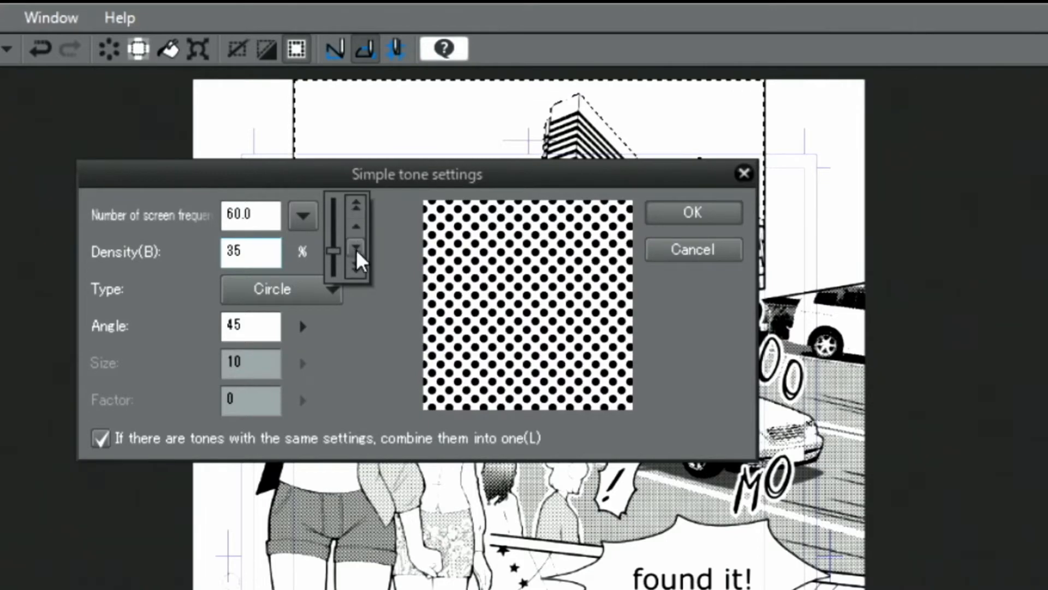
pyautogui.click(356, 248)
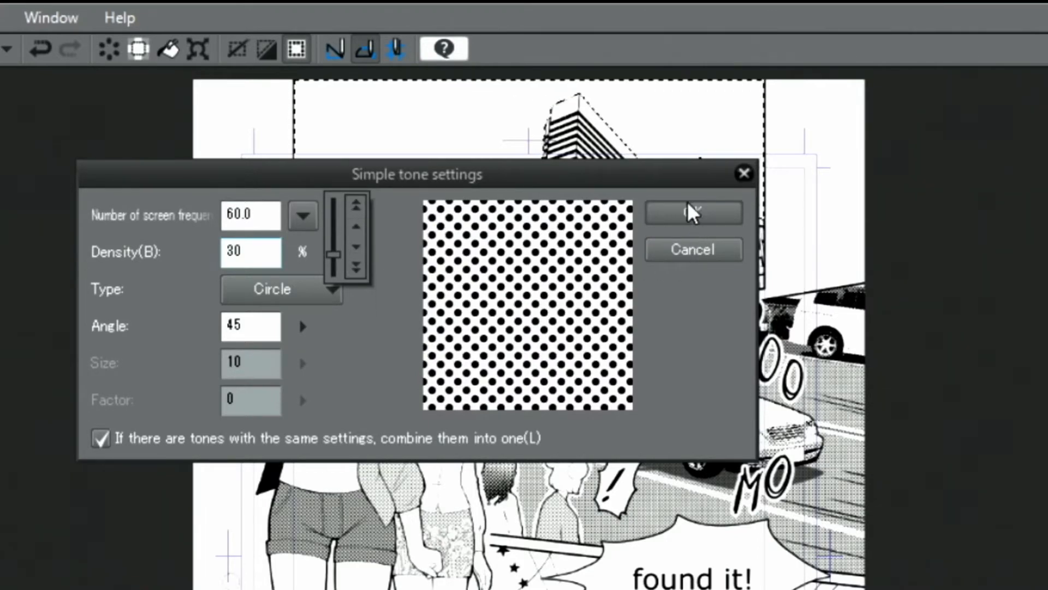
pyautogui.click(692, 213)
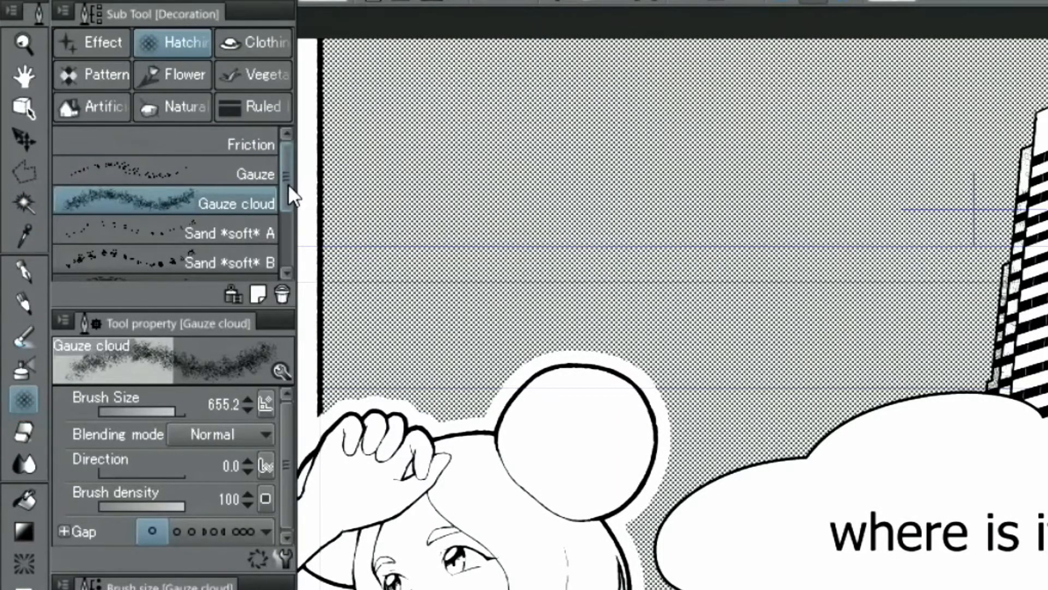
pyautogui.click(164, 267)
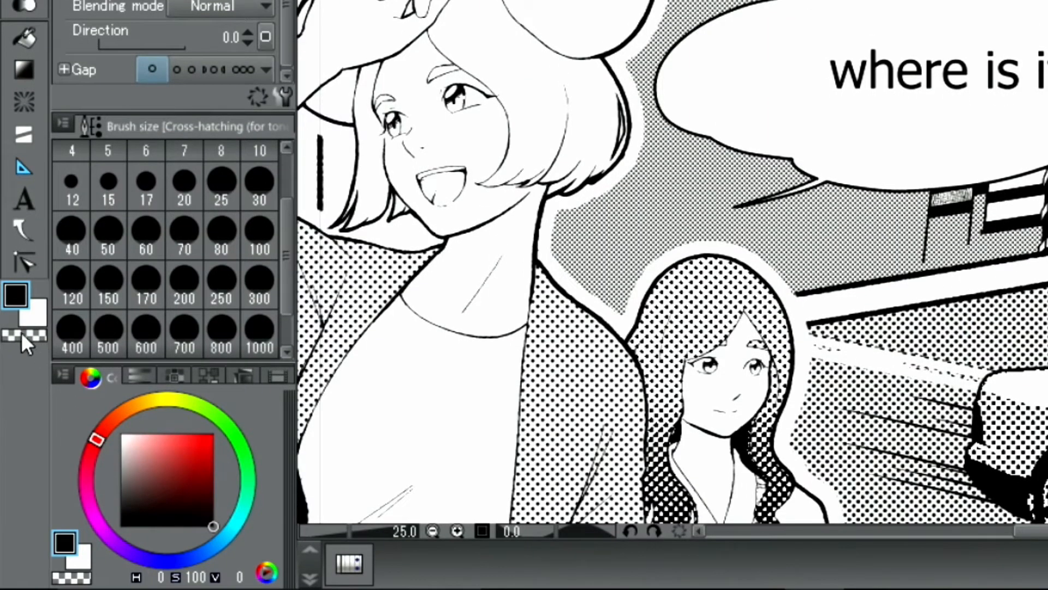
pyautogui.click(28, 336)
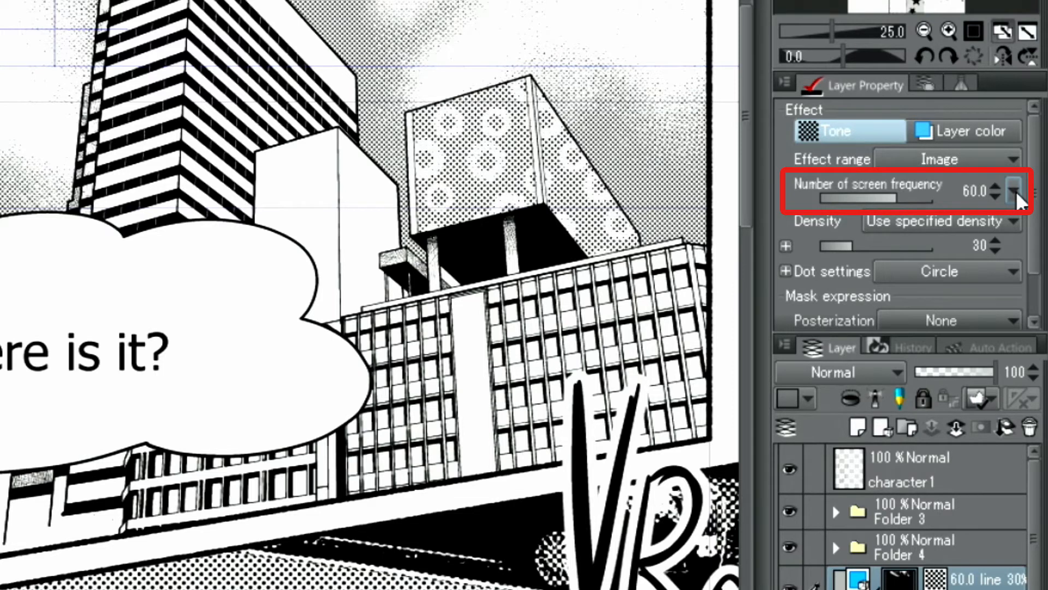
# Change the sky tone's screen frequency to 30.0 and its density to 10.
pyautogui.click(1012, 191)
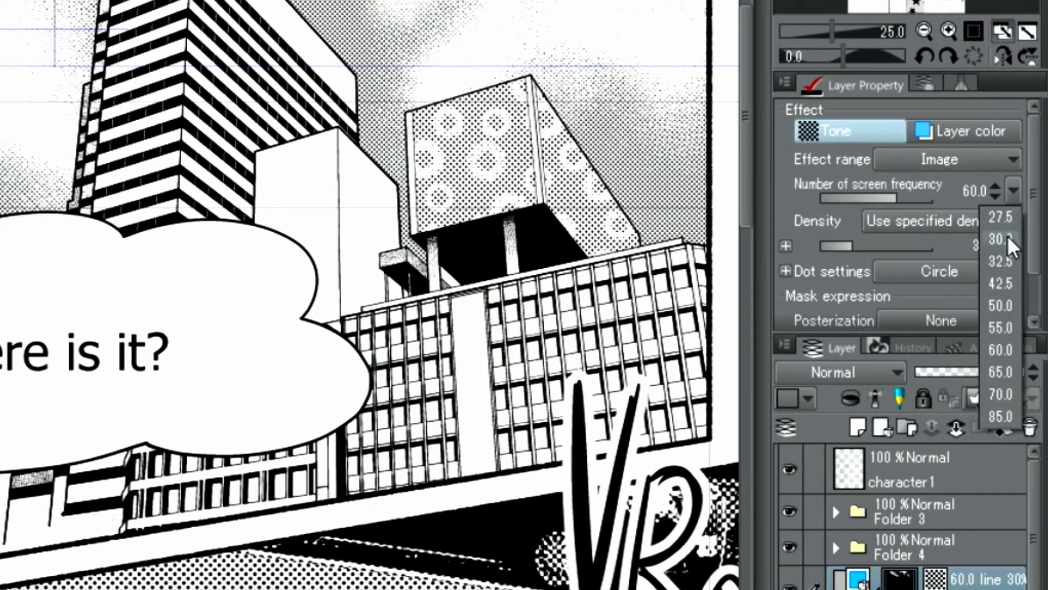
pyautogui.click(998, 240)
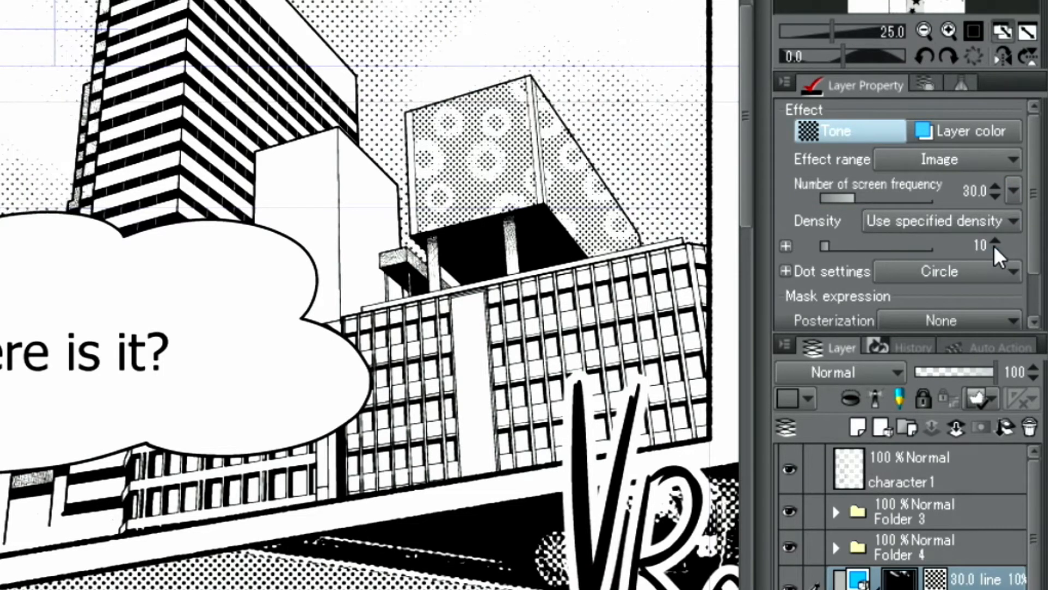
pyautogui.moveTo(824, 246); pyautogui.dragTo(832, 247)
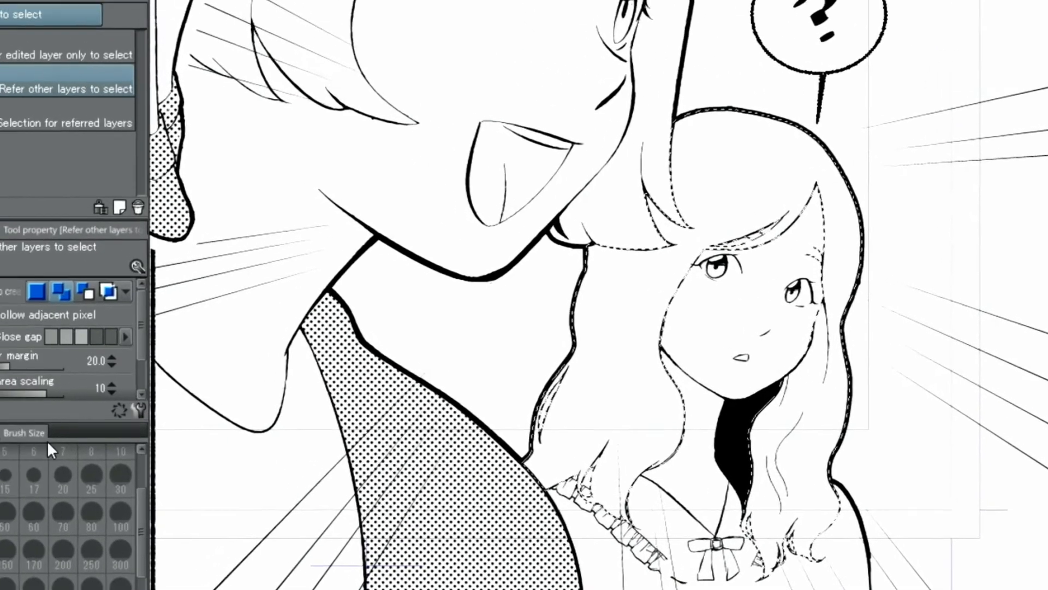
# Drag a manga gradient dot tone from the girl's head top down to her chest.
pyautogui.click(19, 425)
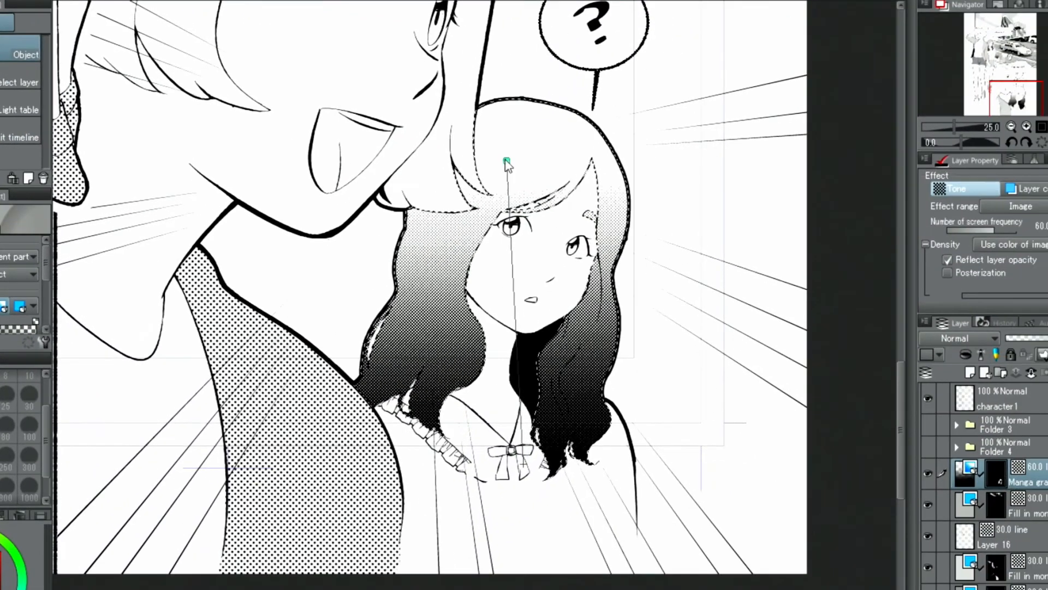
pyautogui.moveTo(506, 163); pyautogui.dragTo(511, 94)
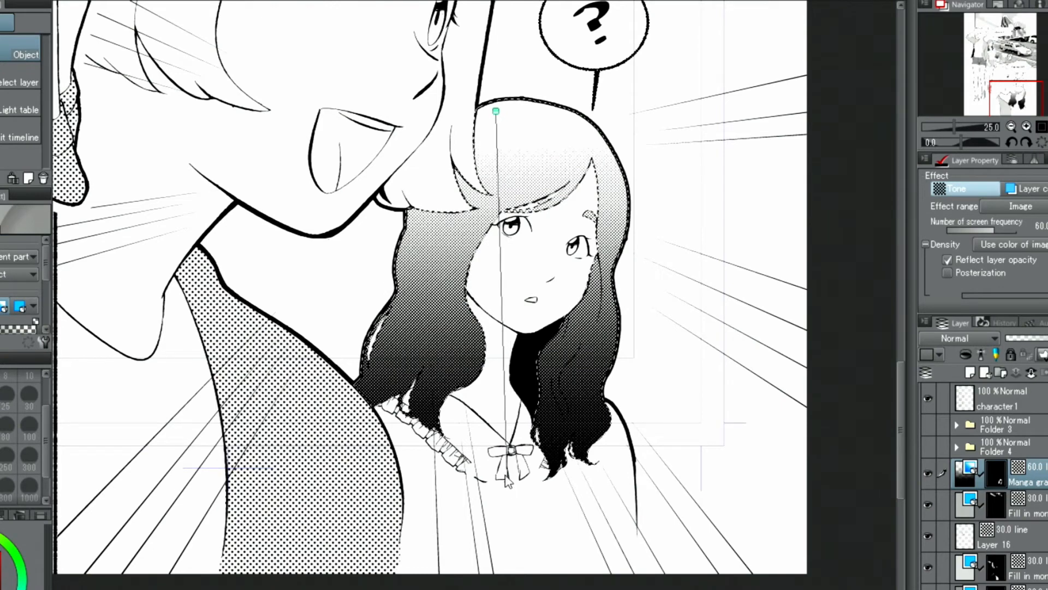
pyautogui.moveTo(495, 112); pyautogui.dragTo(486, 81)
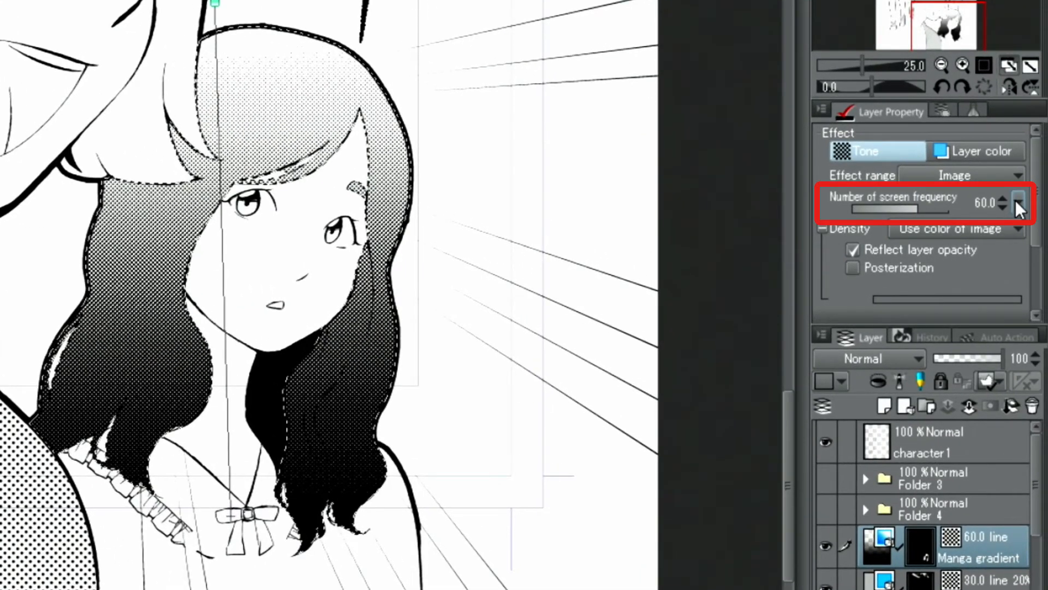
# Set the Manga gradient hair tone's screen frequency to 30.0.
pyautogui.click(1018, 203)
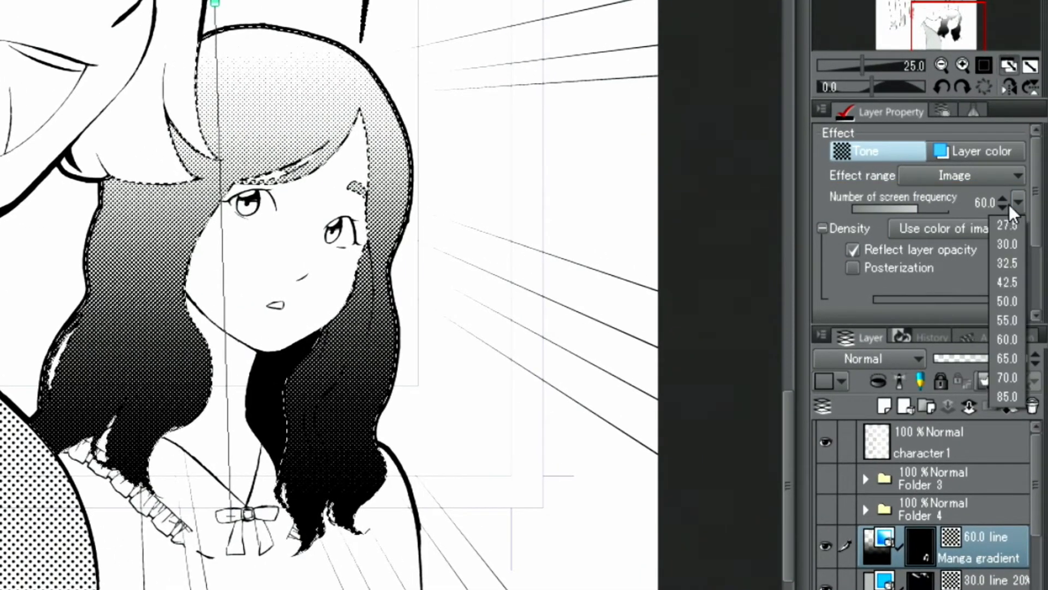
pyautogui.click(1006, 243)
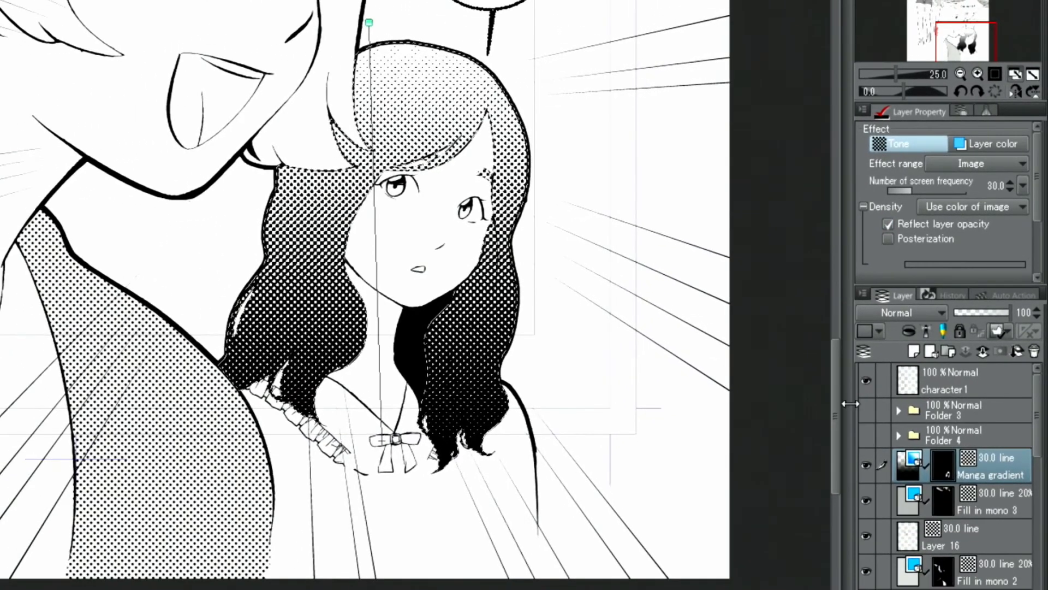
pyautogui.click(953, 410)
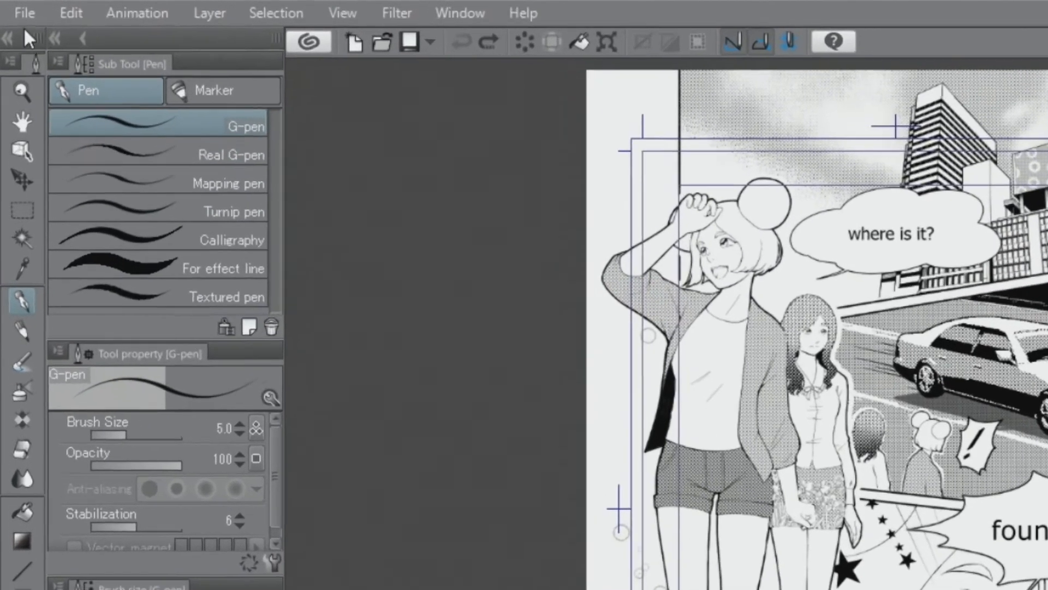
# Save the page as 'Comic' in CLIP STUDIO FORMAT.
pyautogui.click(24, 13)
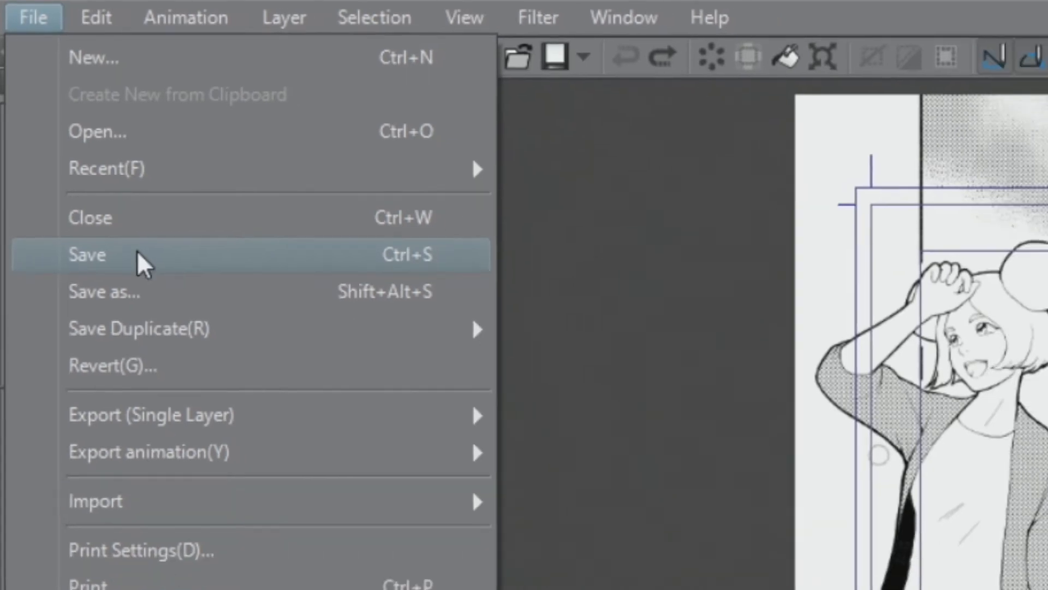
pyautogui.click(86, 255)
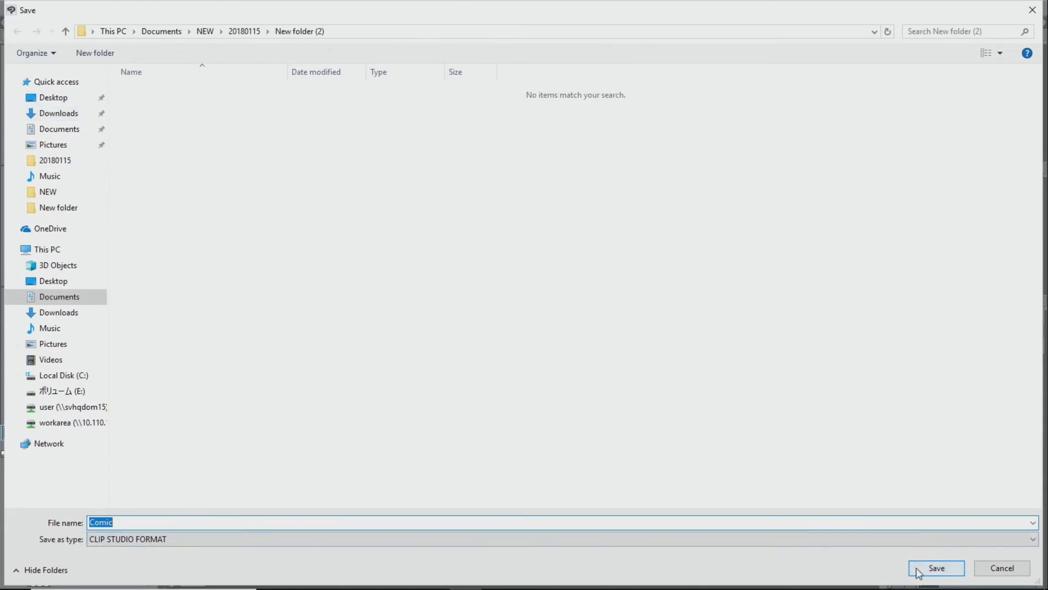
pyautogui.click(935, 568)
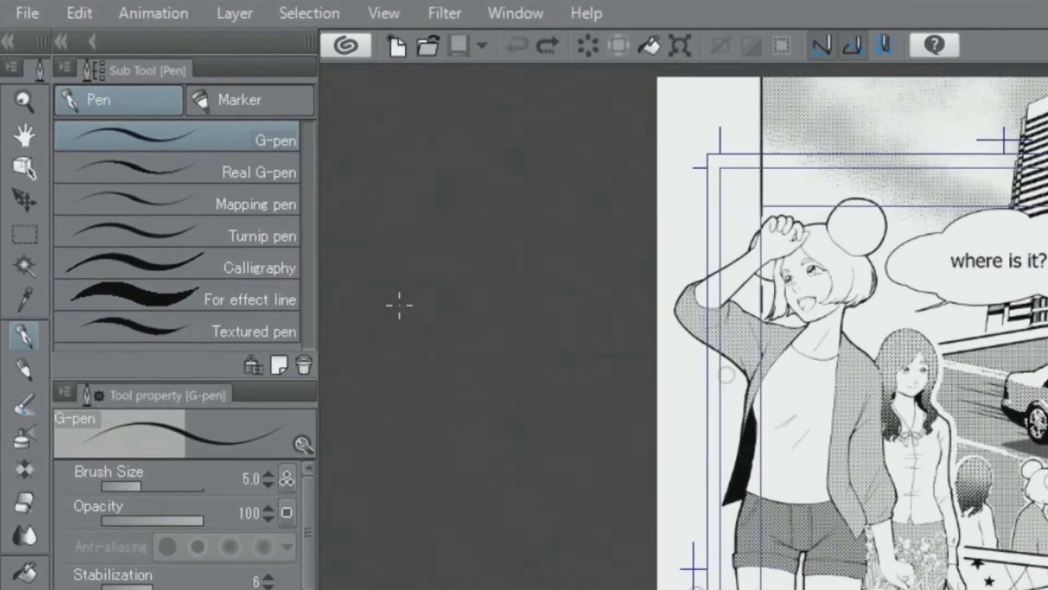
# Export the page as a single-layer PNG named 'Comic'.
pyautogui.click(26, 13)
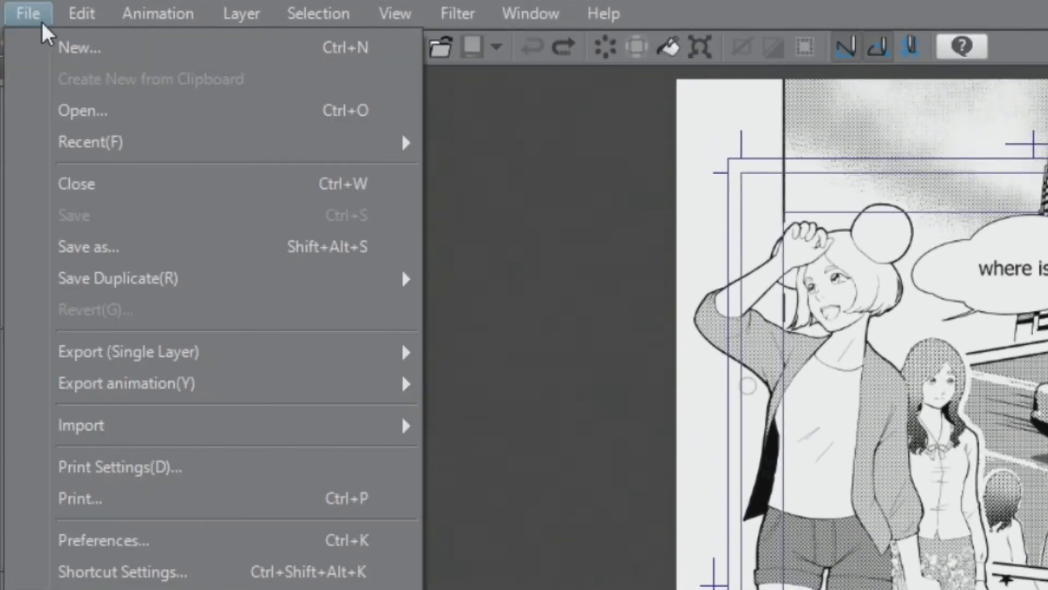
pyautogui.moveTo(128, 351)
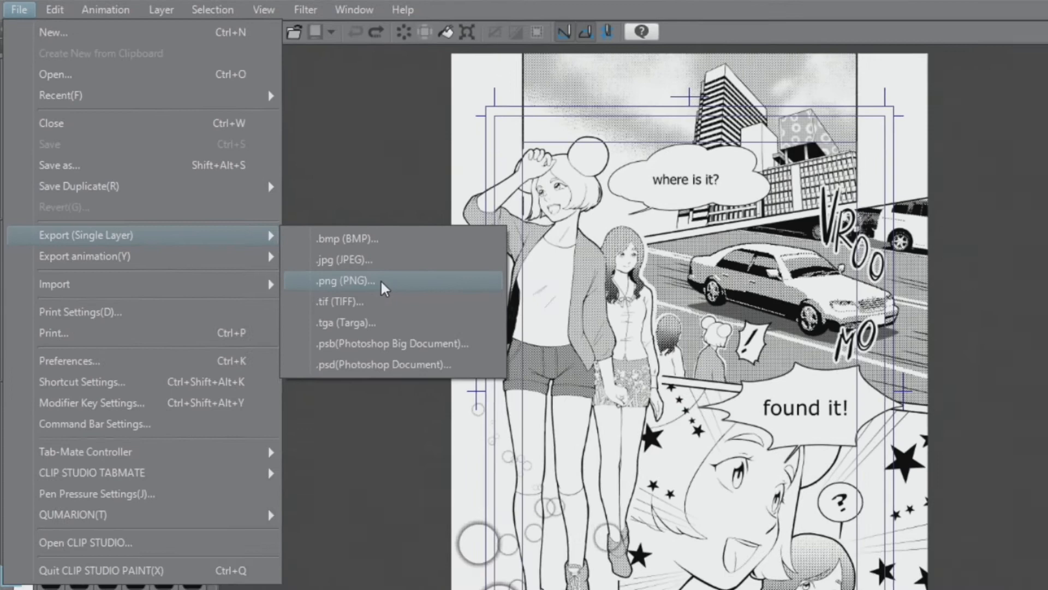
pyautogui.click(345, 280)
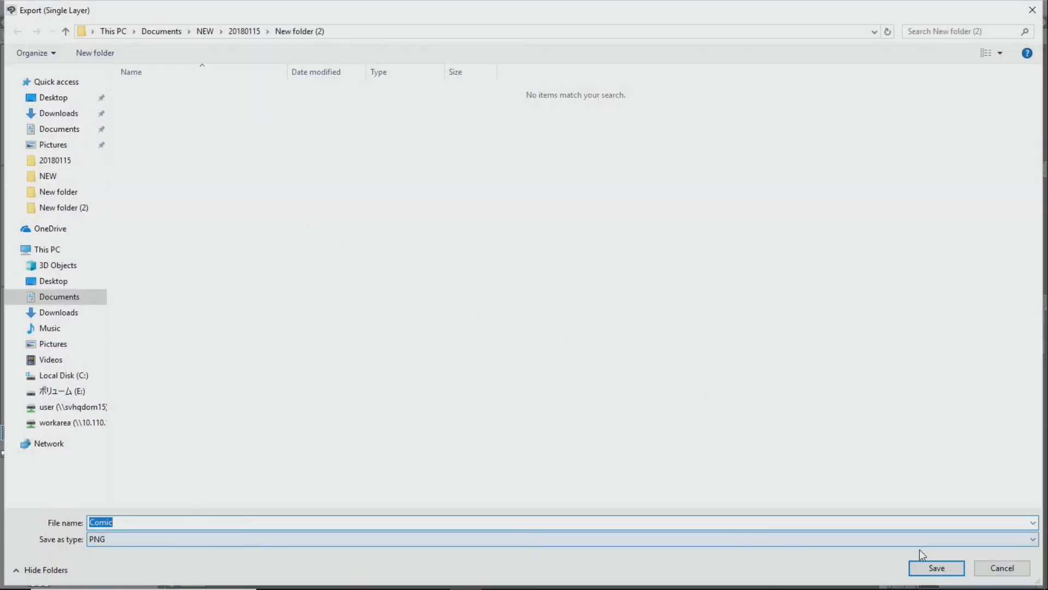
pyautogui.click(935, 568)
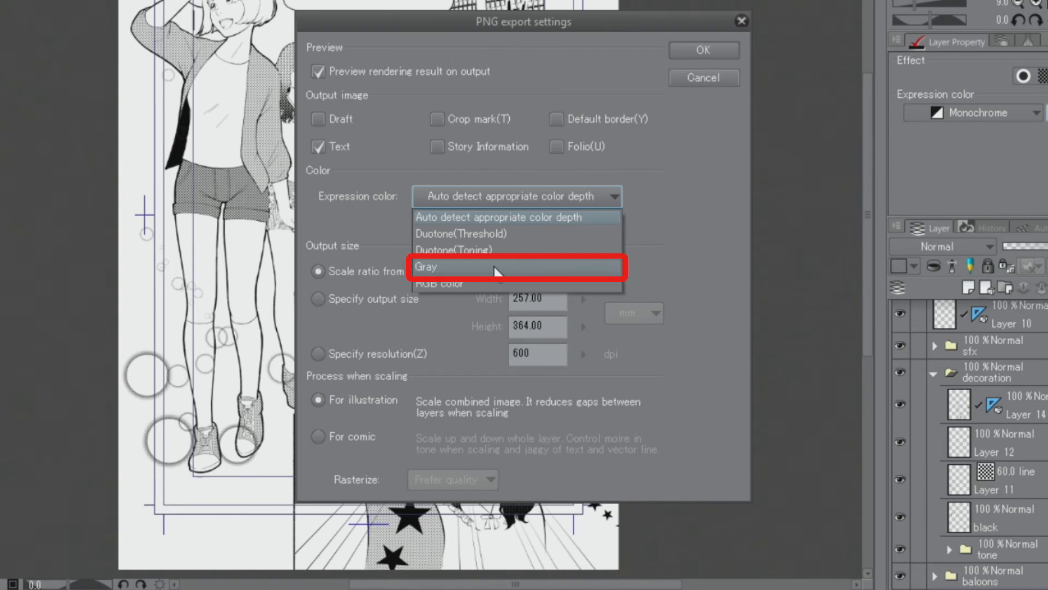
# Set the PNG export to Gray colour with an output size of 1000 px height.
pyautogui.click(426, 266)
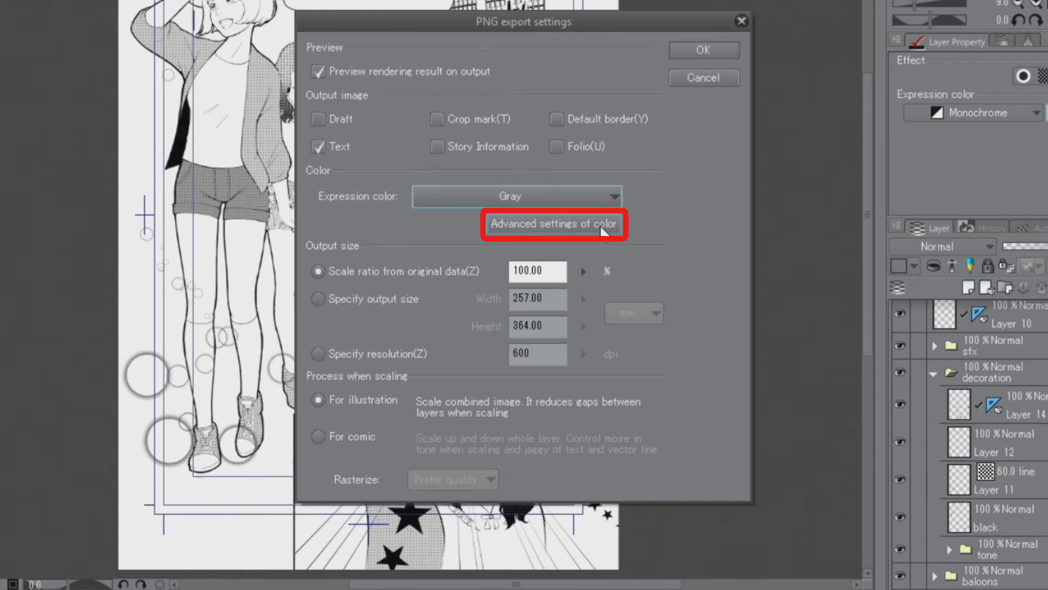
pyautogui.click(554, 224)
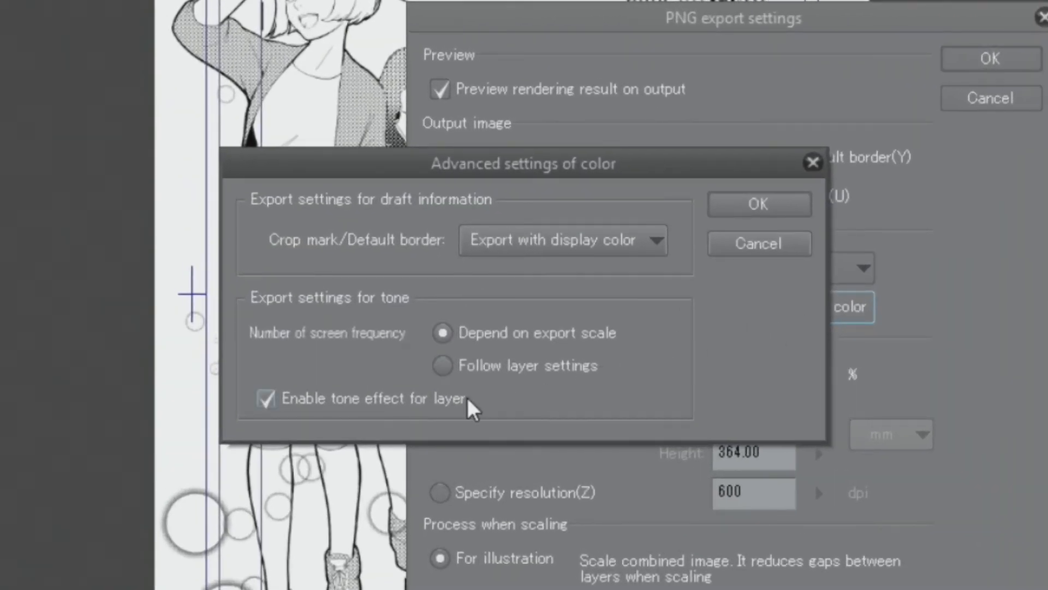
pyautogui.click(266, 398)
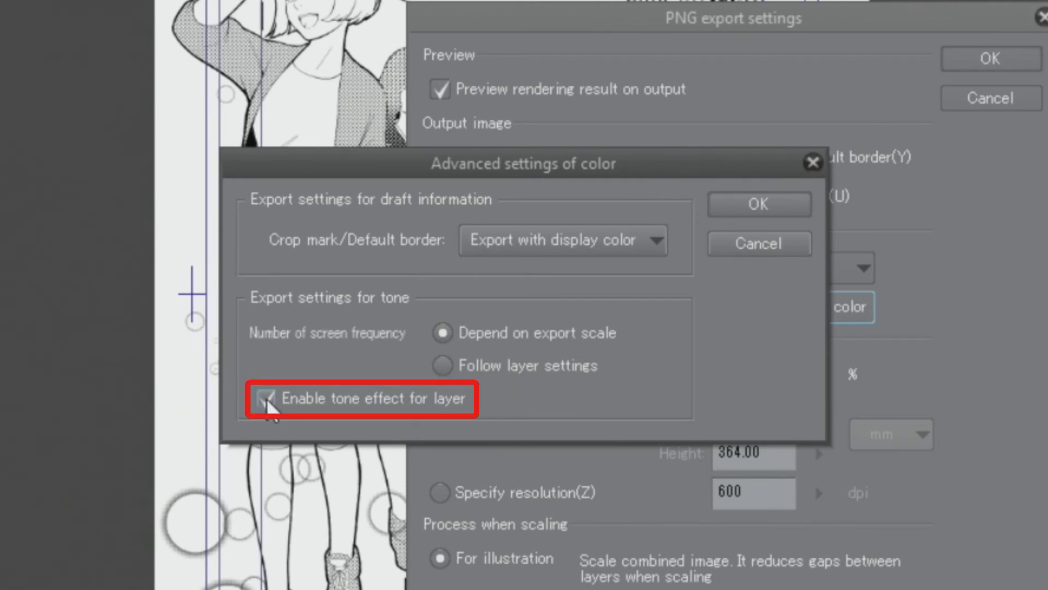
pyautogui.click(265, 398)
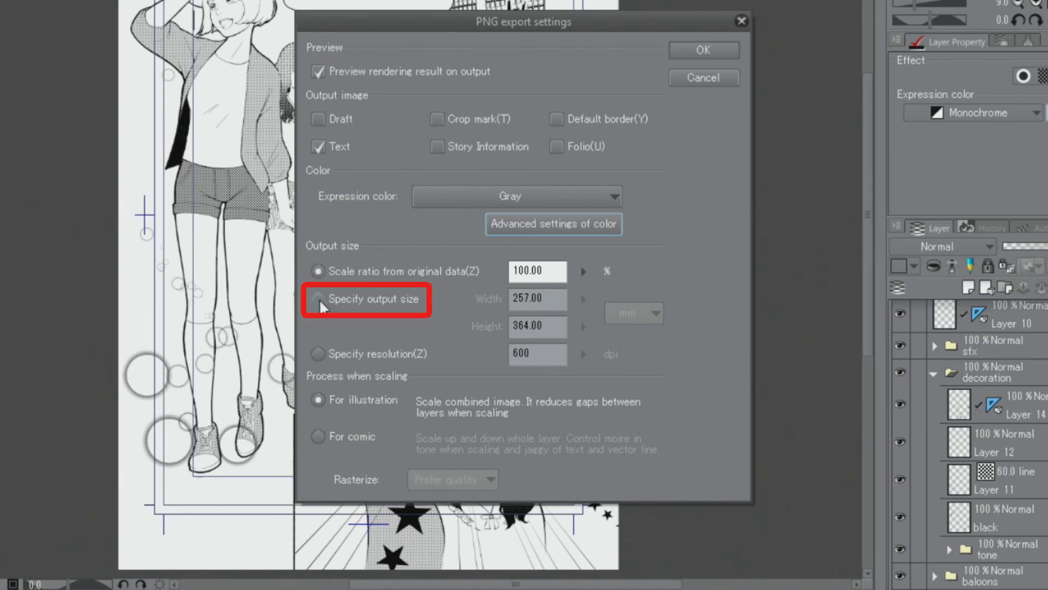
pyautogui.click(631, 313)
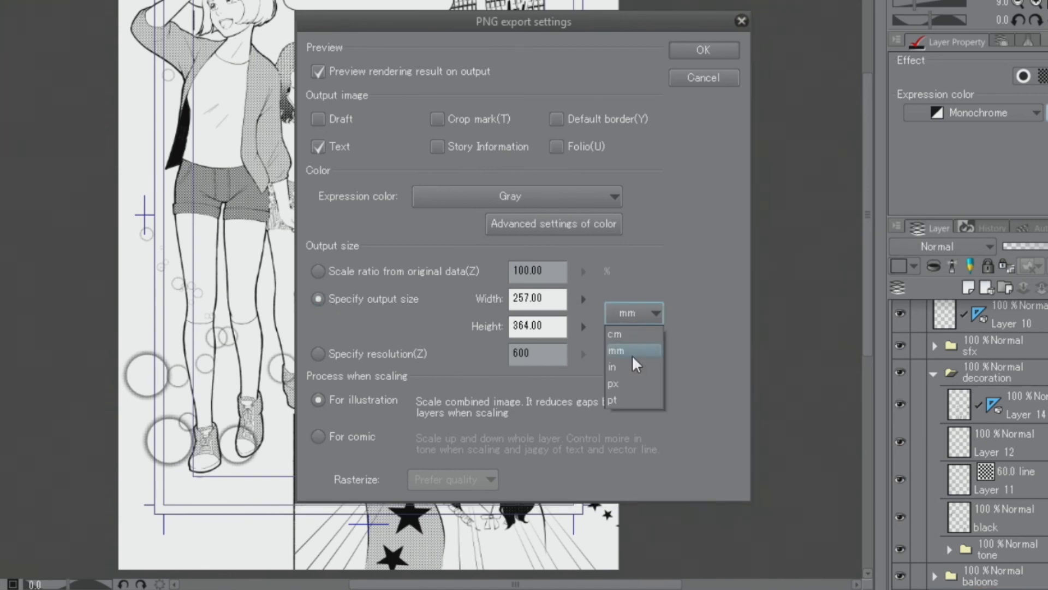
pyautogui.moveTo(632, 383)
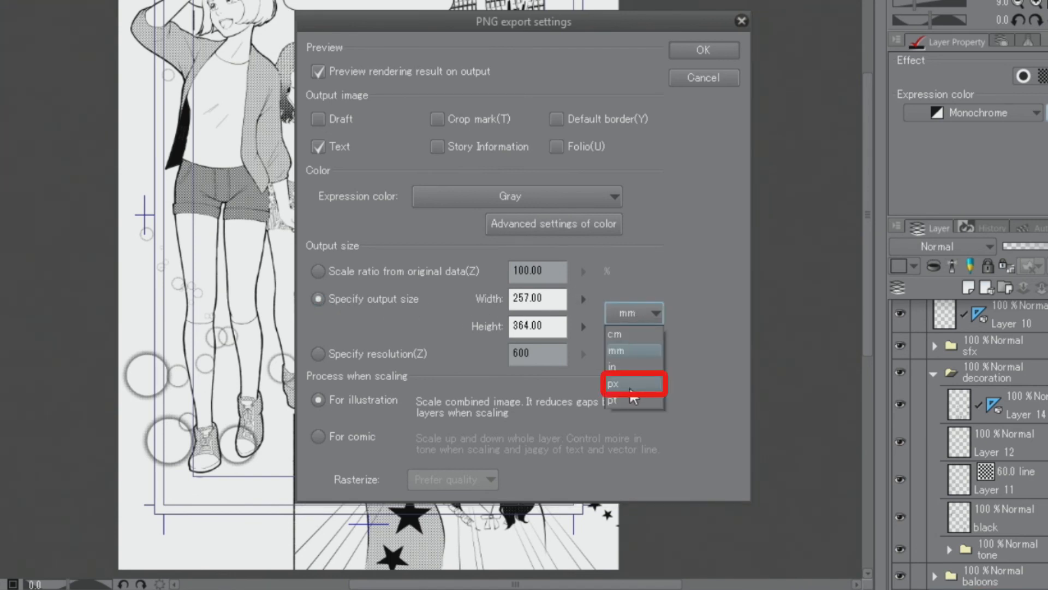
pyautogui.click(613, 384)
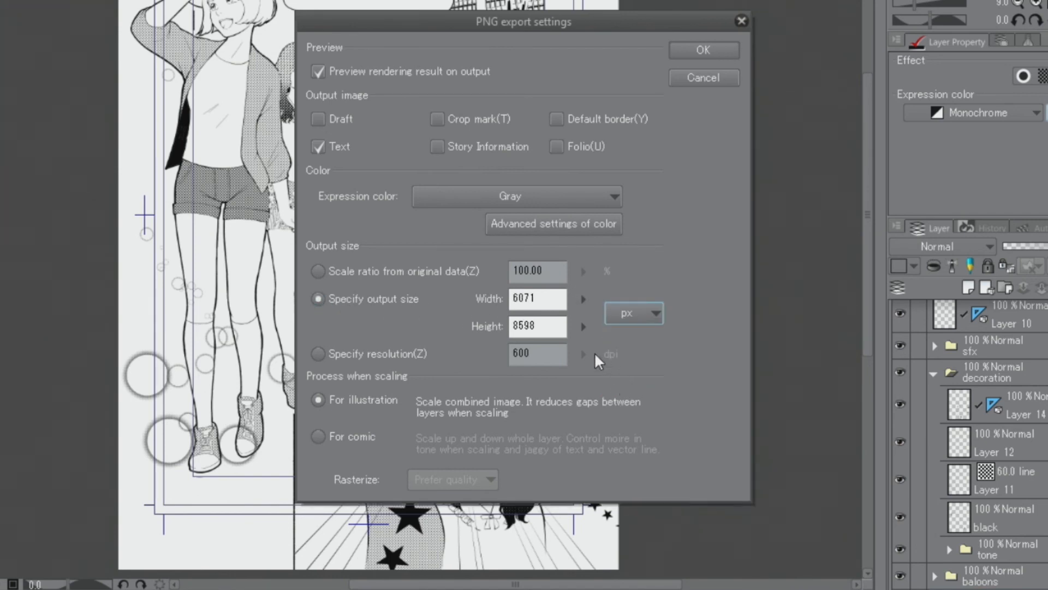
pyautogui.write('1000')
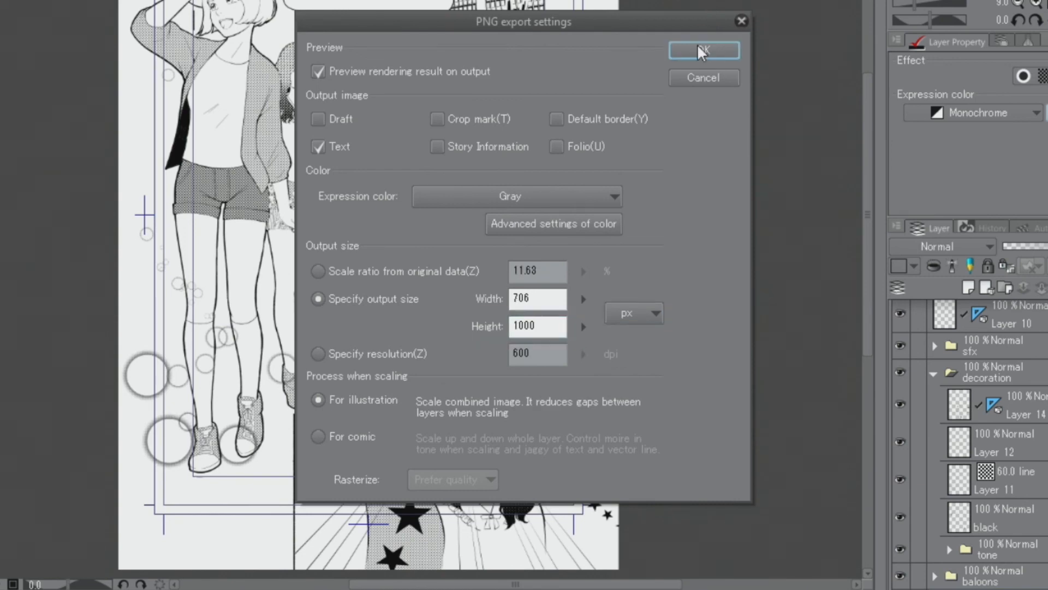
# Accept the PNG export settings and approve the grayscale preview to write the file.
pyautogui.click(703, 51)
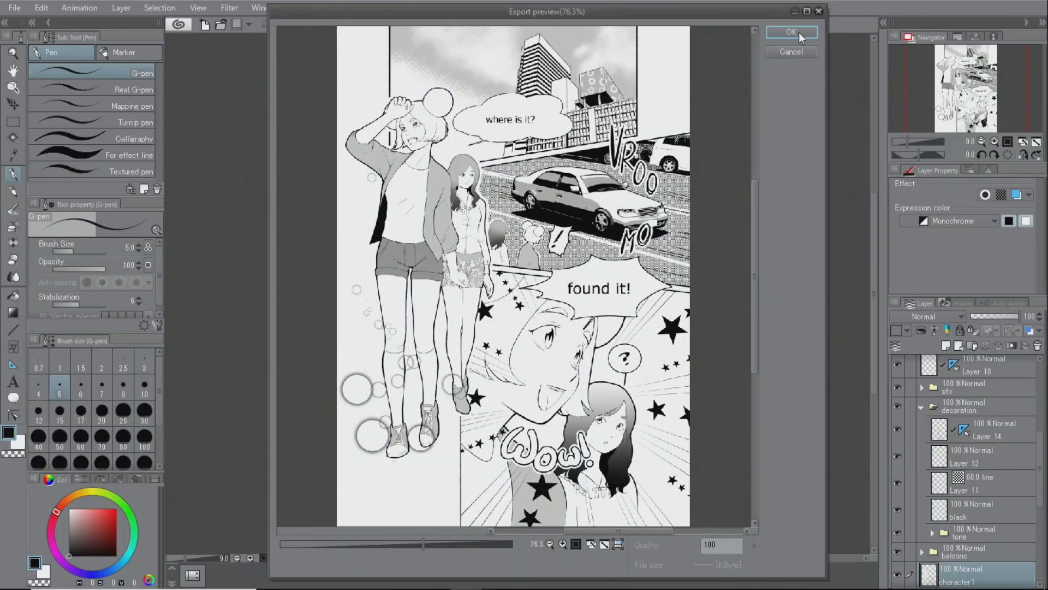
pyautogui.click(791, 33)
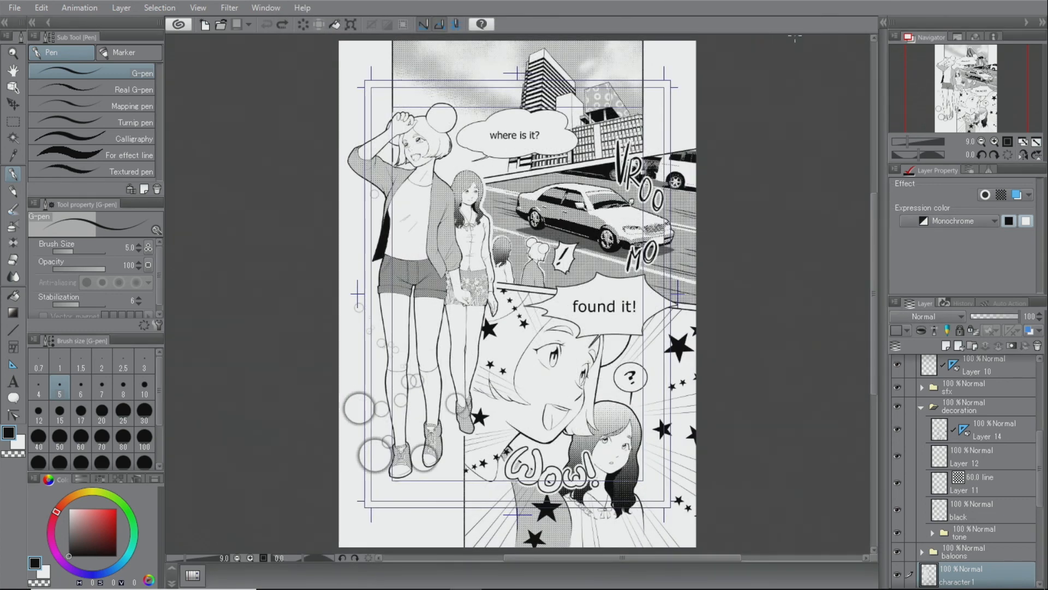